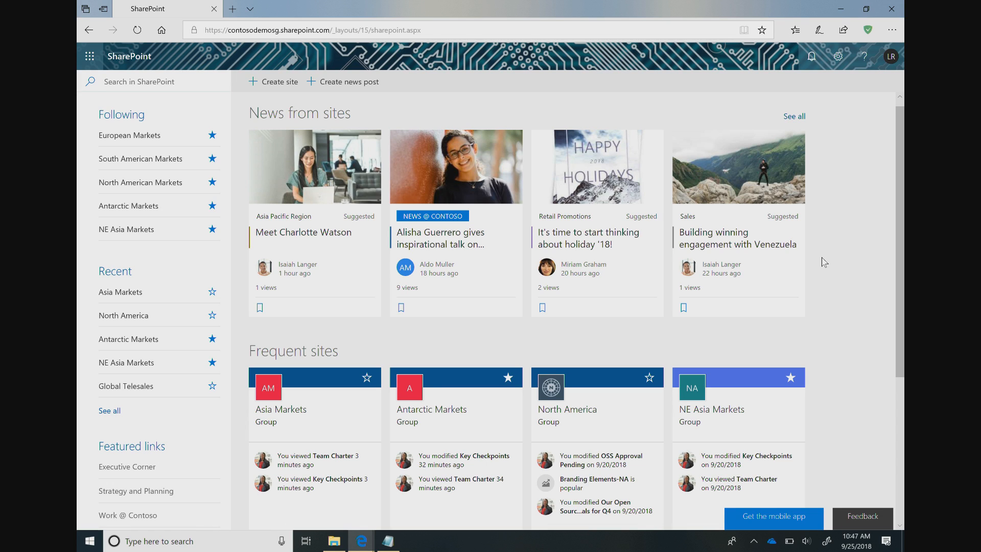
mouse_move(410, 191)
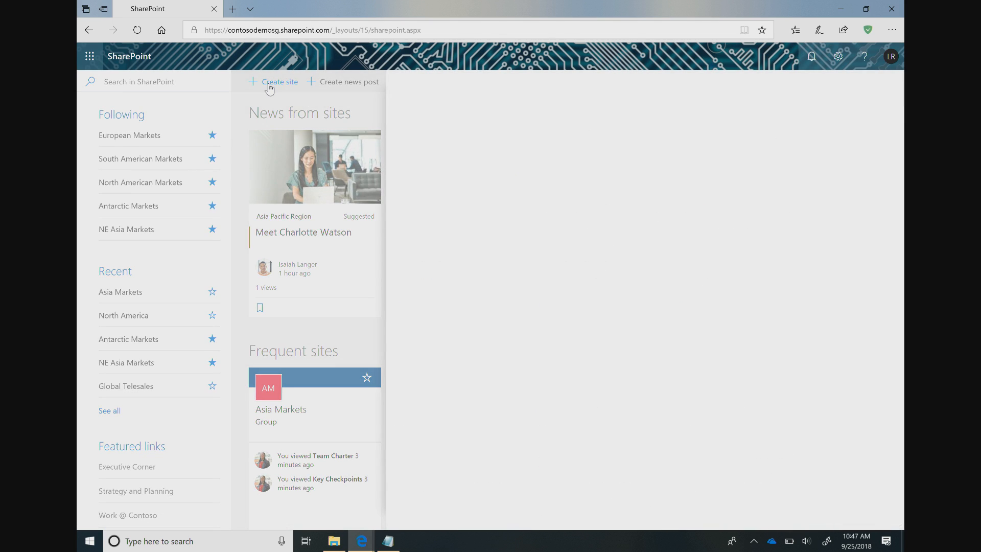
Use '+ Create site' on the start page to show the team site versus communication site choice
left_click(279, 81)
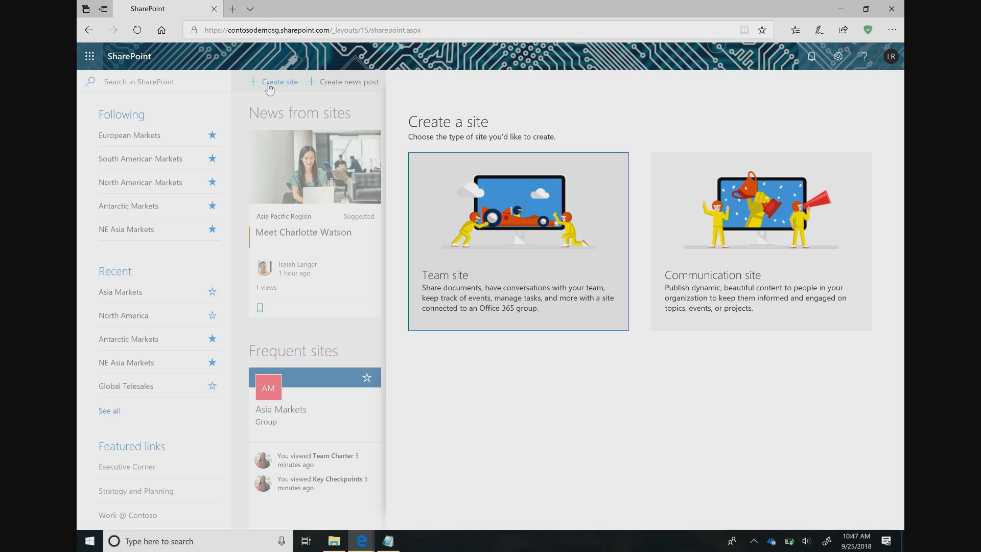
mouse_move(488, 231)
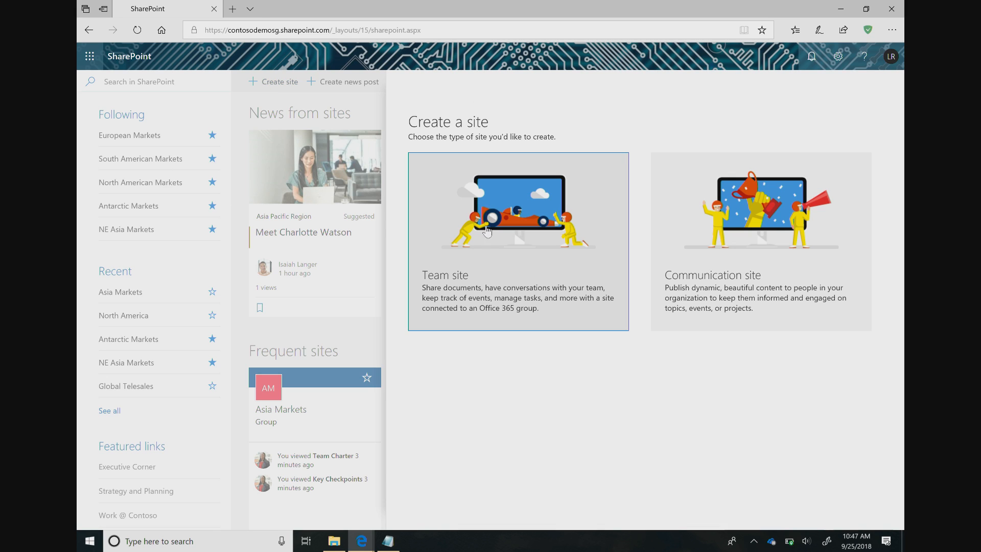
Pick Team site, name it 'SE Asia Markets', and describe it as 'Exploring market opportunities.'
left_click(519, 241)
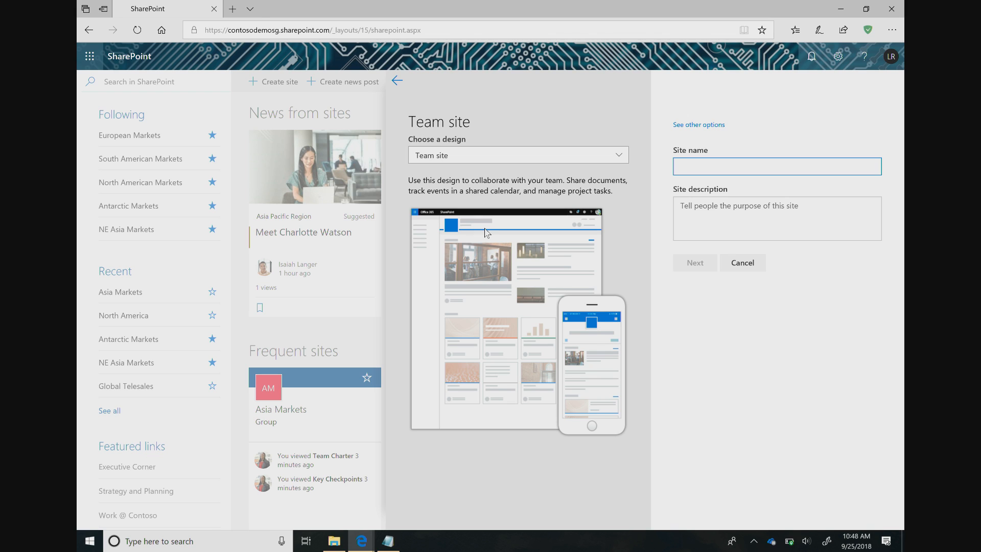
type("SE Asia Markets")
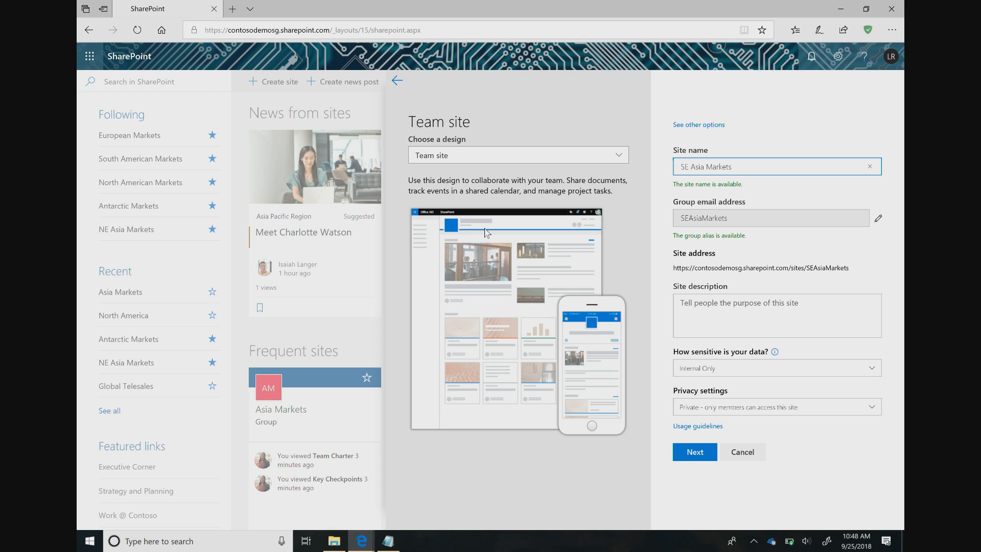
left_click(777, 315)
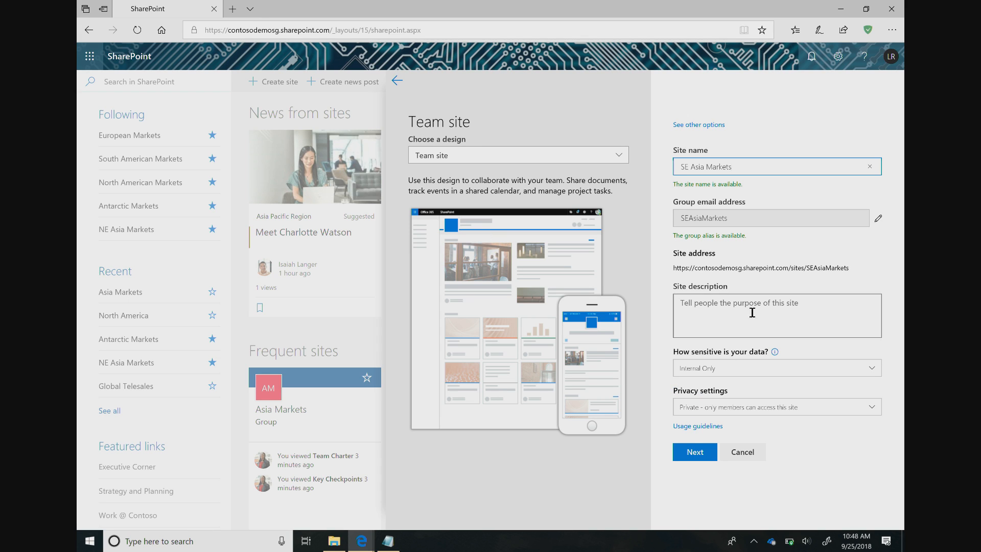
type("Exploring")
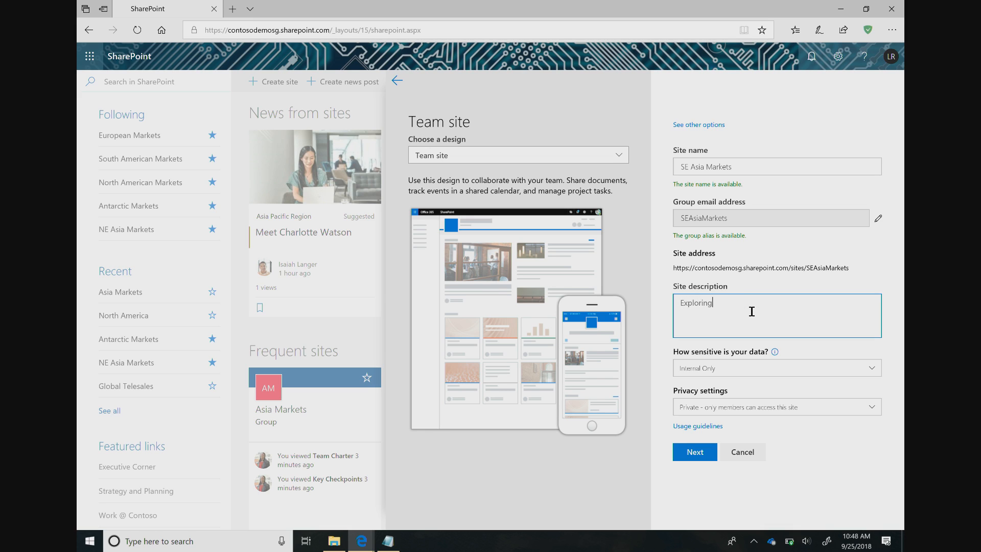
type("market opportunities")
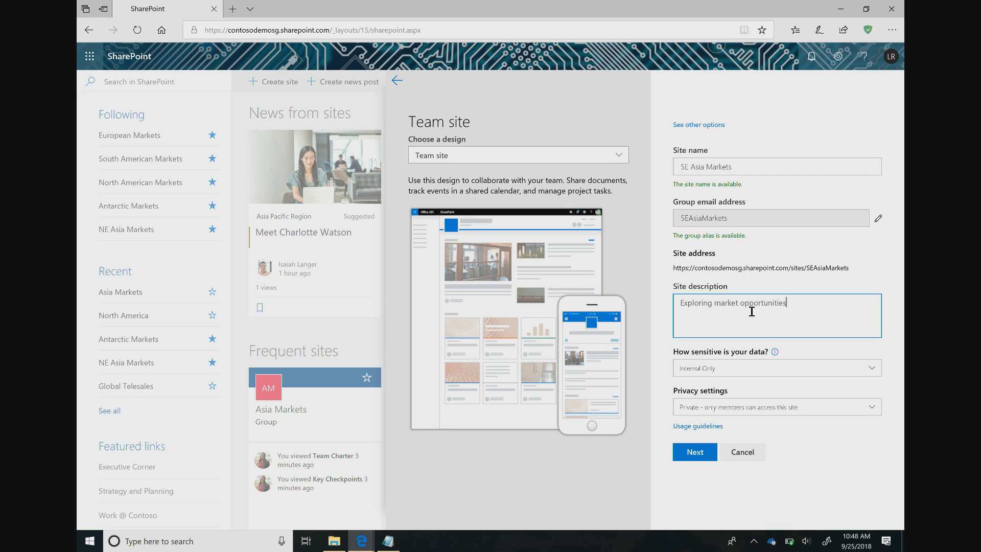
type(".")
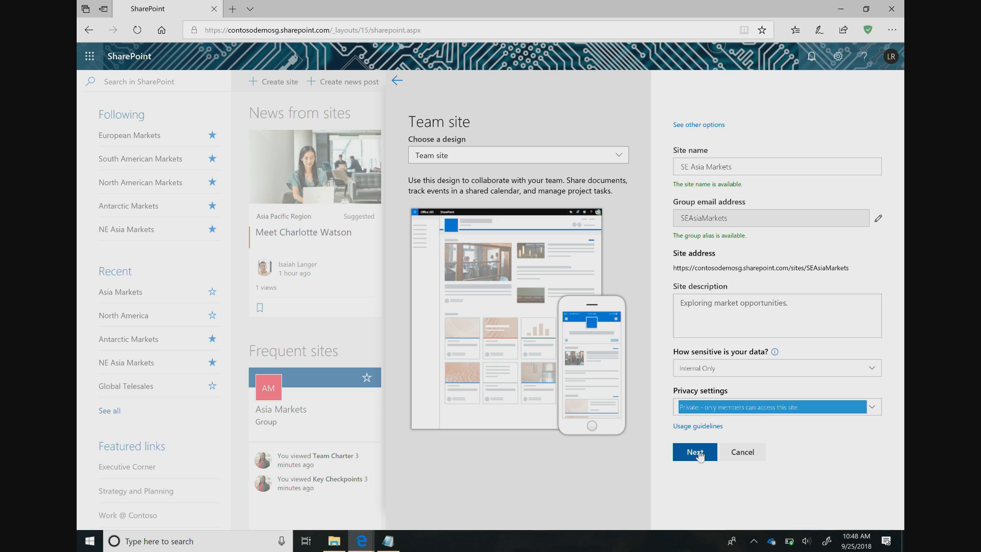
left_click(695, 451)
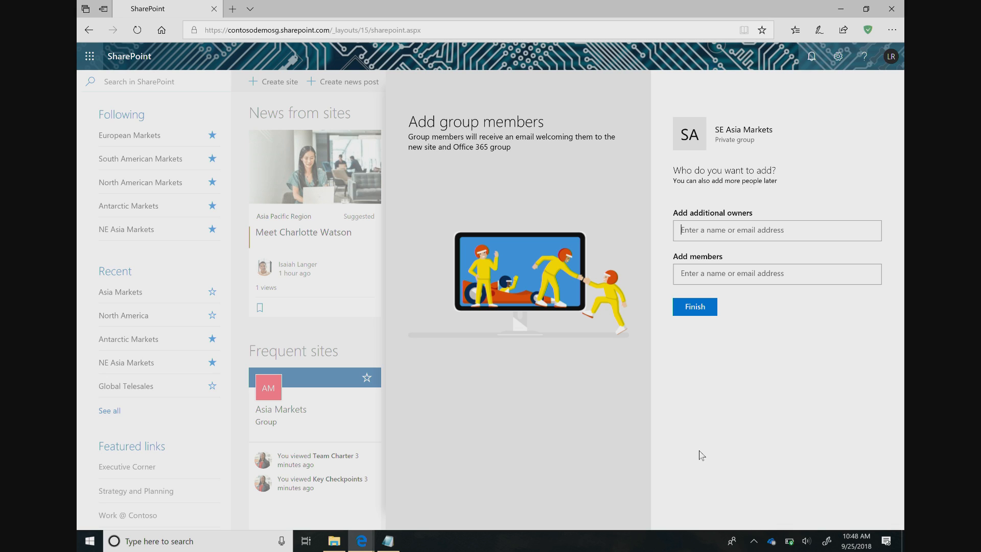
type("joni")
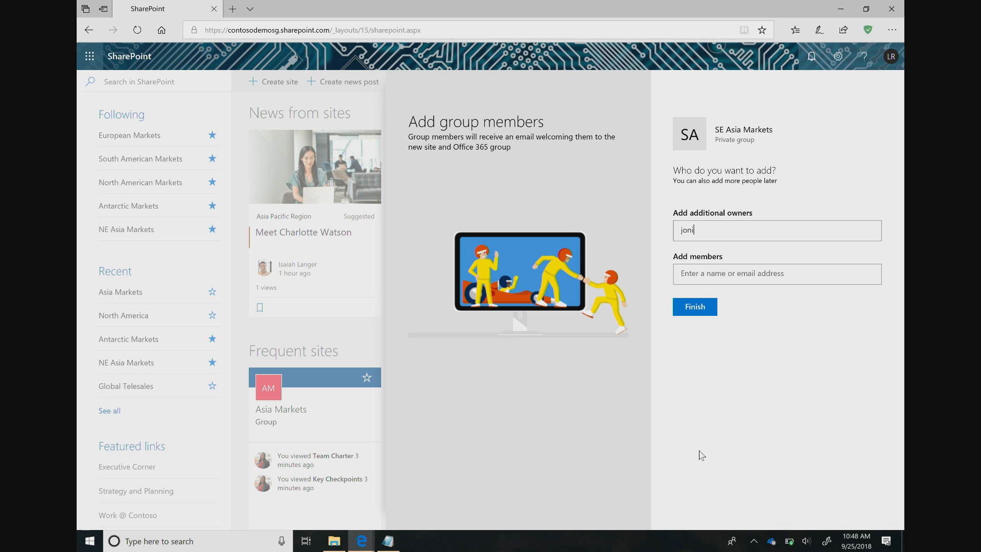
left_click(713, 229)
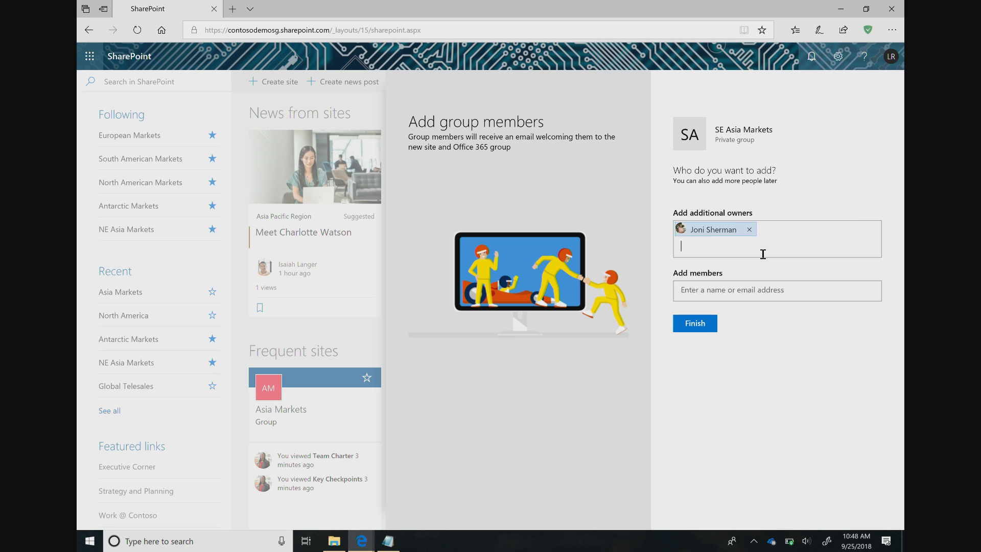
type("alland")
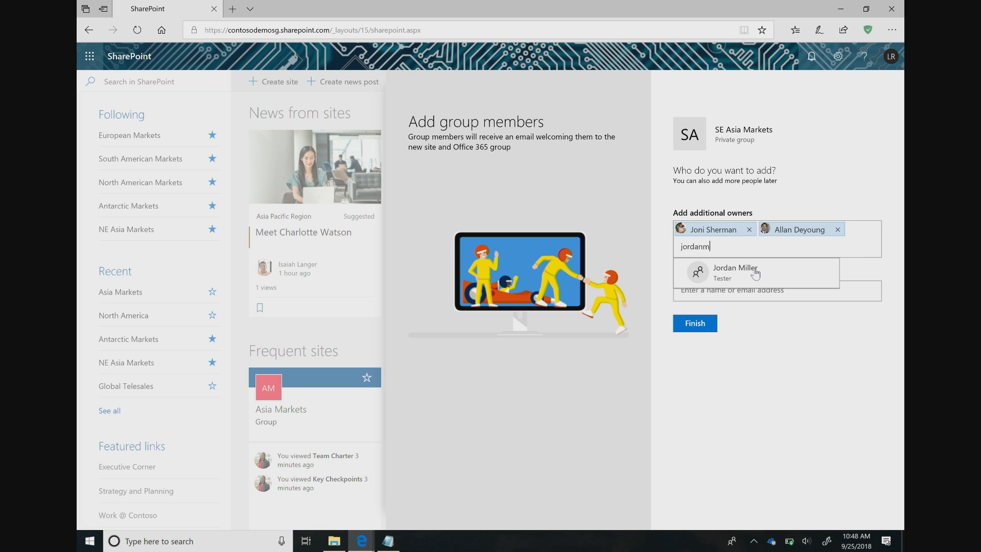
left_click(736, 273)
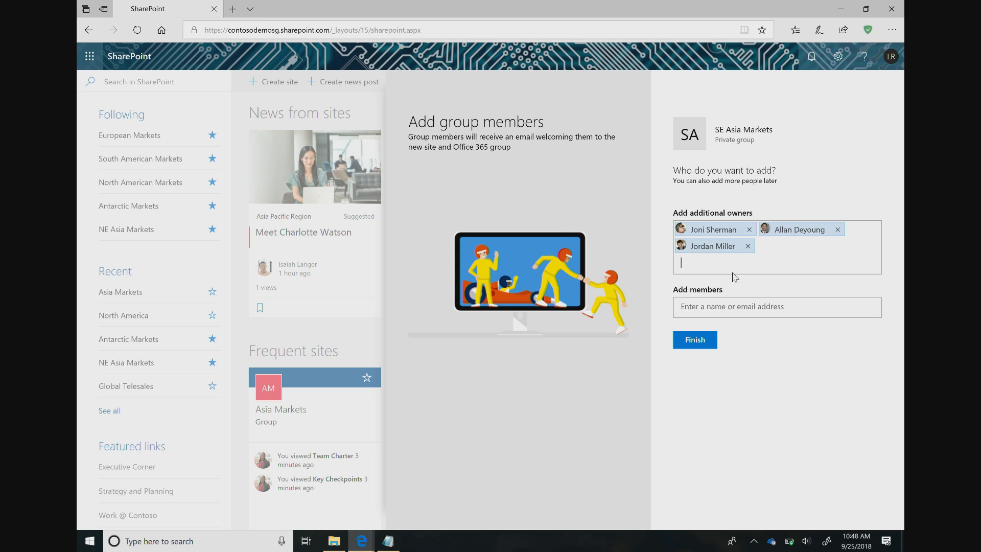
type("leeg")
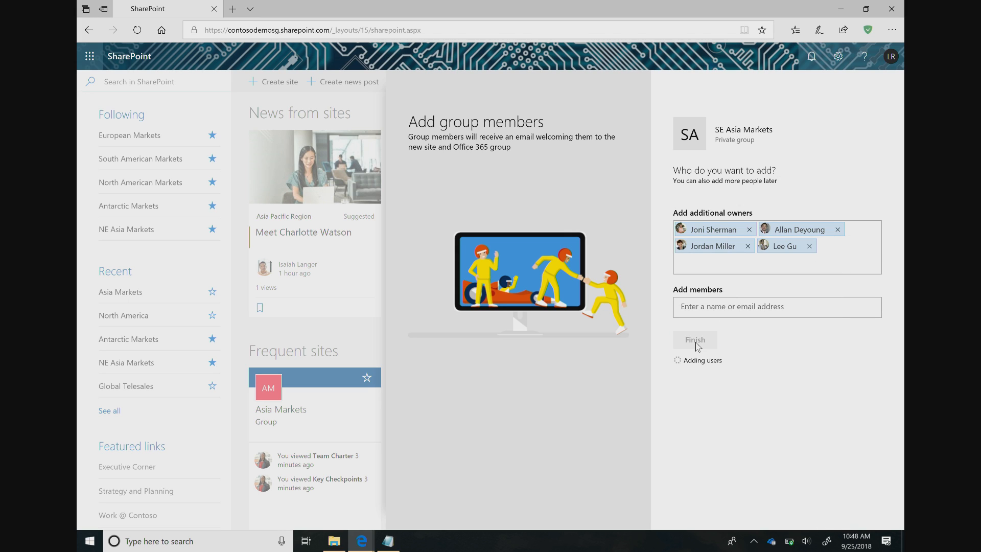
left_click(694, 340)
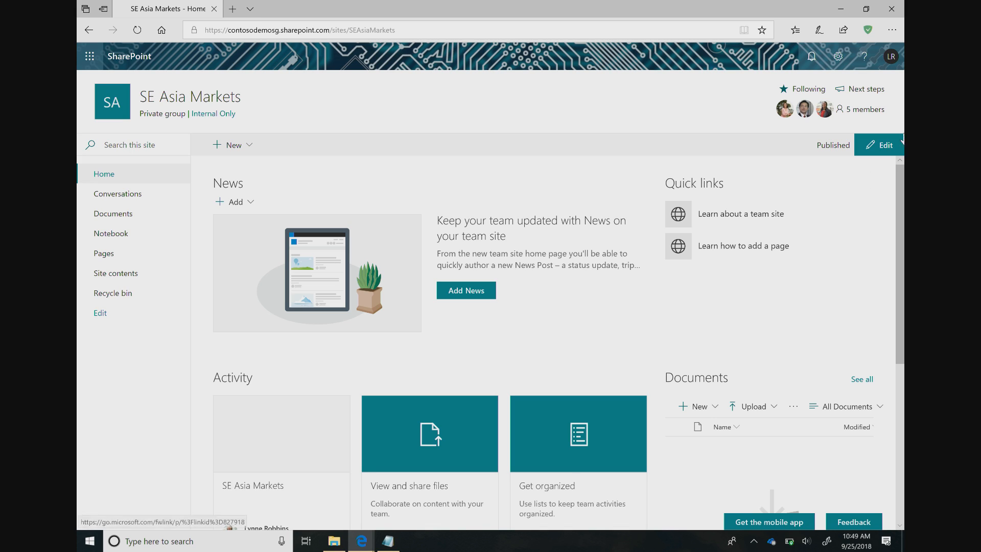
mouse_move(830, 269)
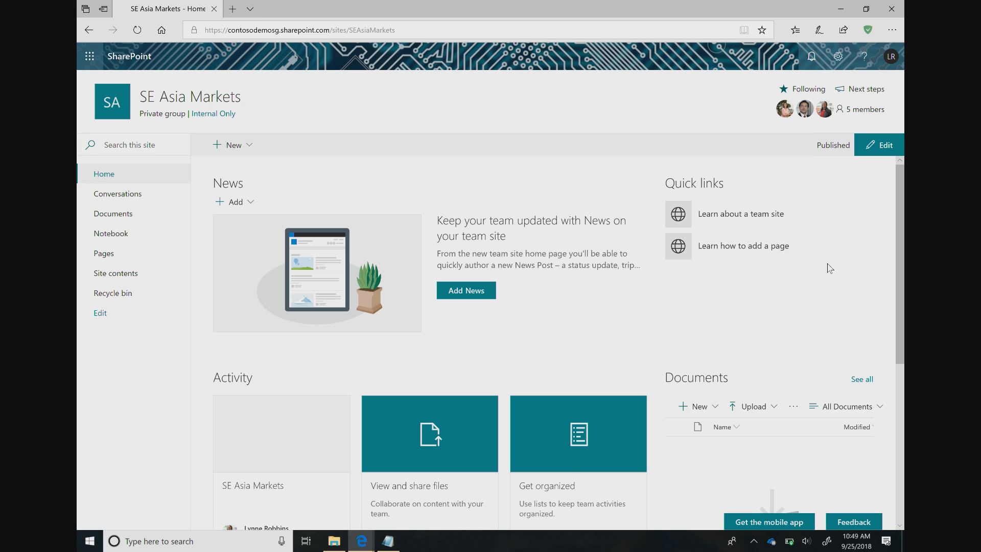
mouse_move(737, 369)
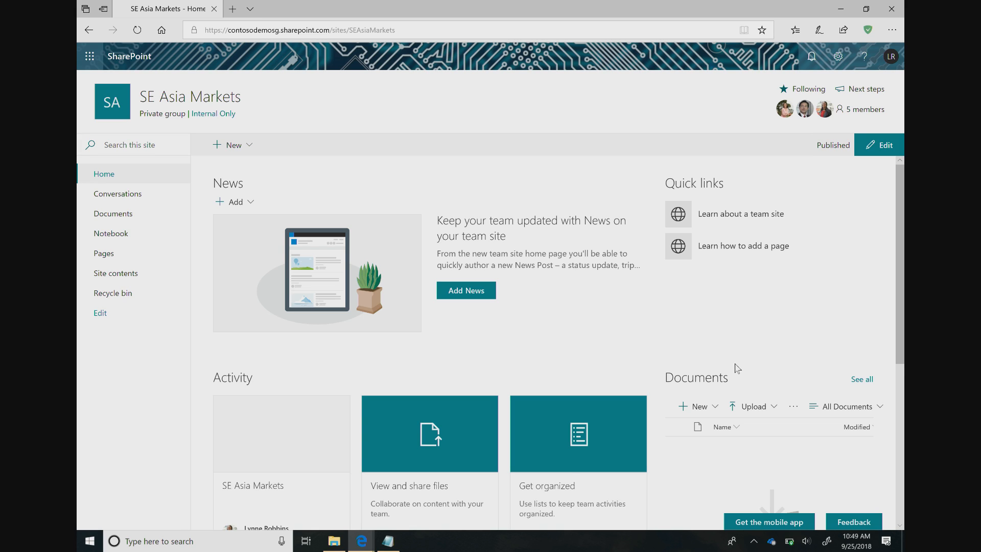
mouse_move(851, 326)
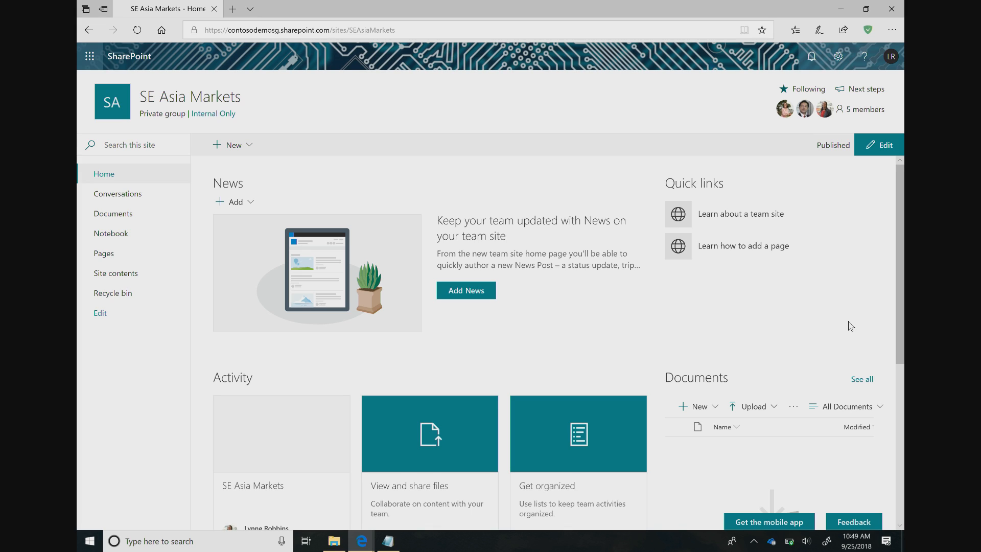
mouse_move(778, 342)
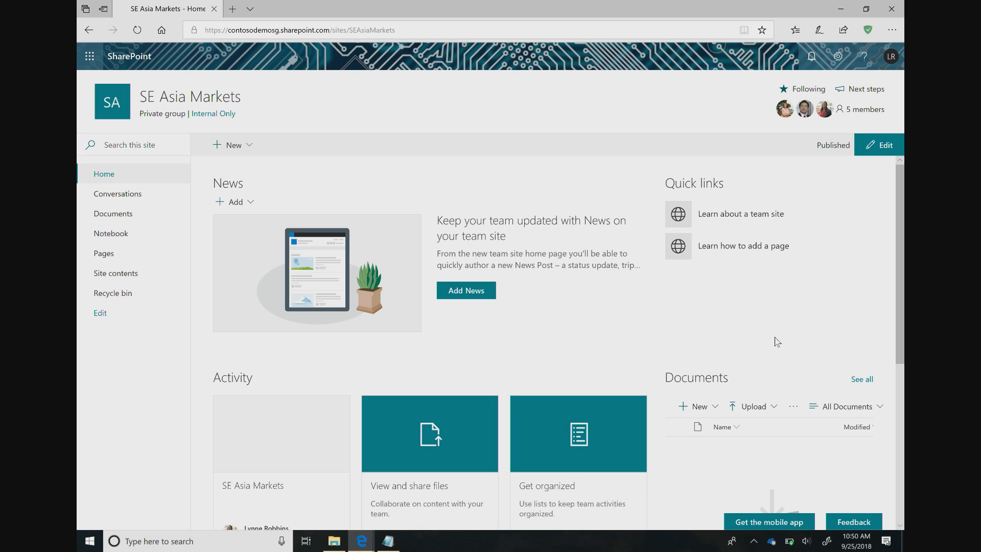
mouse_move(767, 366)
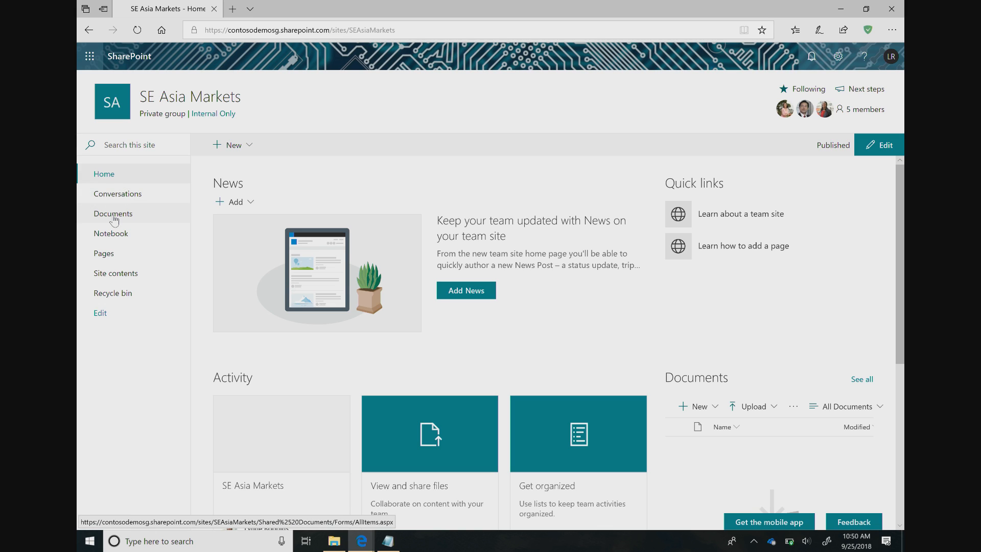
Open the Documents library and bring up the Market Opportunity folder in File Explorer
left_click(113, 214)
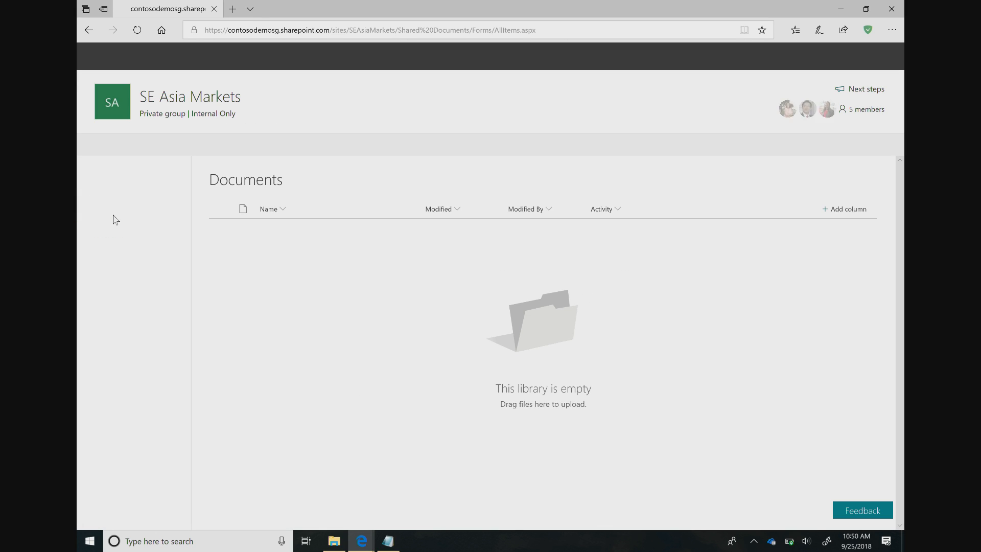
left_click(114, 214)
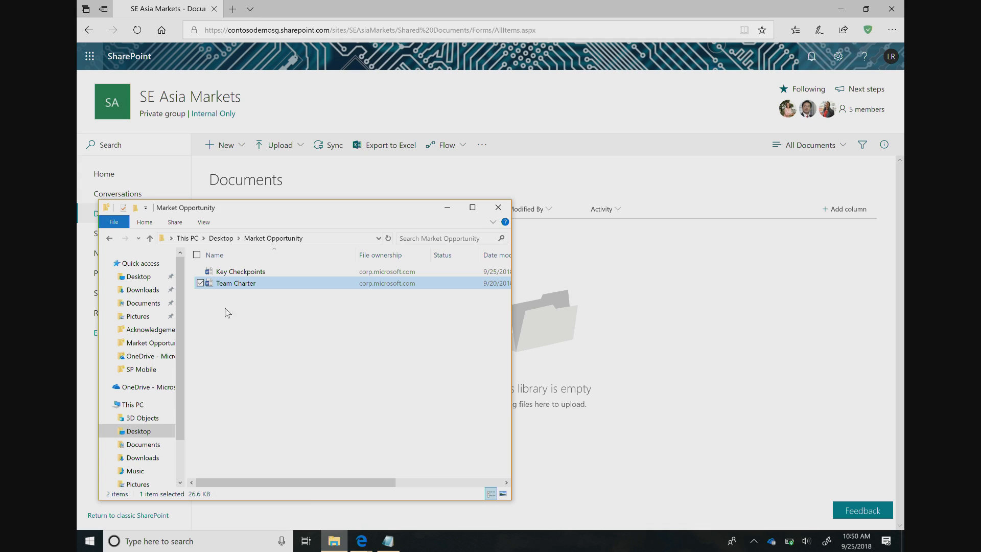
mouse_move(234, 288)
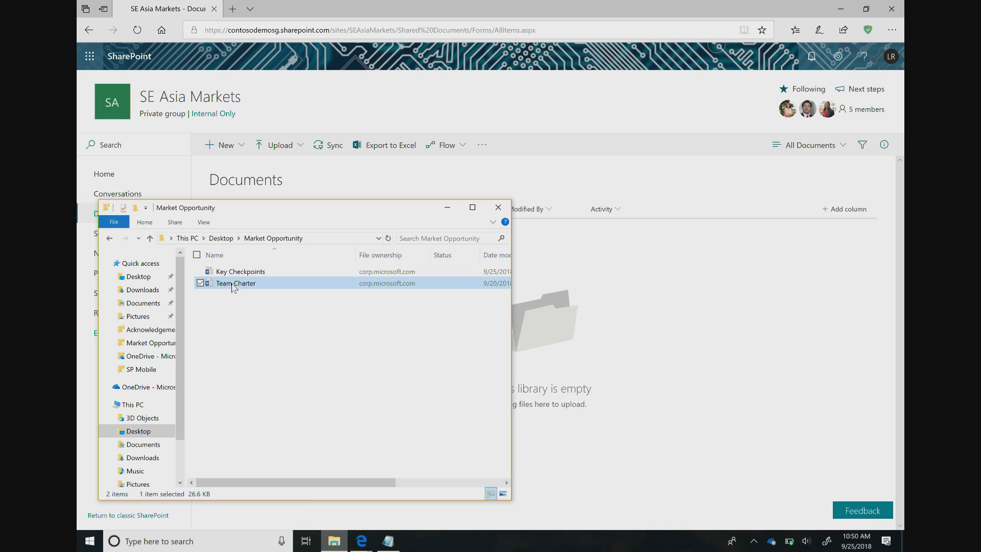
mouse_move(597, 353)
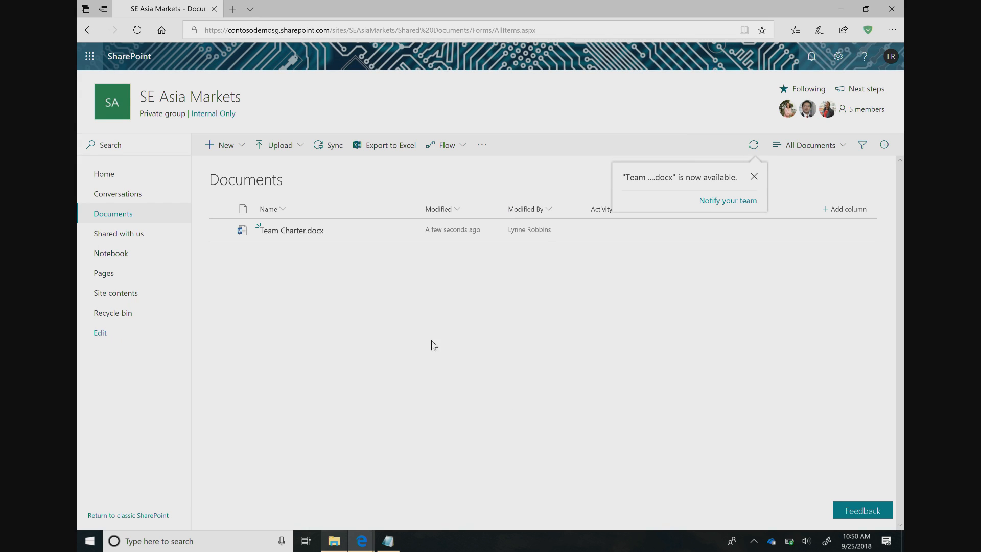
Dismiss the upload notification and return Home, where Team Charter.docx appears under Documents
left_click(103, 174)
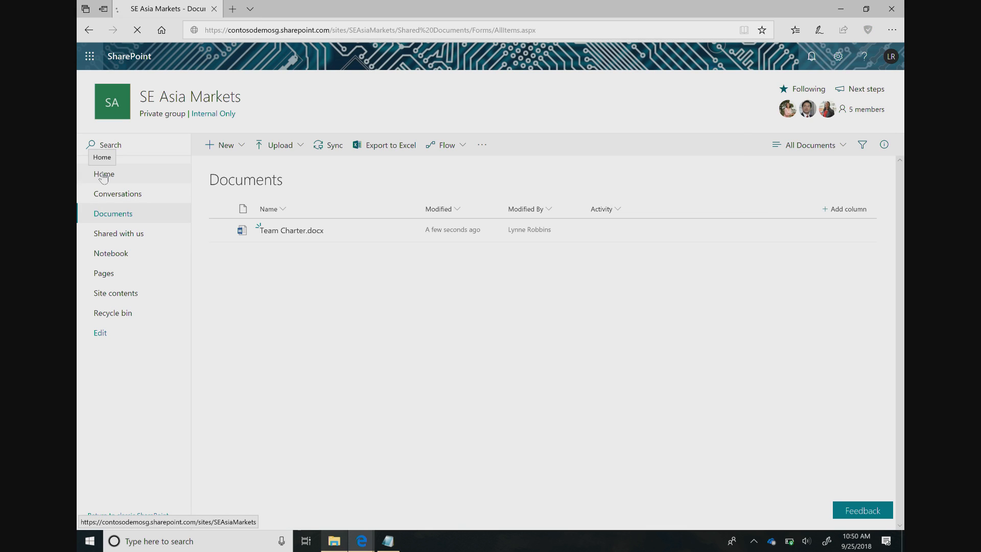
left_click(102, 174)
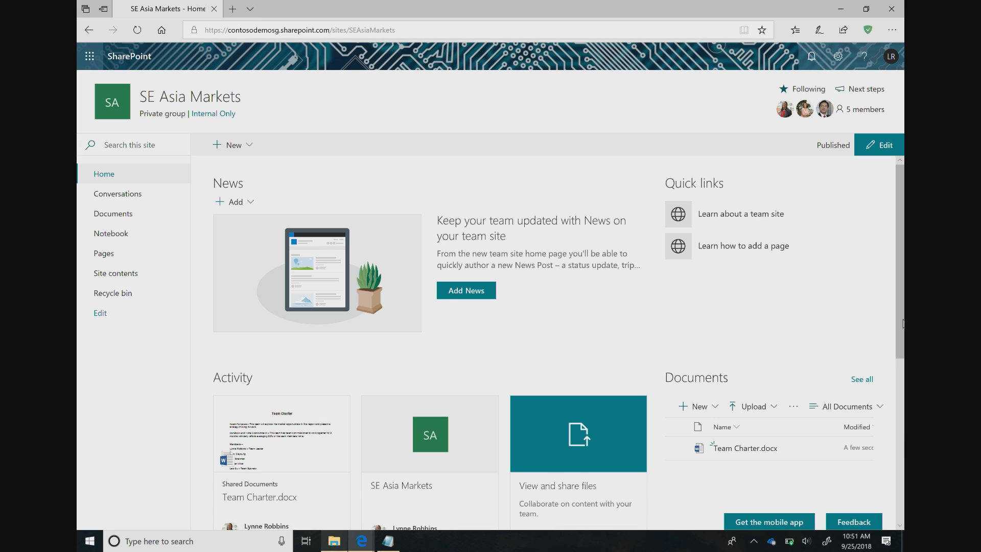
mouse_move(518, 261)
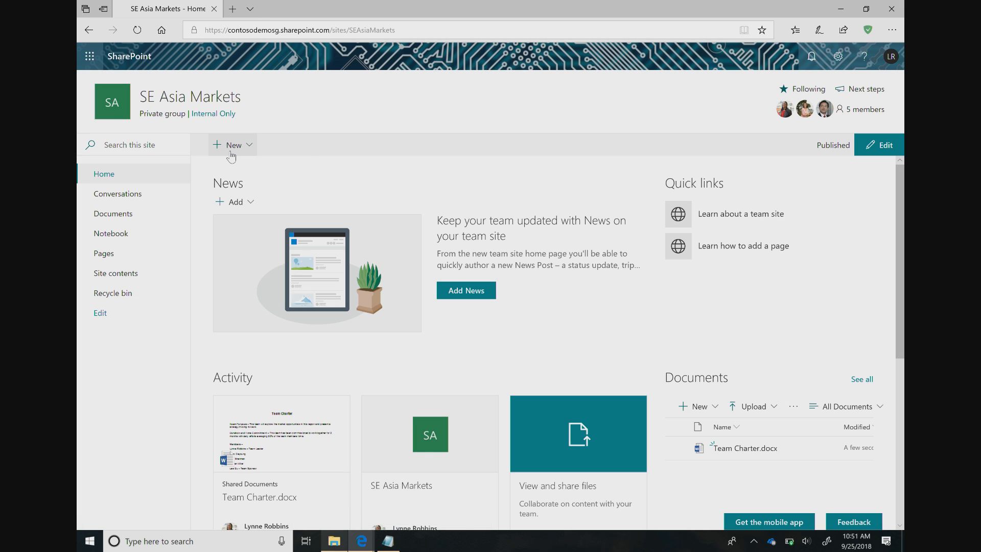
left_click(233, 145)
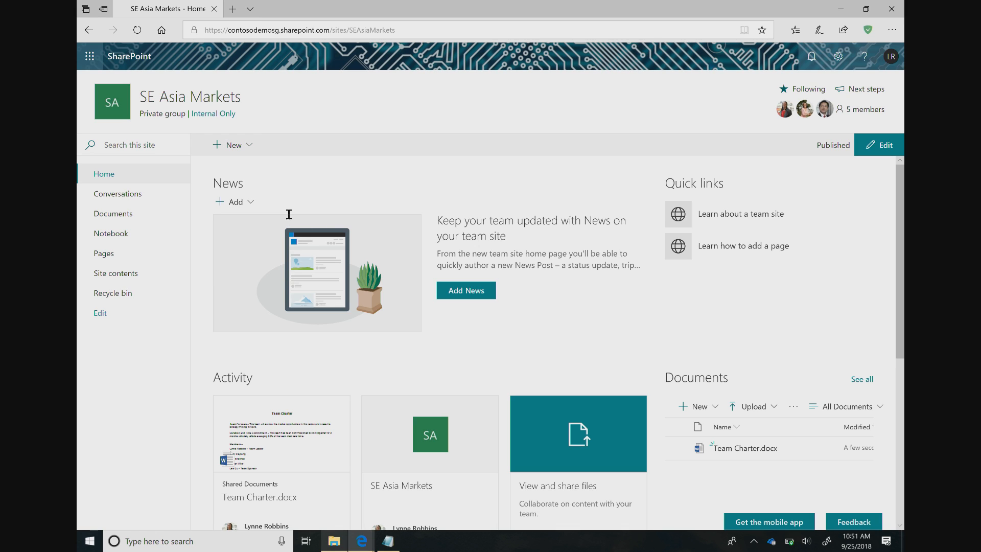
Create a news post and title it 'Key Checkpoints'
left_click(466, 290)
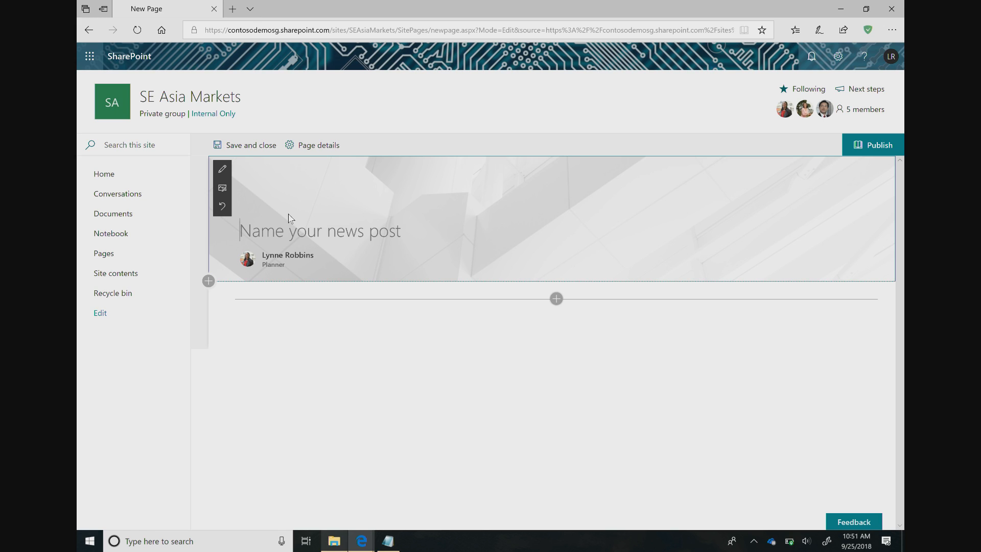
type("Key Checkpoints")
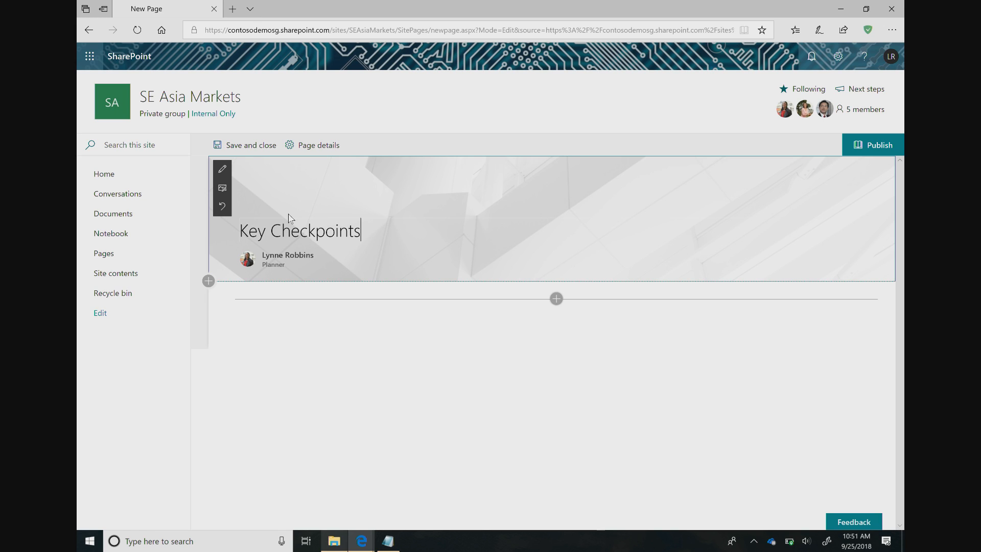
mouse_move(513, 321)
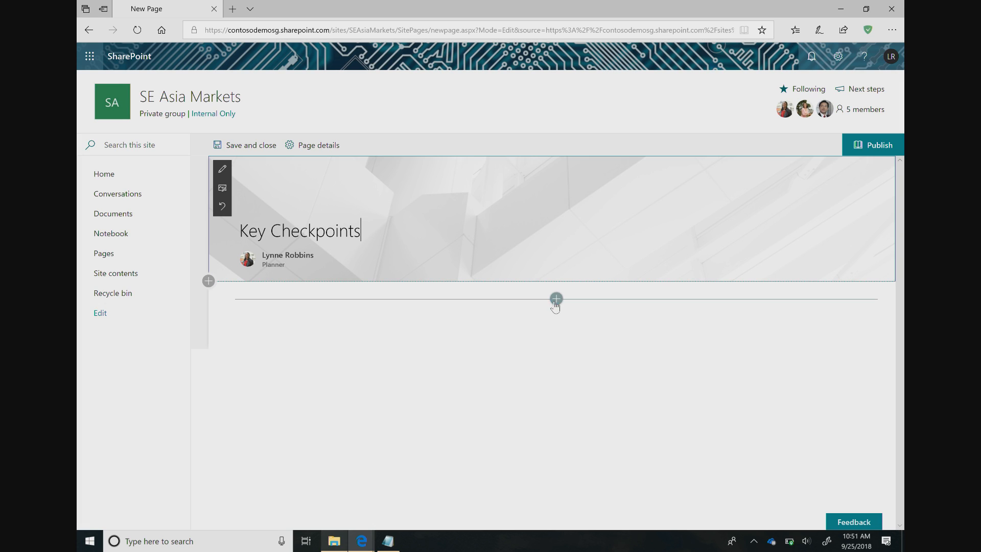
mouse_move(556, 298)
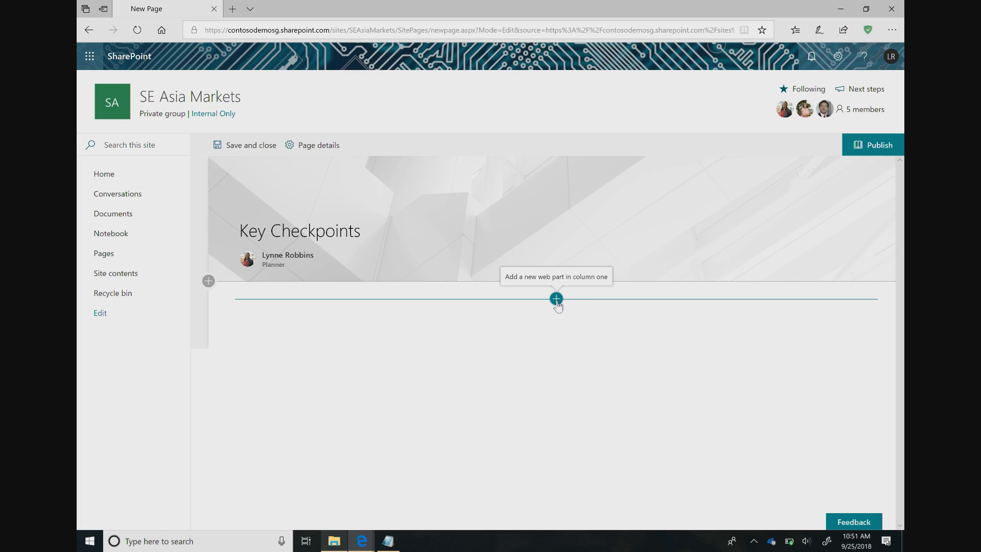
Add a File viewer web part showing Team Charter from Recent documents, and save the draft
left_click(555, 298)
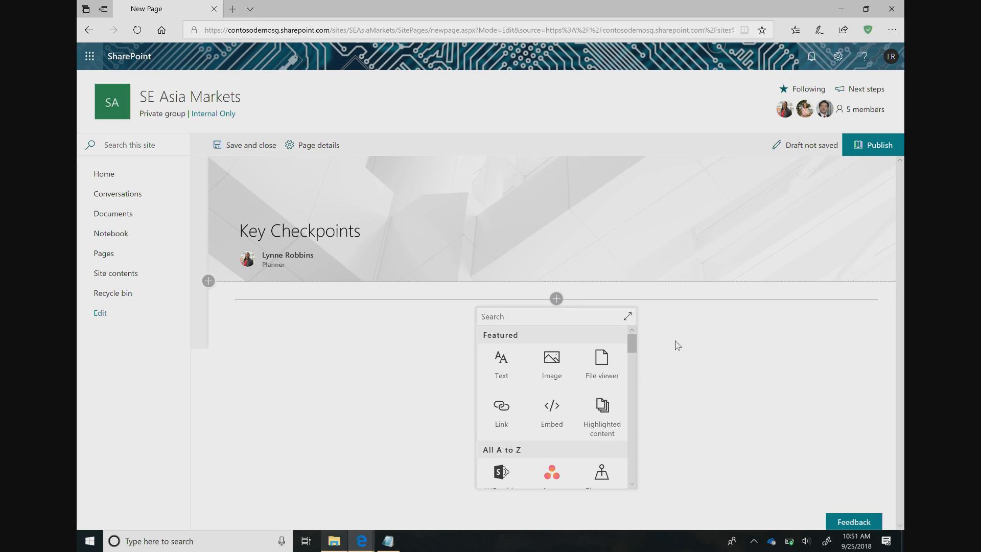
mouse_move(672, 355)
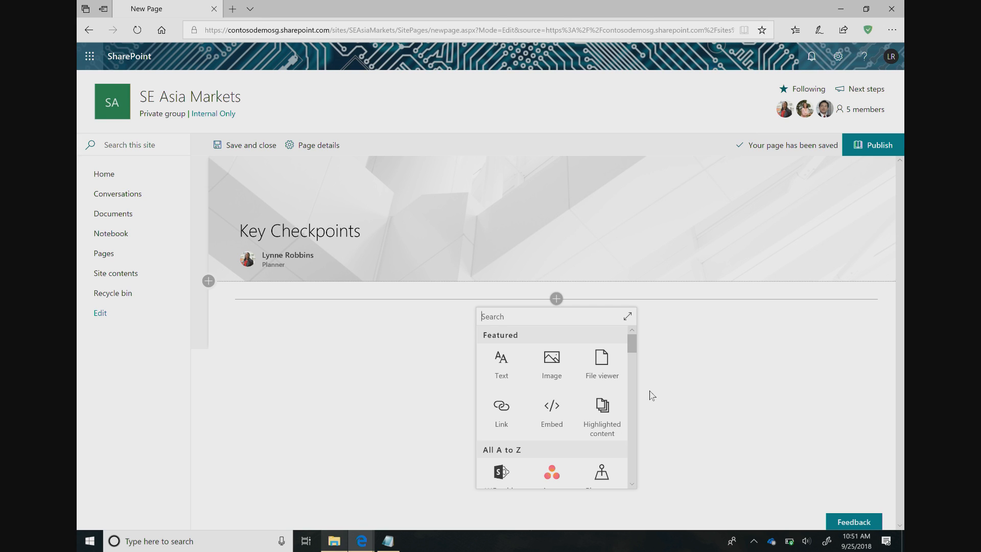
left_click(601, 362)
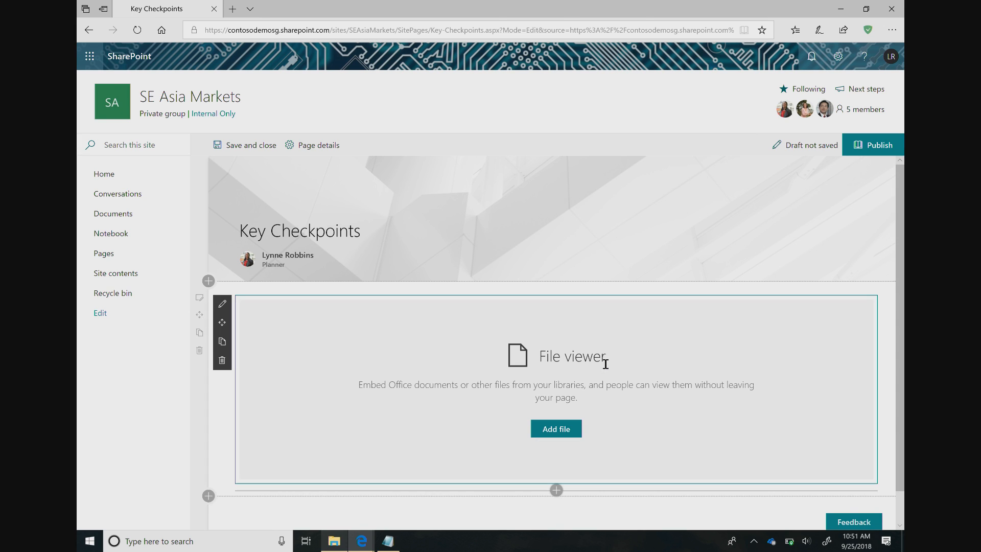
left_click(556, 428)
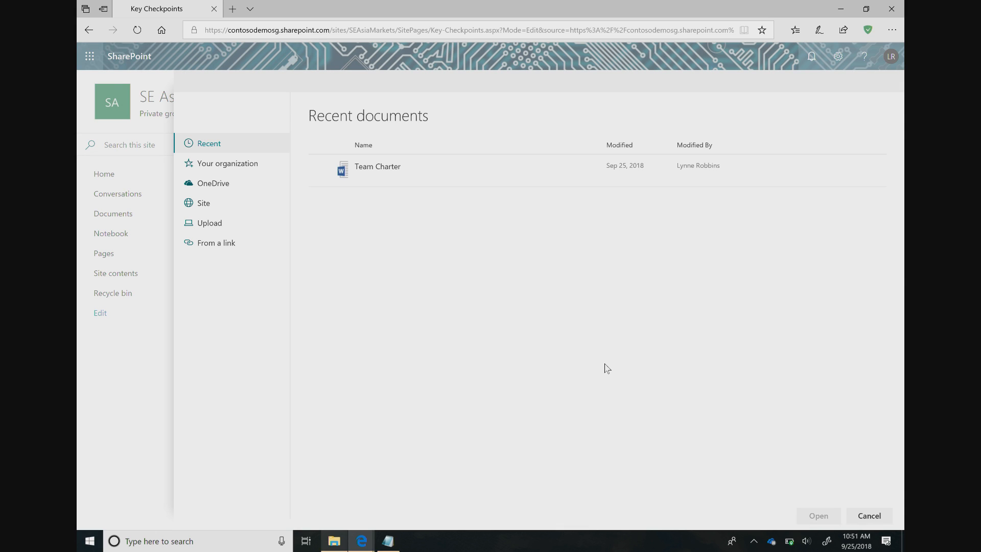
mouse_move(411, 219)
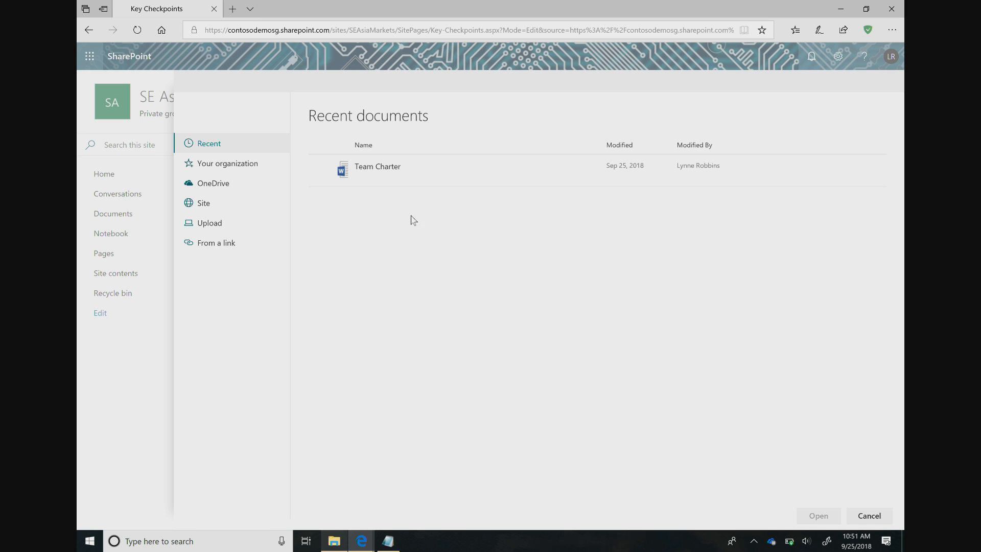
left_click(869, 515)
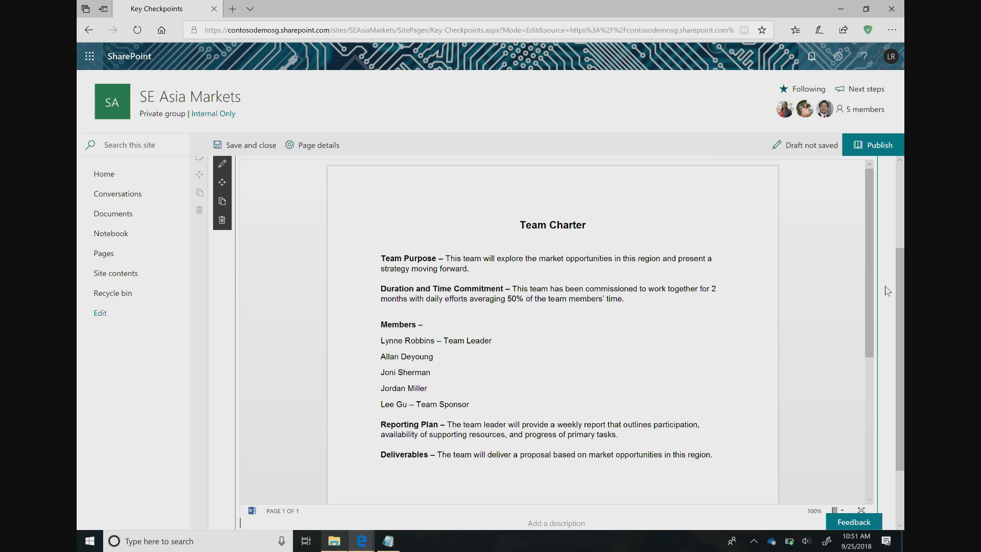
left_click(249, 145)
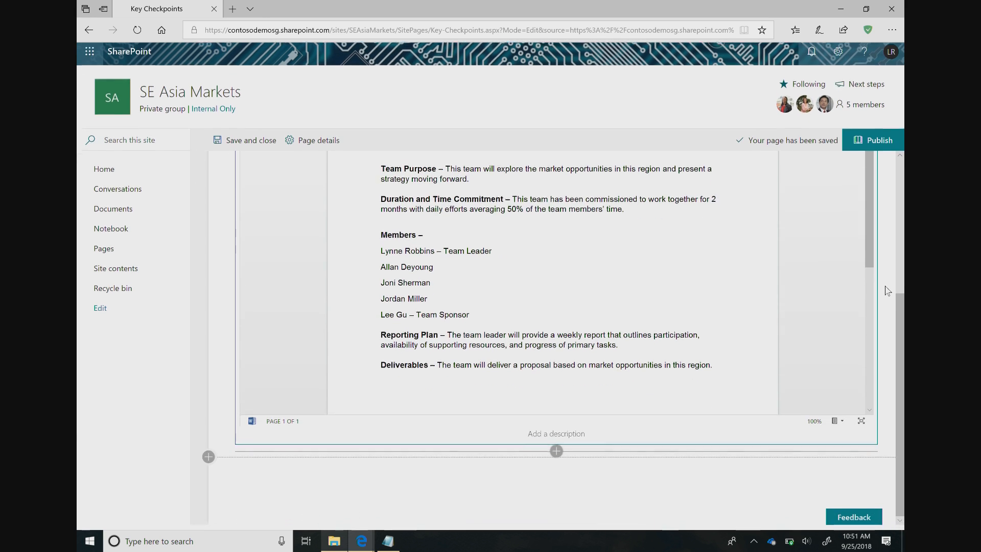
left_click(209, 462)
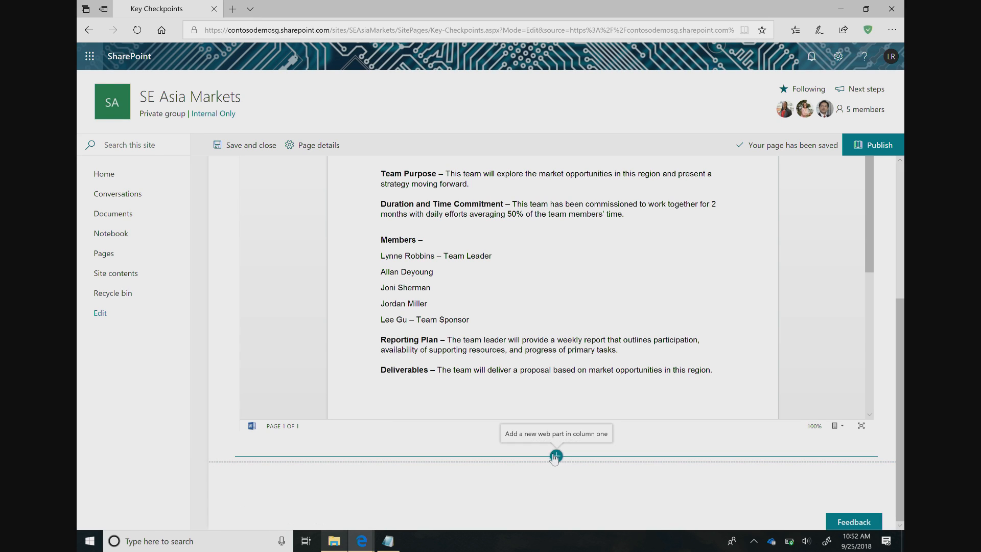
Add a Text section with the deadlines note, '11/1: Dry run' and '11/15: Strategy review', selecting the dates
left_click(556, 456)
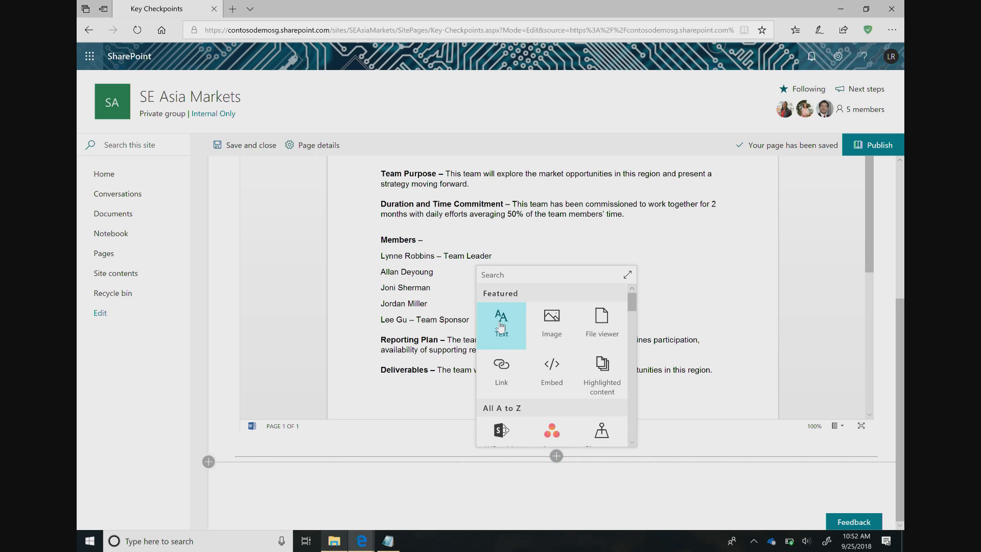
left_click(501, 323)
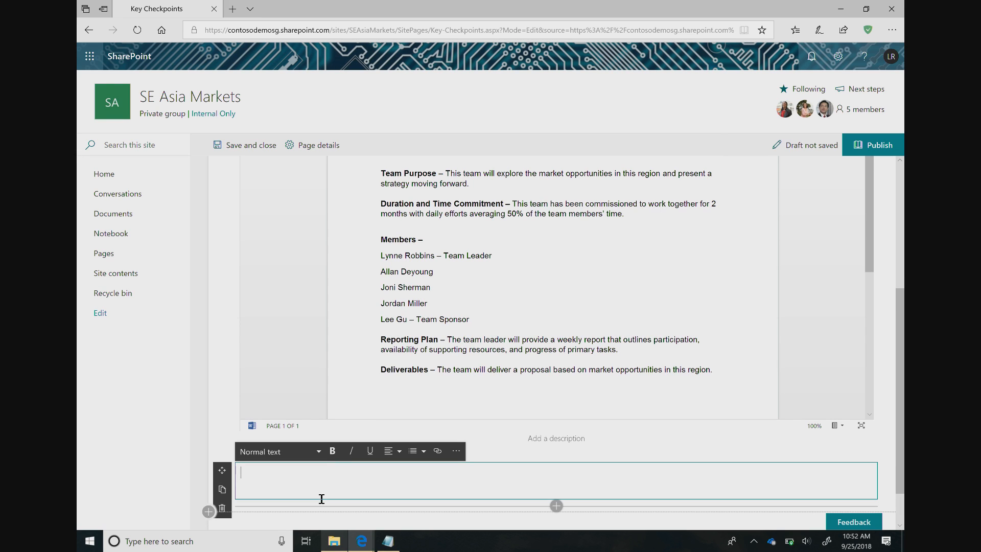
mouse_move(556, 506)
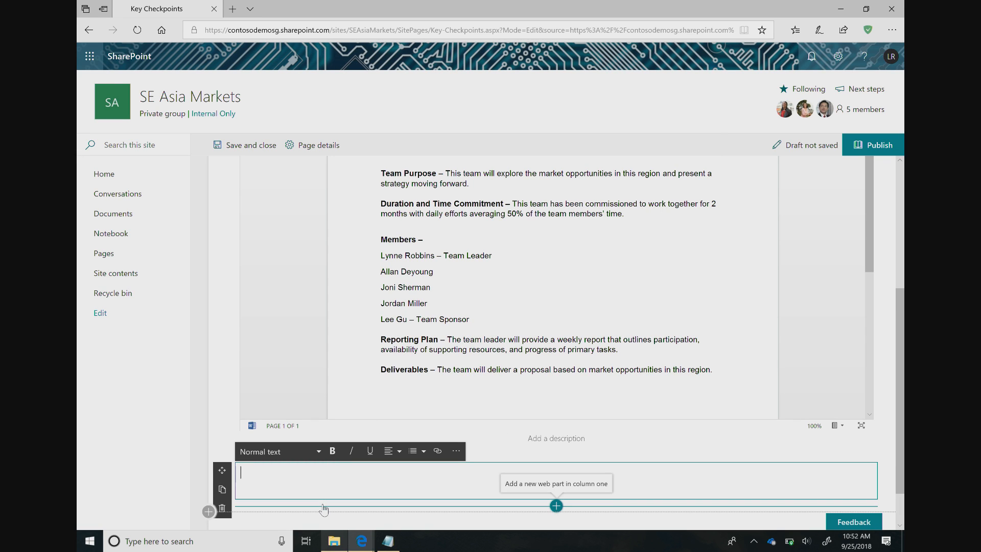
type("Please")
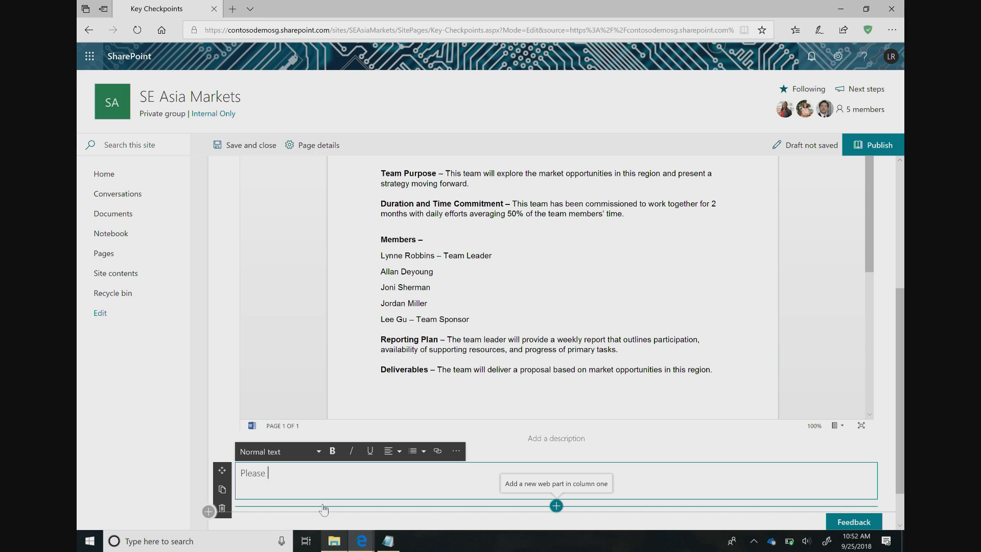
type("make note of the")
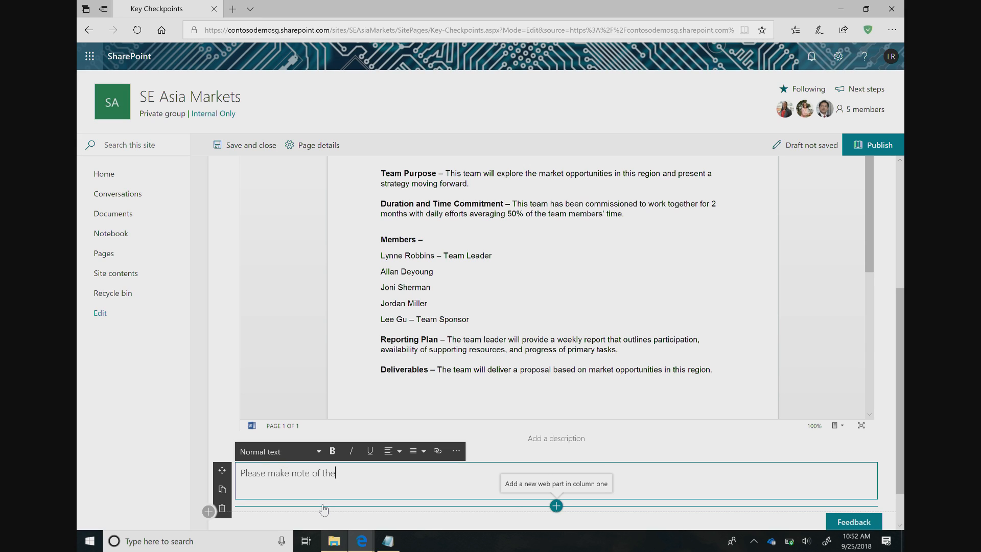
type("upcoming deadlines:")
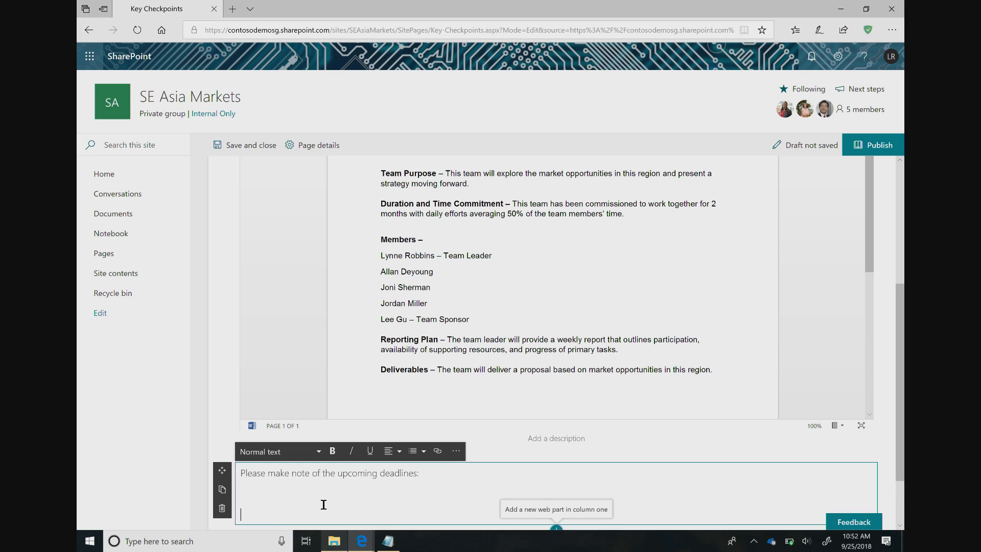
type("11/1: Dry")
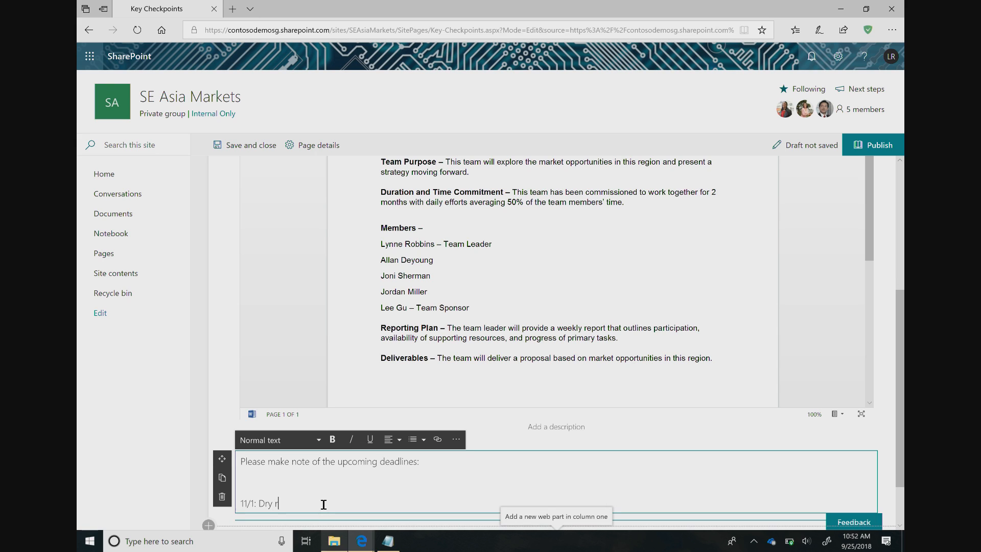
type("run")
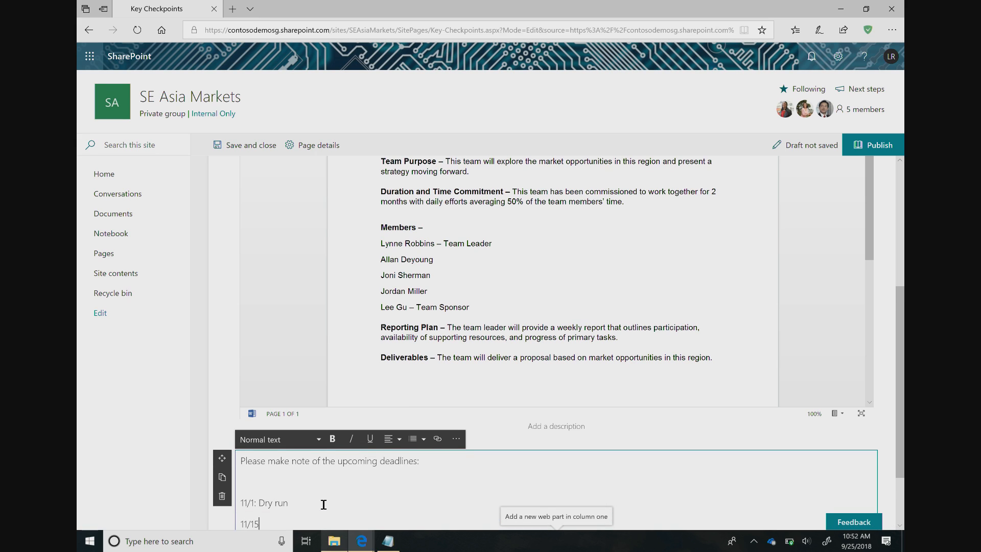
type("S")
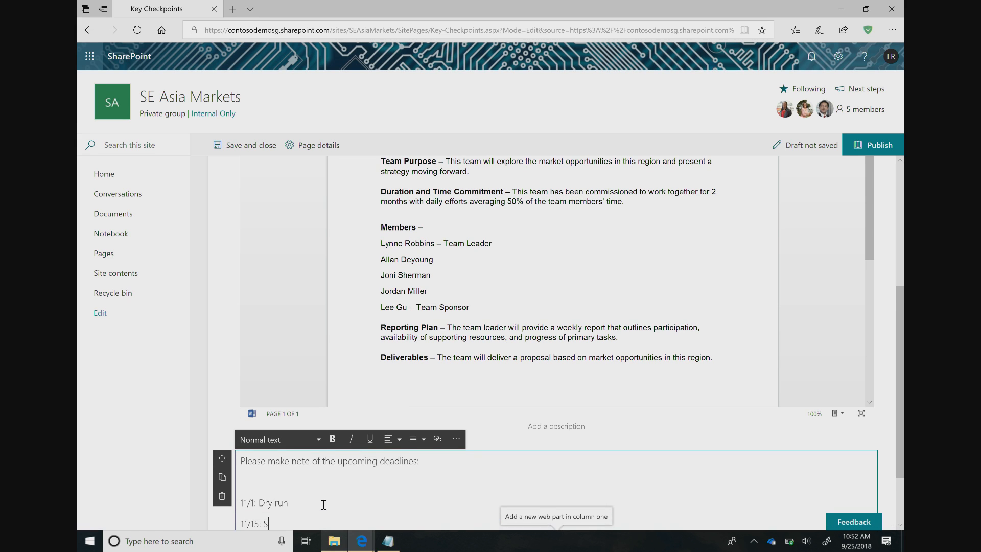
type("trategy rev")
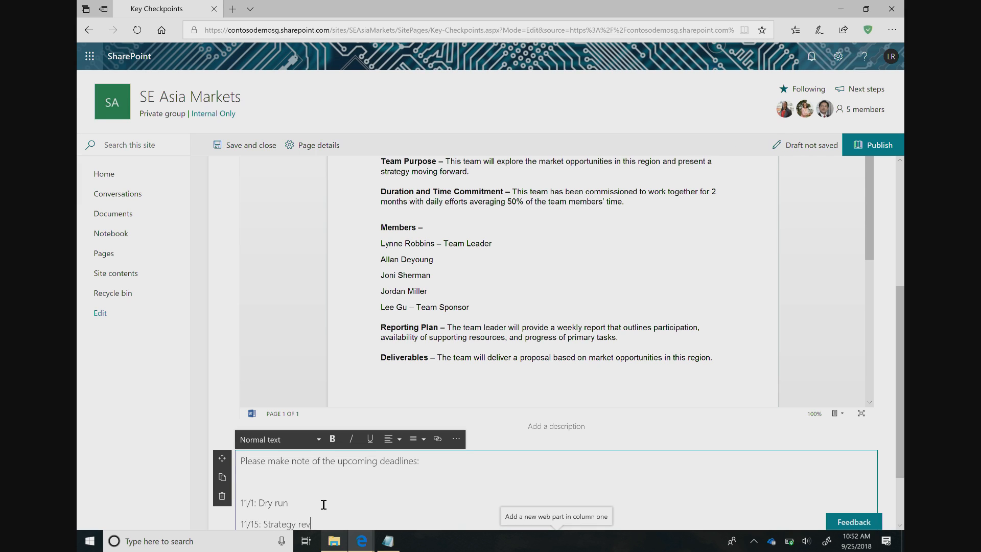
left_click_drag(240, 503, 324, 524)
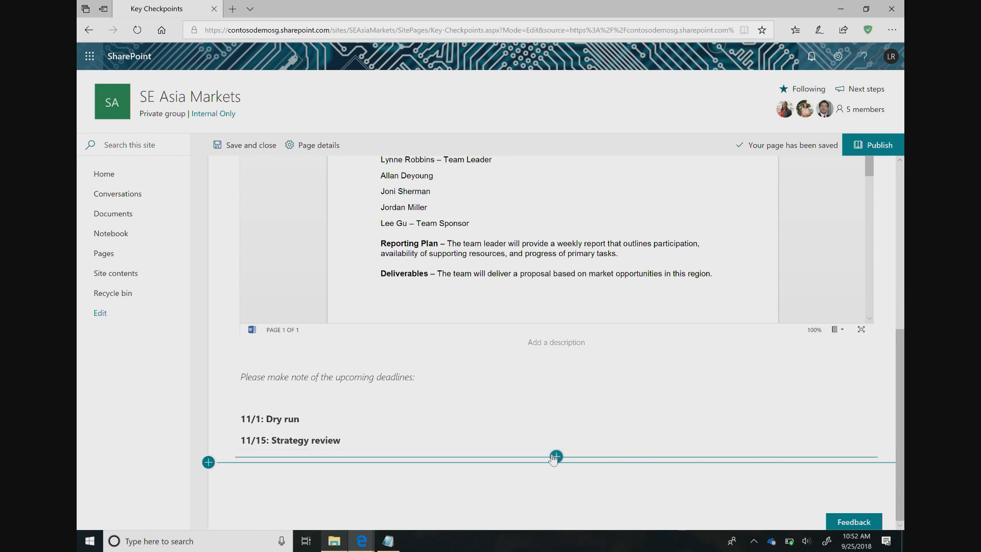
Add a People web part titled 'Sponsor' and pick Lee Gu from the name suggestions
left_click(555, 457)
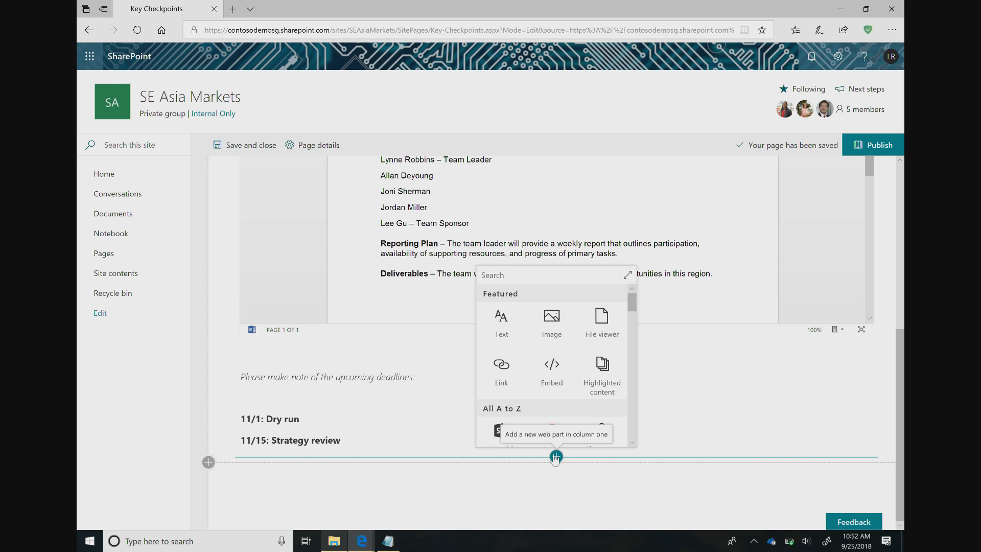
mouse_move(543, 393)
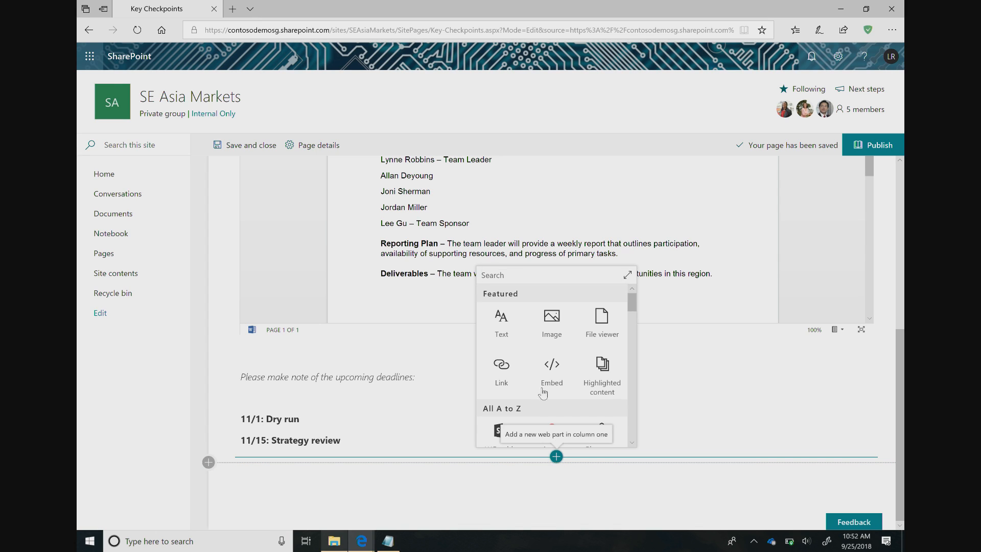
type("people")
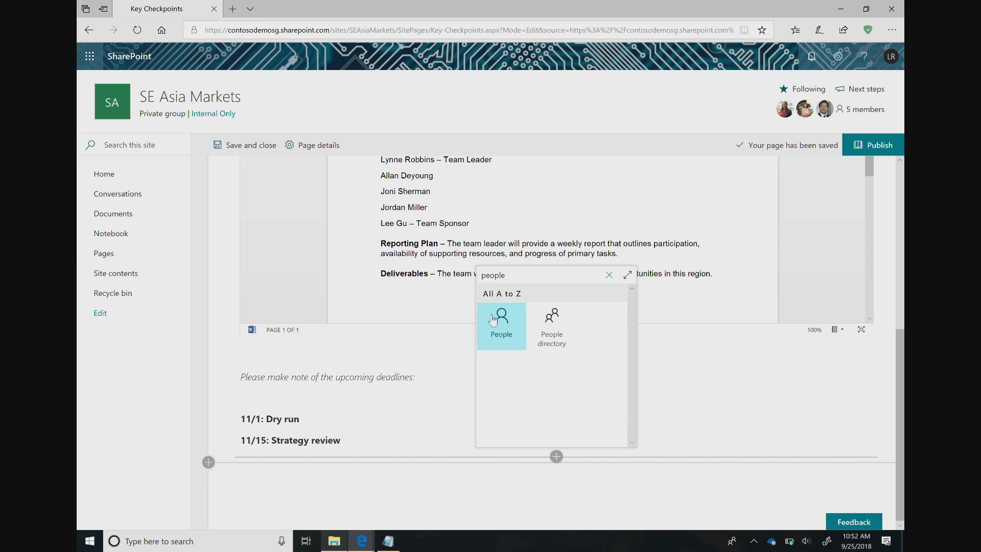
left_click(502, 326)
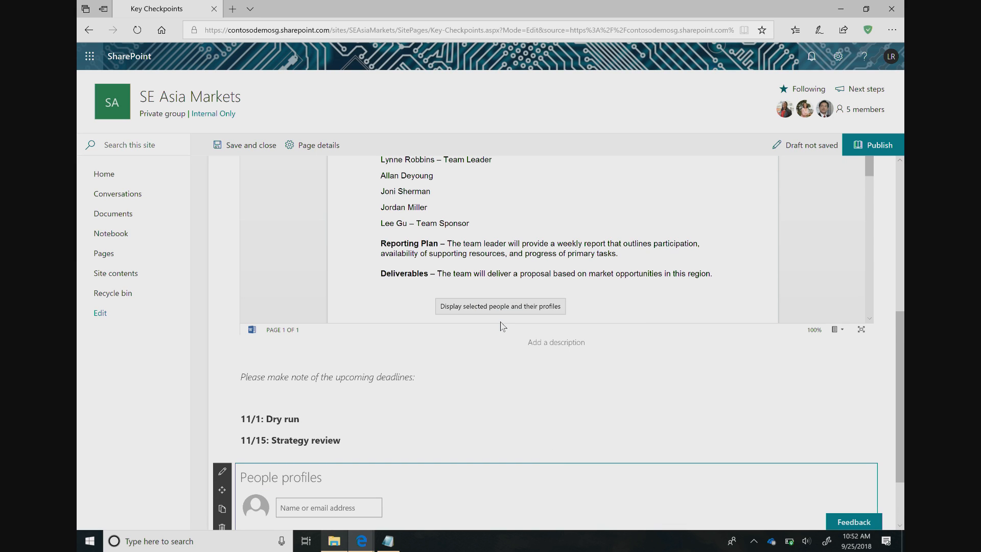
left_click(290, 478)
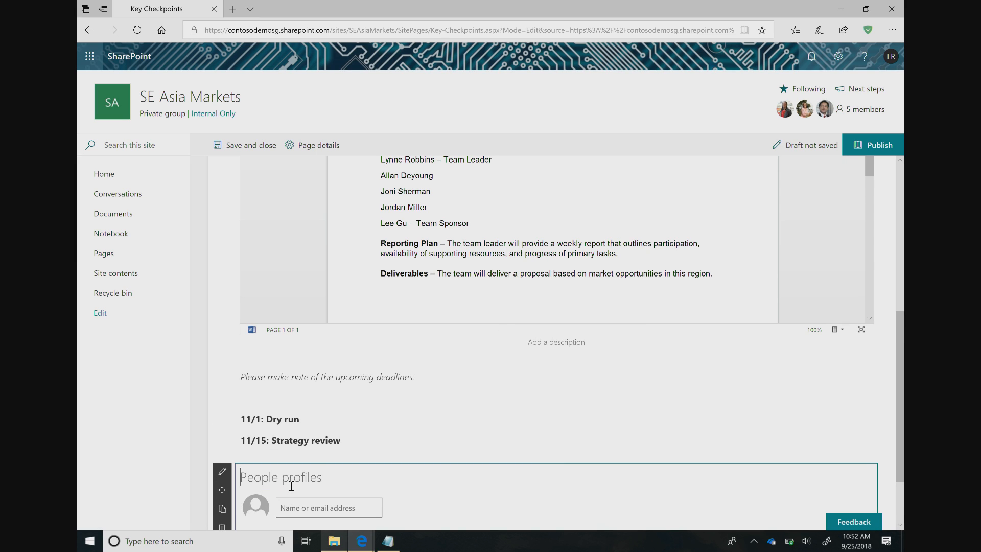
type("Sponsor")
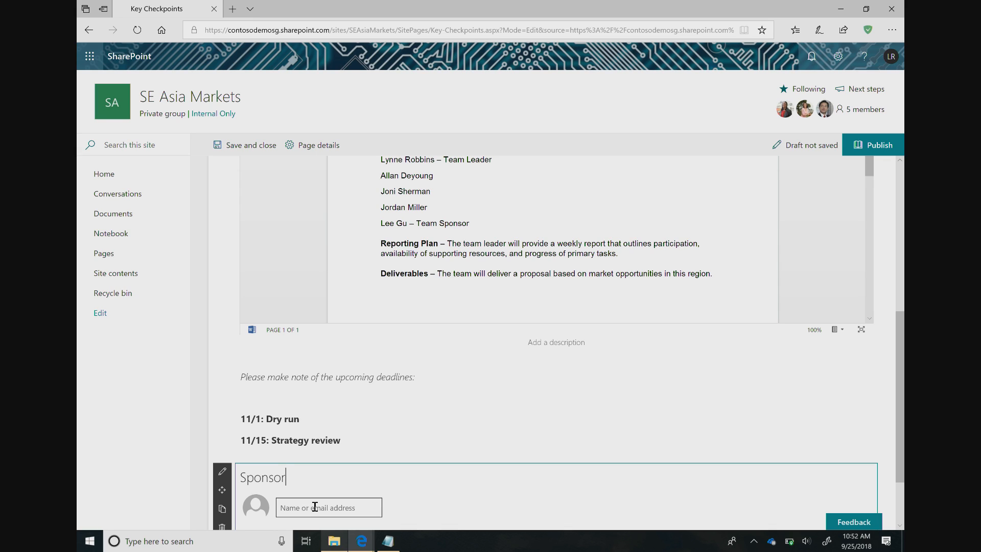
type("leeg")
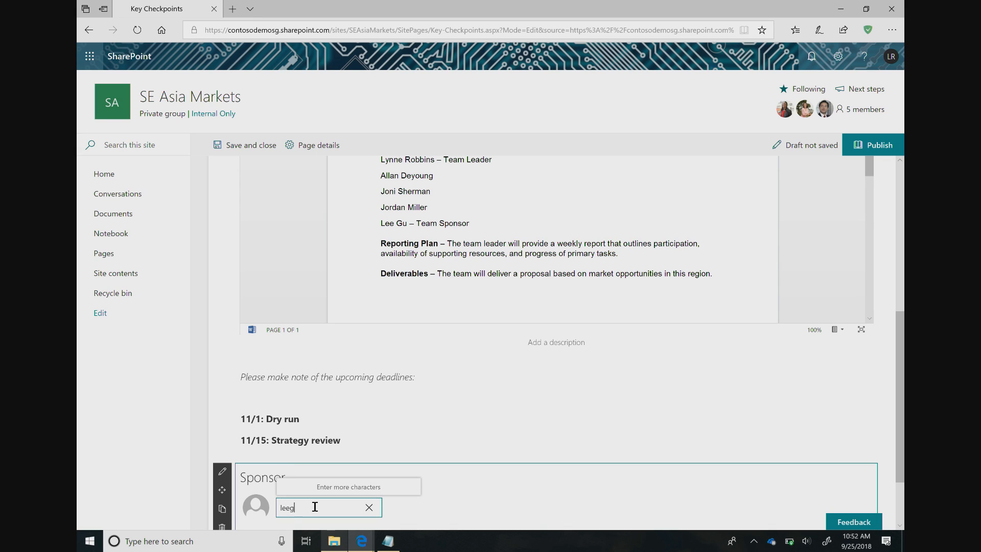
left_click(332, 476)
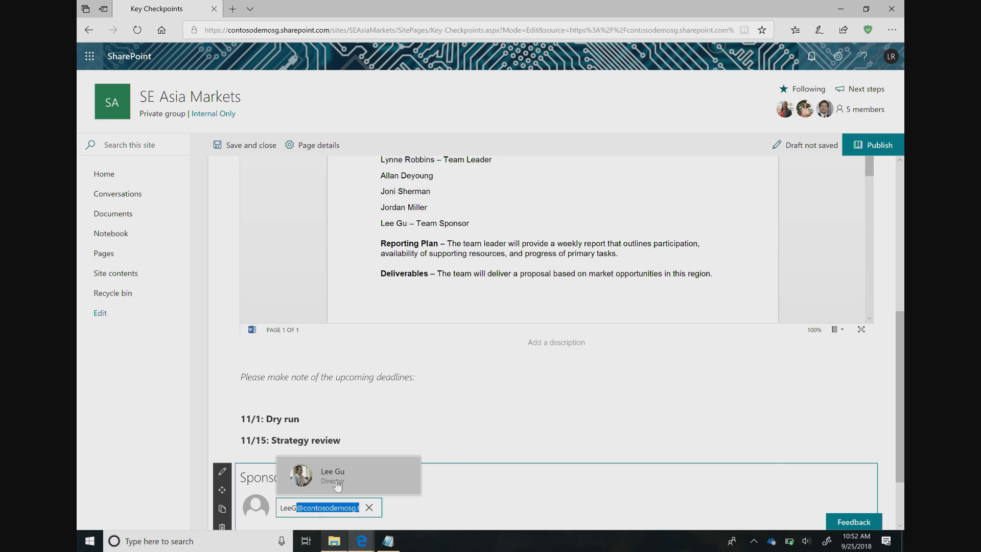
left_click(332, 476)
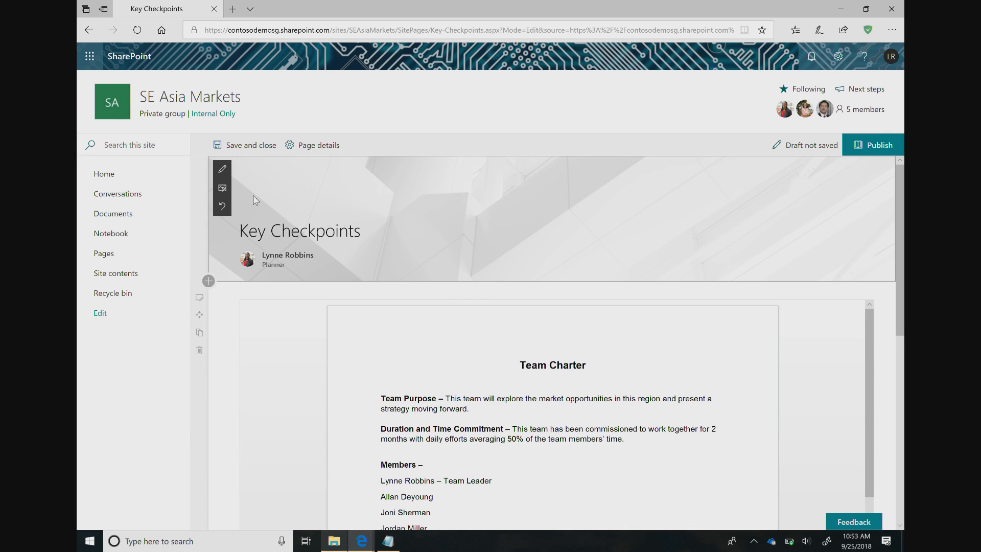
mouse_move(222, 169)
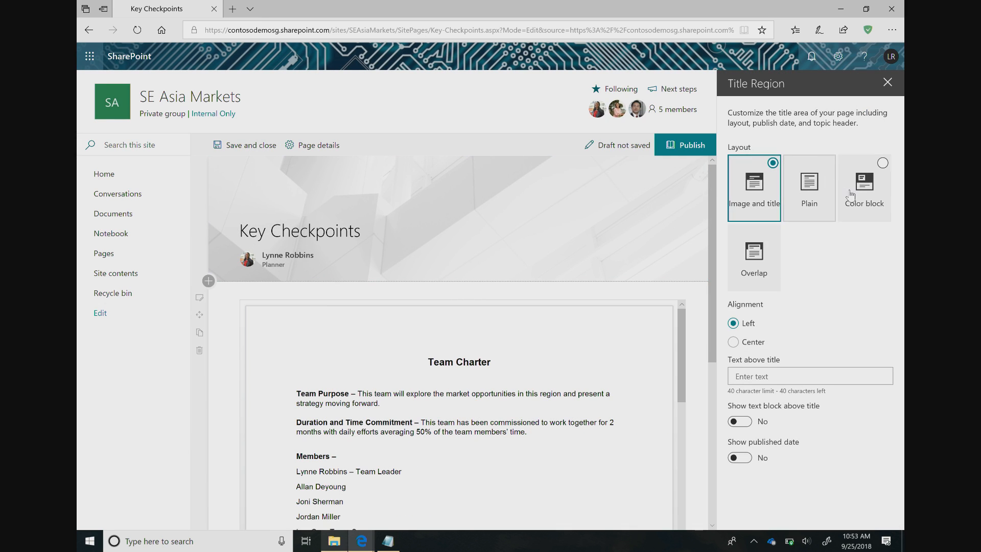
Switch the title region to the Color block layout and open Change image for the banner
left_click(864, 187)
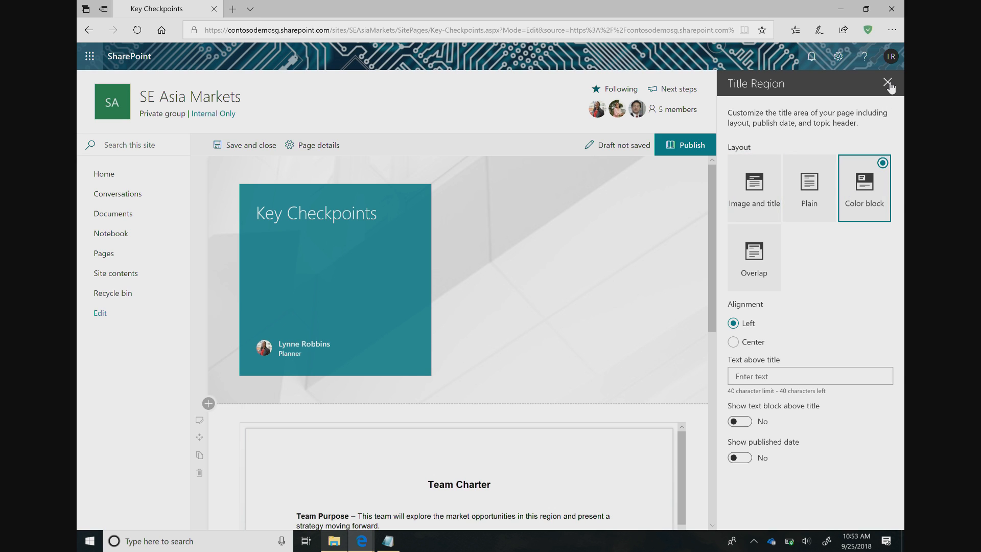
left_click(888, 83)
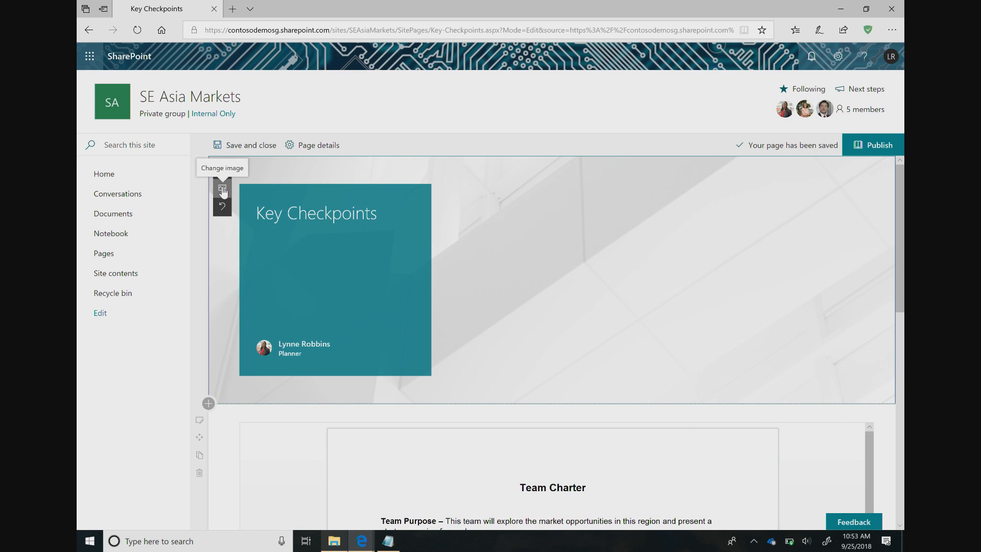
left_click(223, 190)
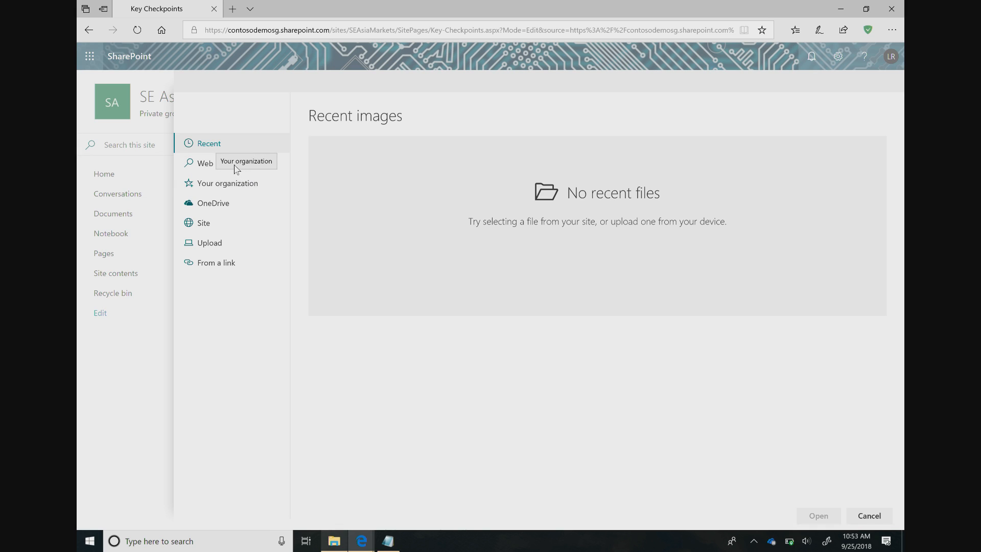
Web-search 'asia scenery' and set the misty limestone mountains photo as the banner
left_click(217, 164)
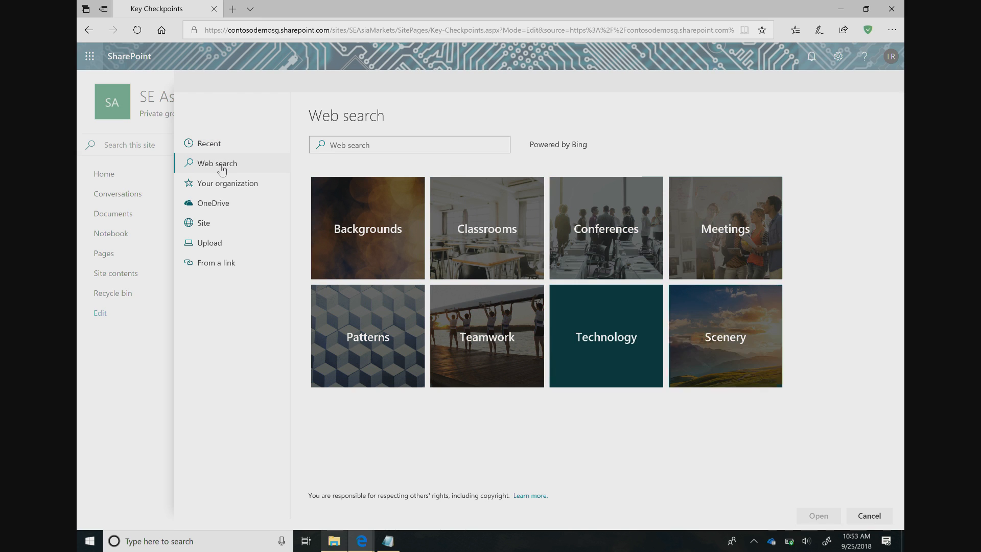
left_click(409, 145)
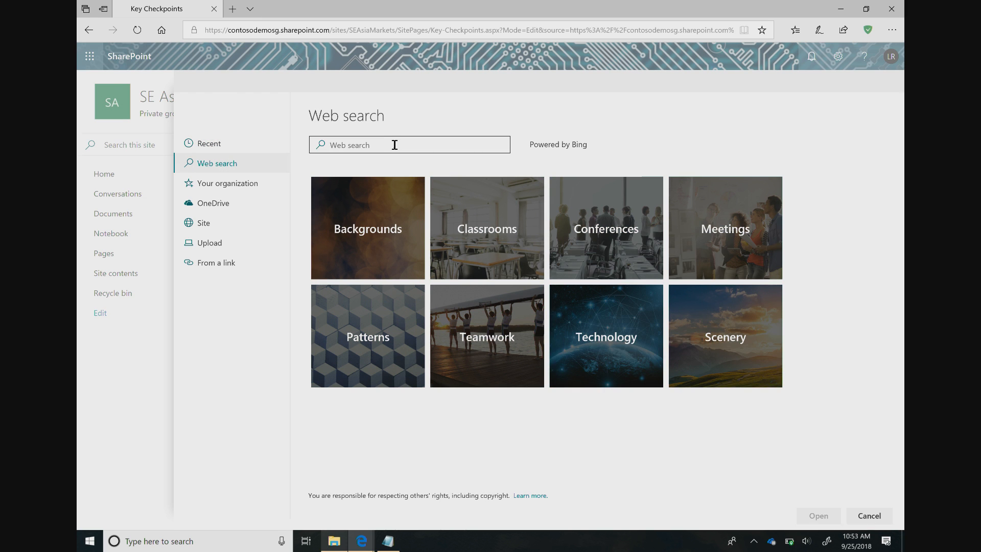
type("asia scenery")
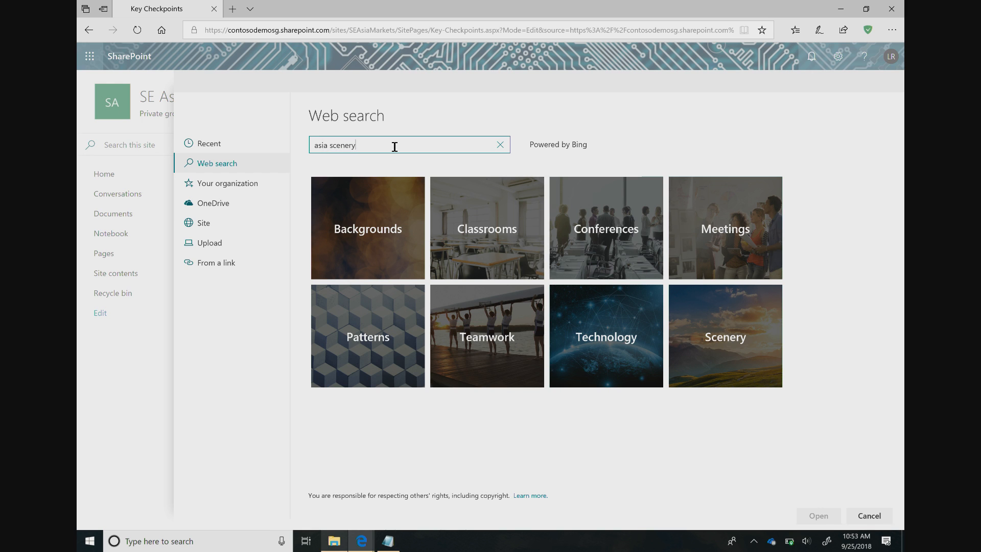
key("Enter")
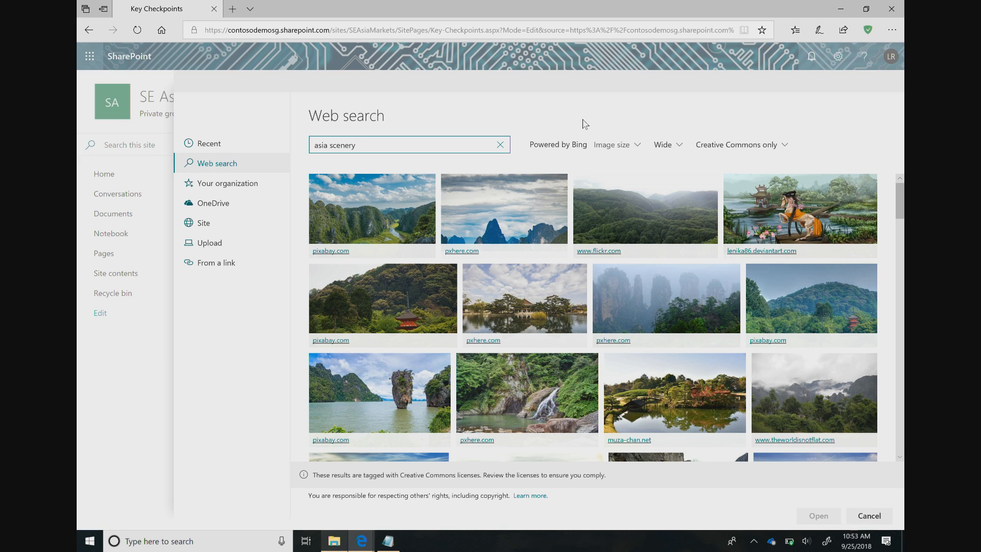
left_click(504, 214)
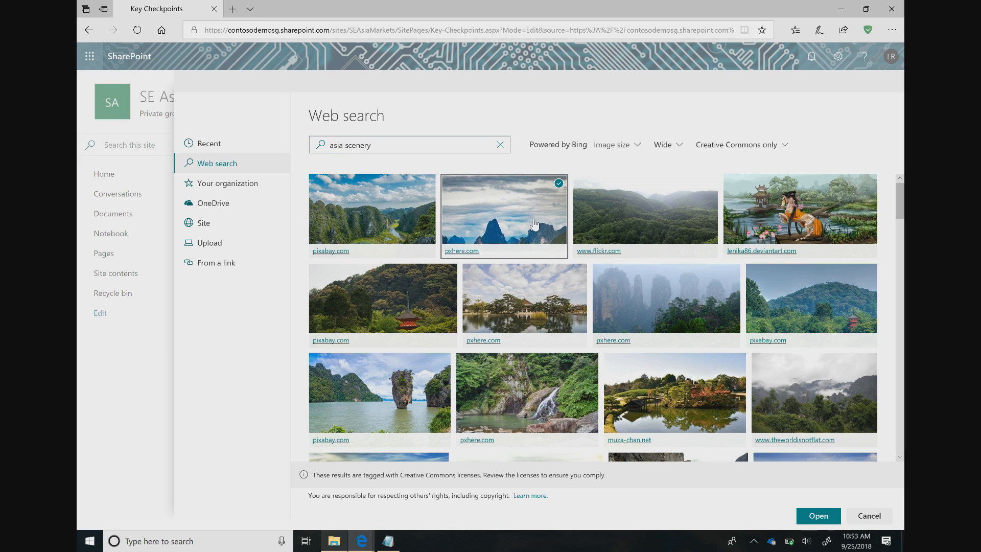
left_click(816, 515)
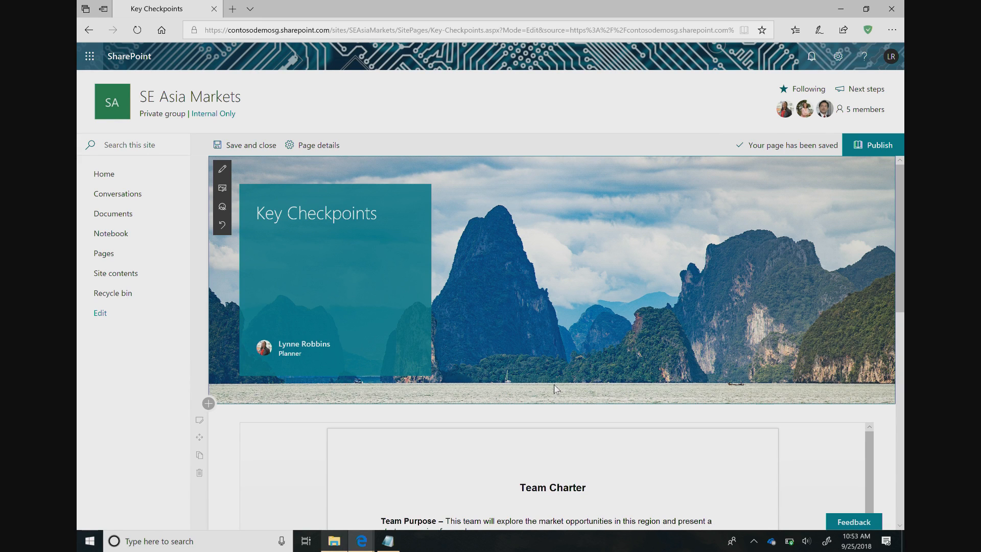
Publish the Key Checkpoints news post from the page command bar
left_click(873, 145)
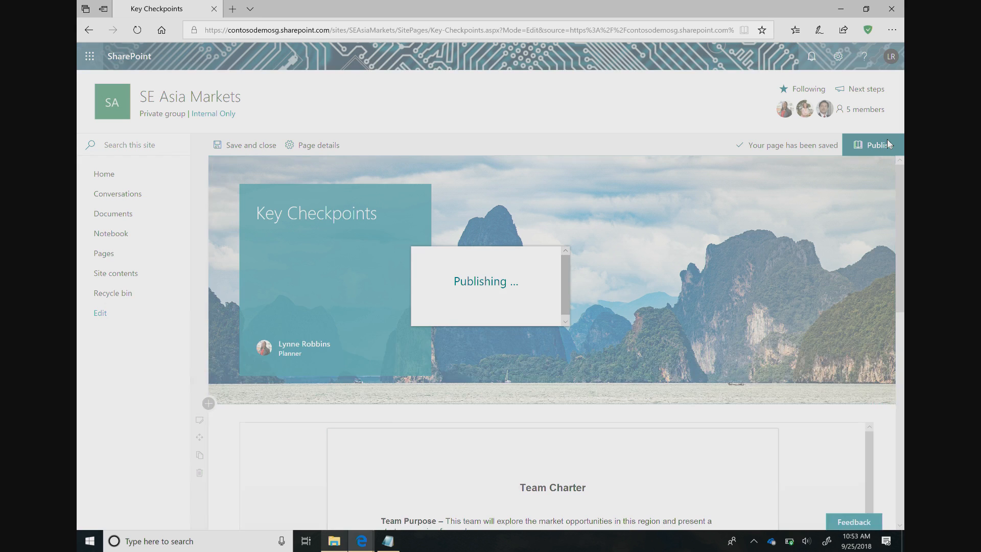
left_click(879, 144)
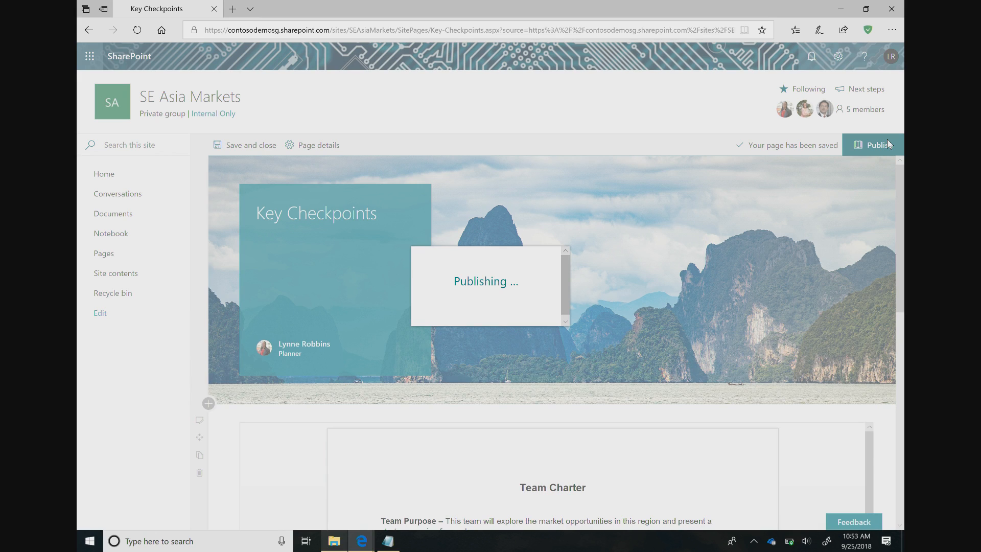
left_click(879, 145)
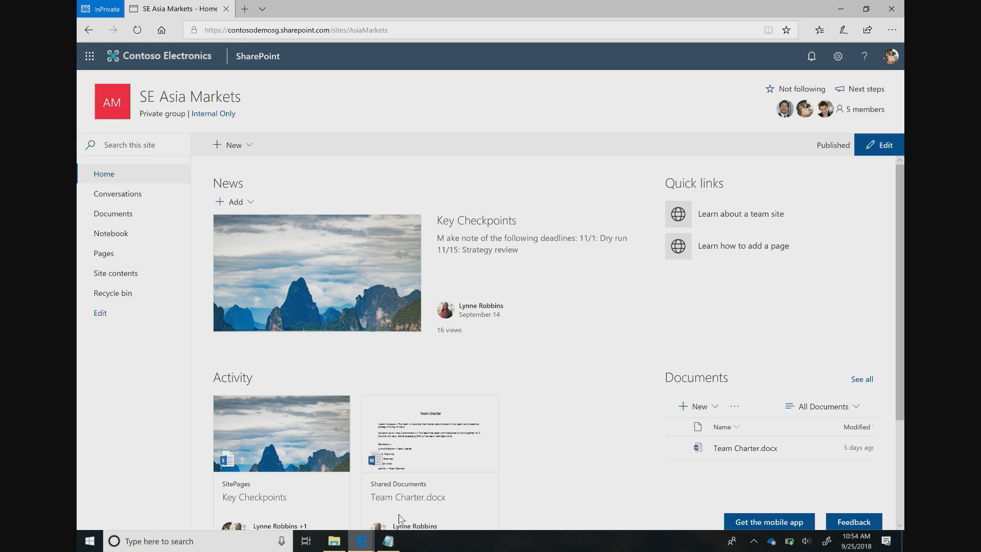
mouse_move(541, 317)
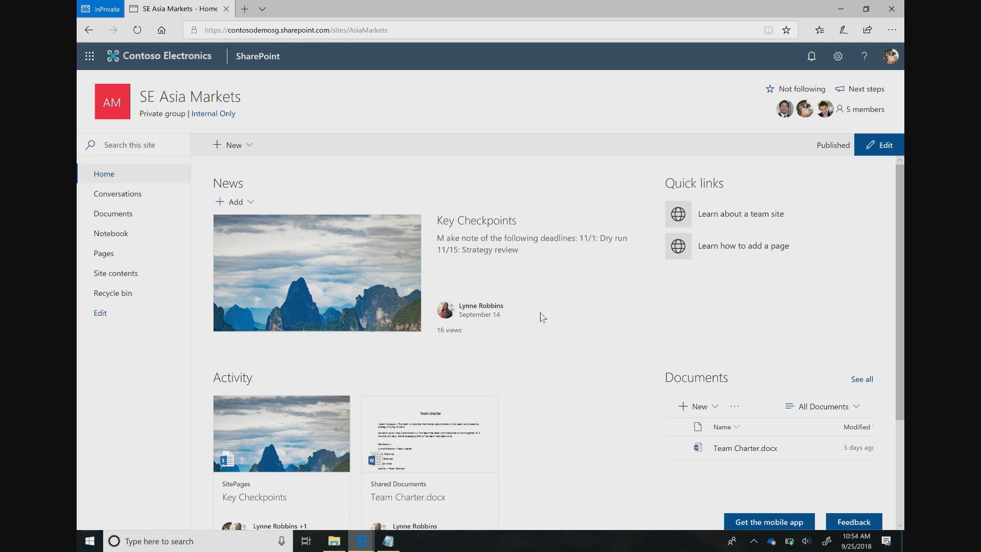
mouse_move(523, 273)
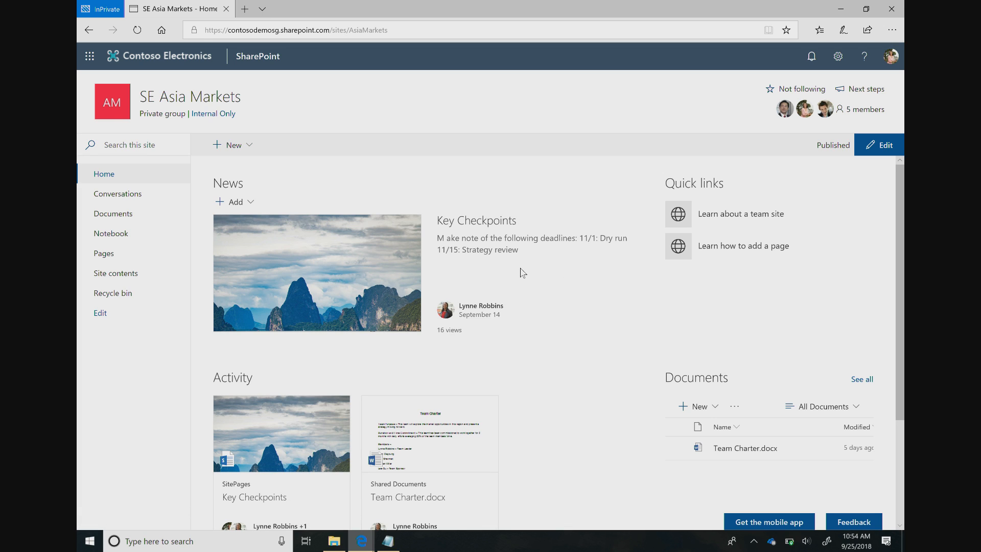
mouse_move(405, 273)
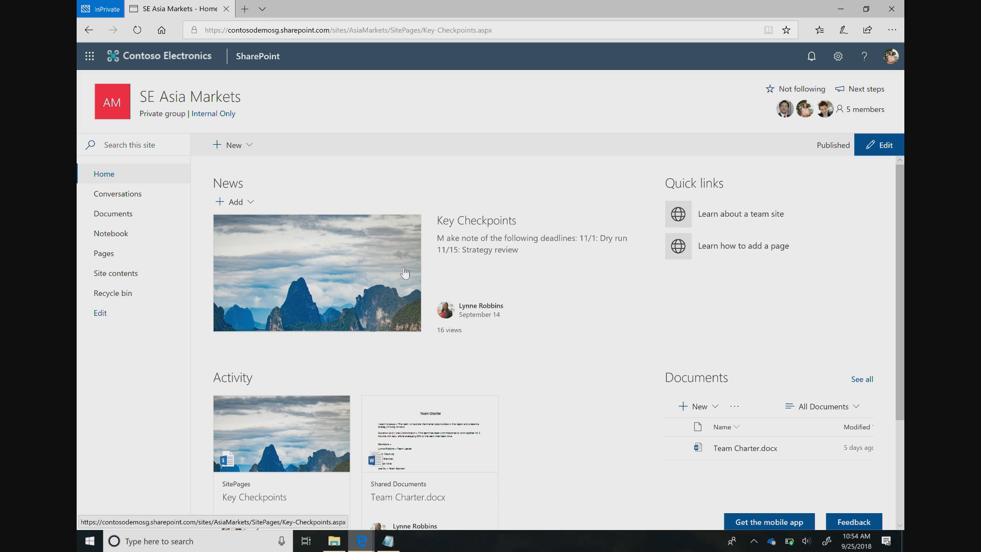
Open the Key Checkpoints news item from the site home and like the post
left_click(317, 273)
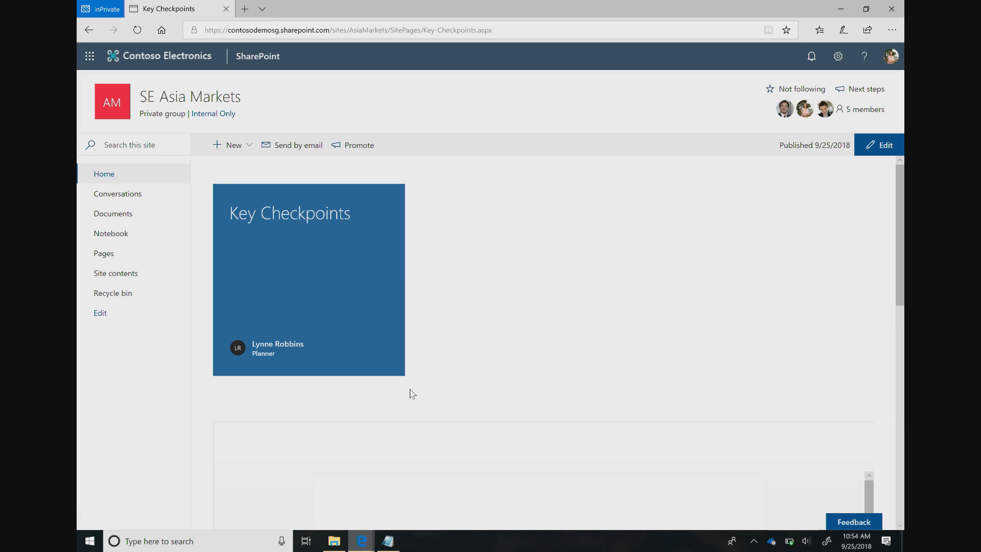
scroll("down", 3)
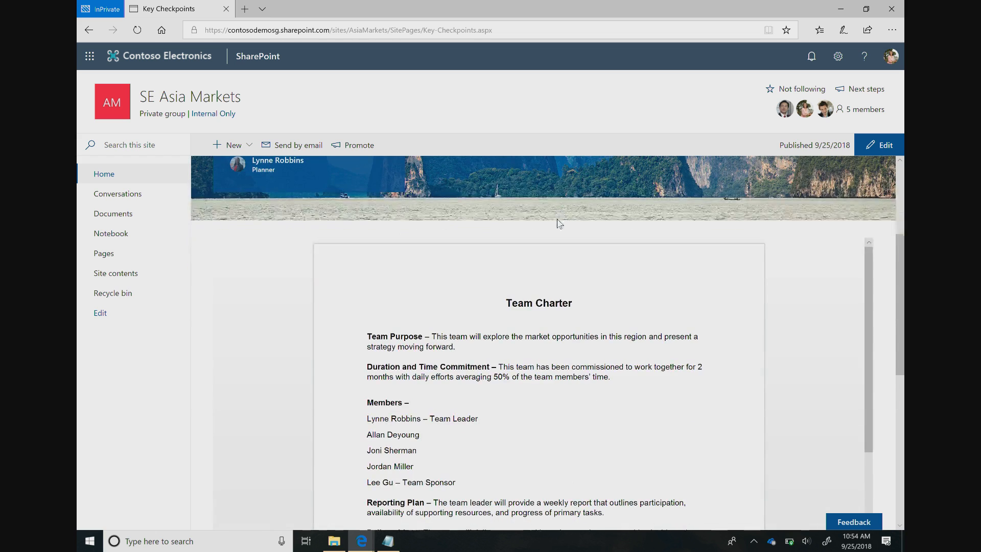
scroll("down", 3)
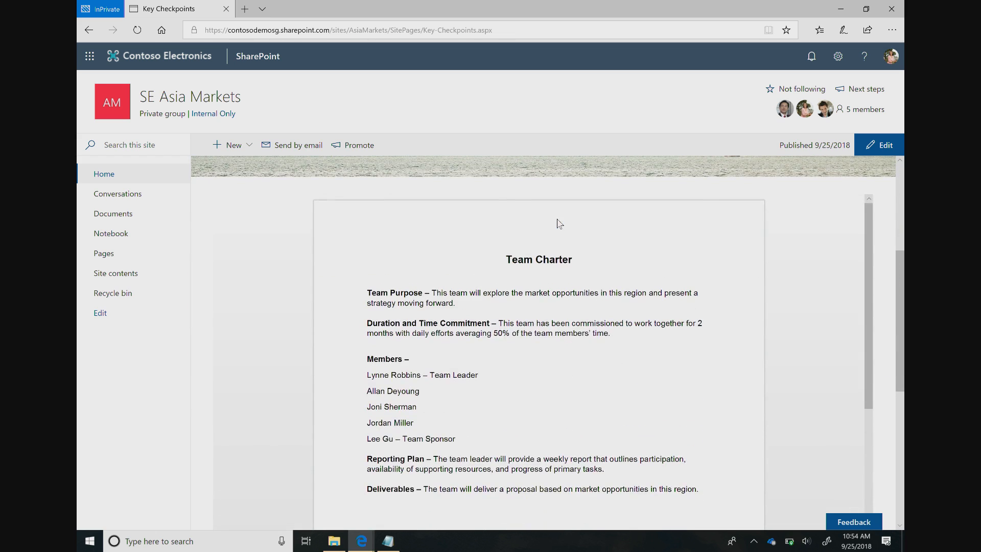
scroll("down", 3)
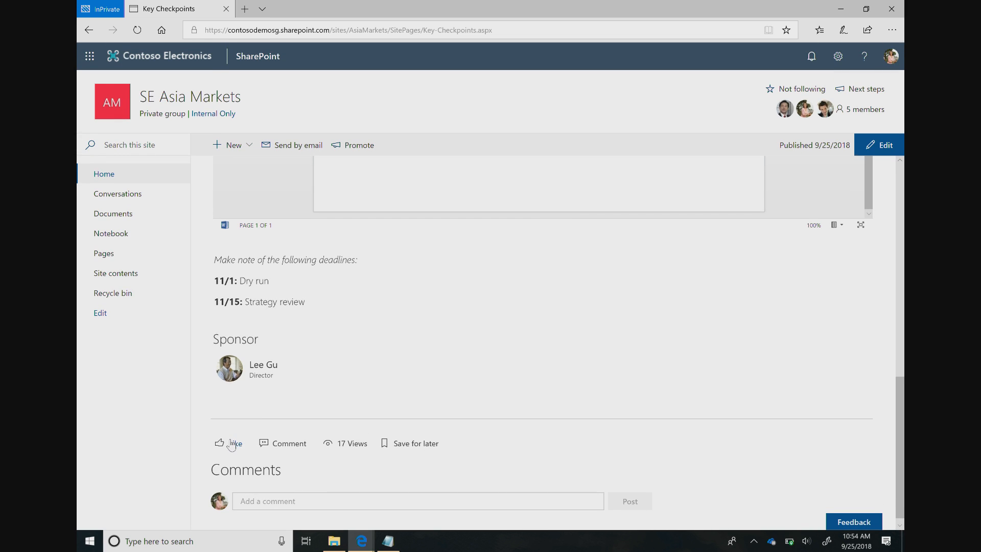
left_click(219, 443)
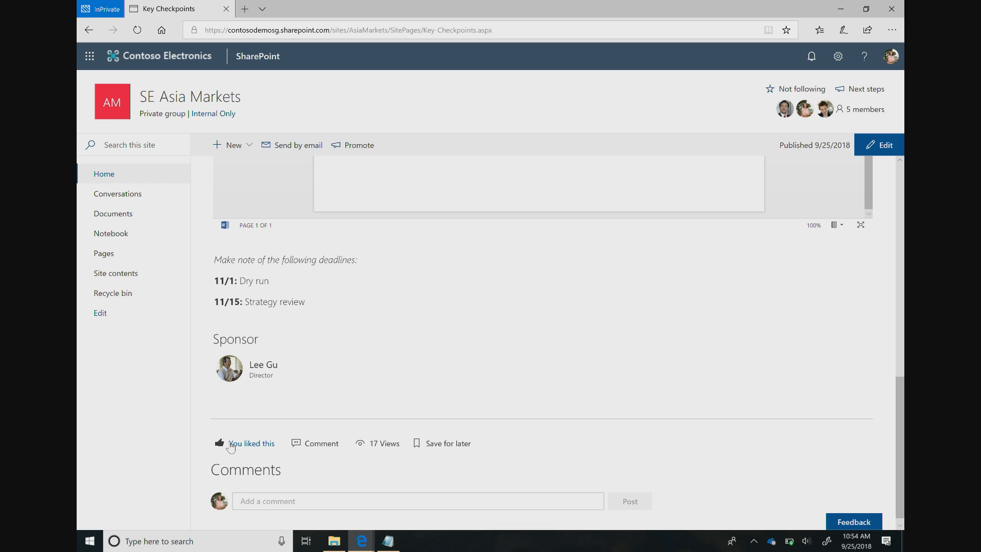
left_click(418, 500)
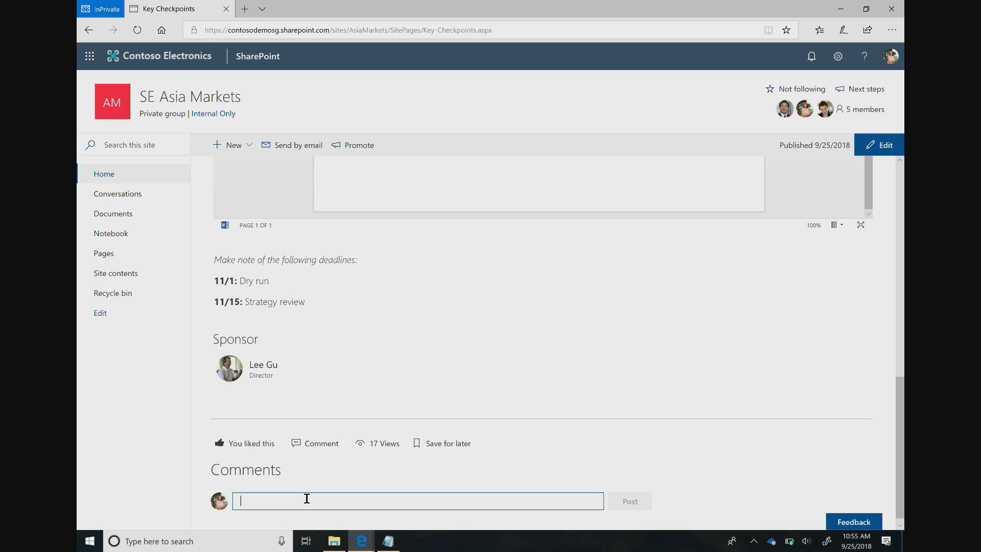
type("@")
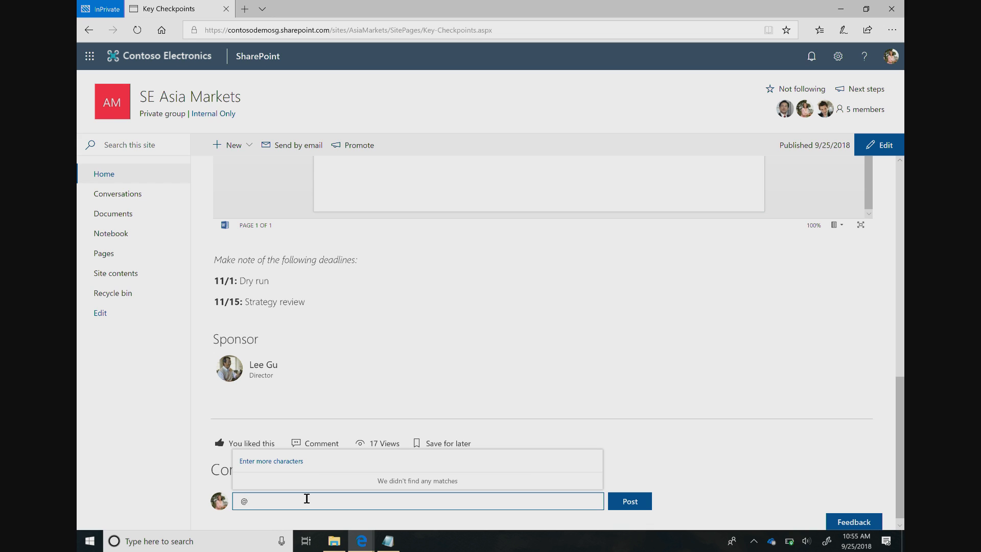
type("Allan")
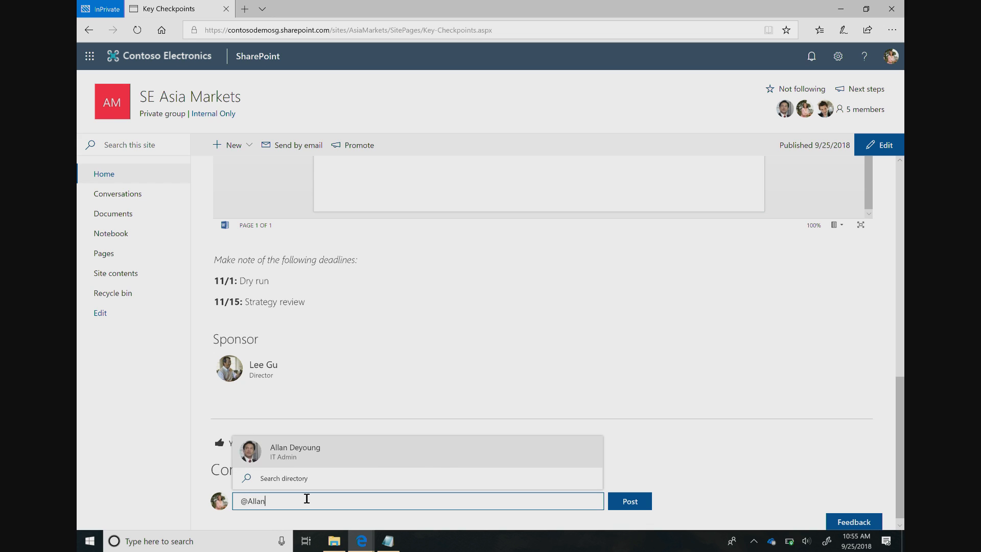
left_click(295, 452)
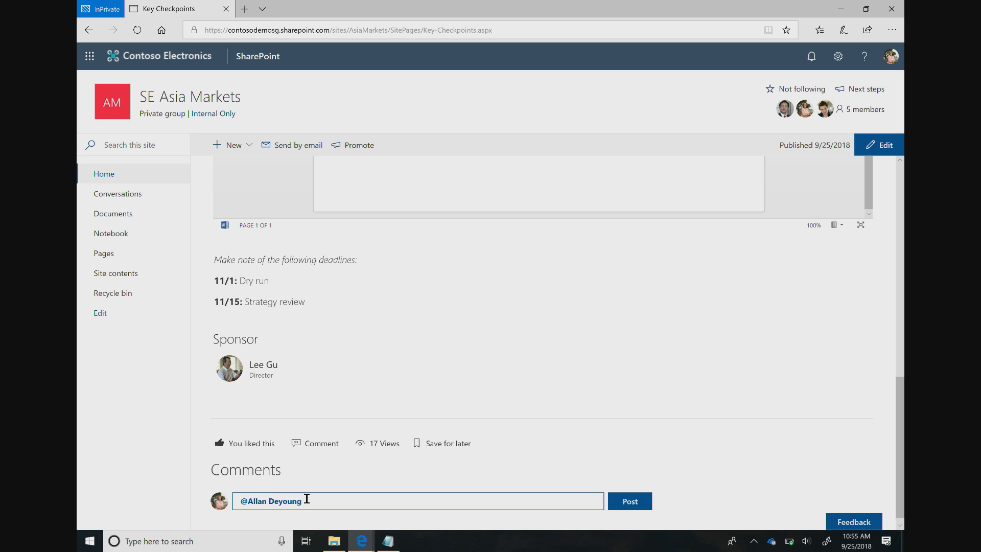
type("check")
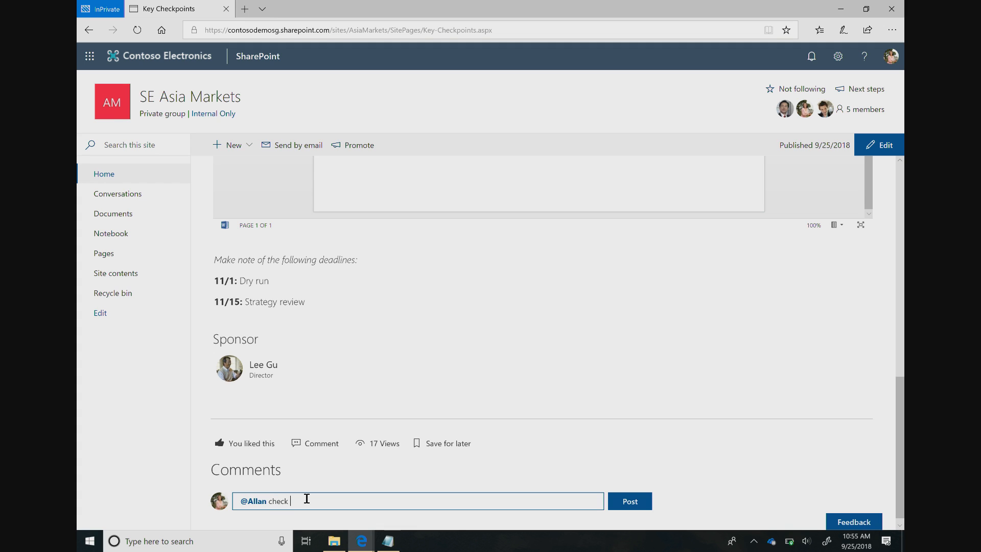
type("out the date")
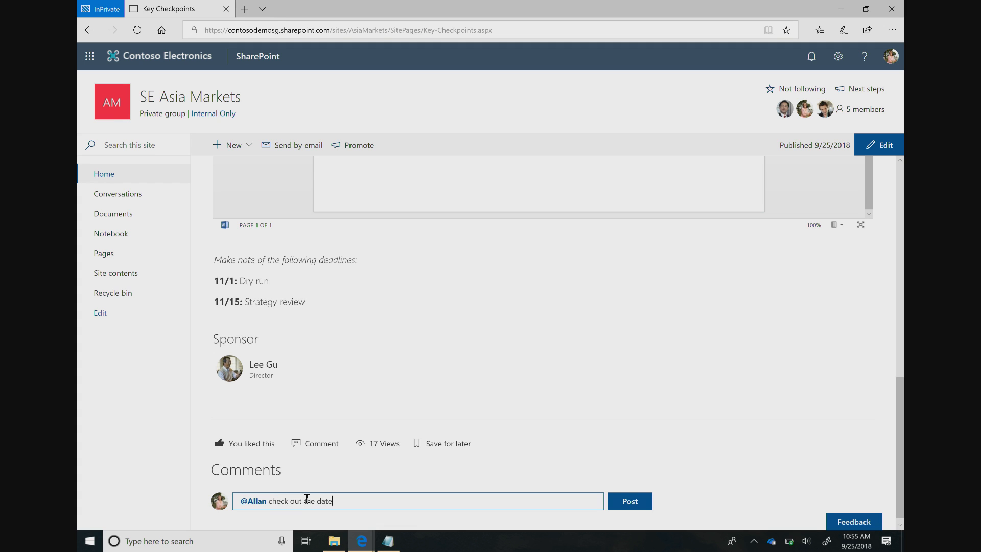
left_click(629, 501)
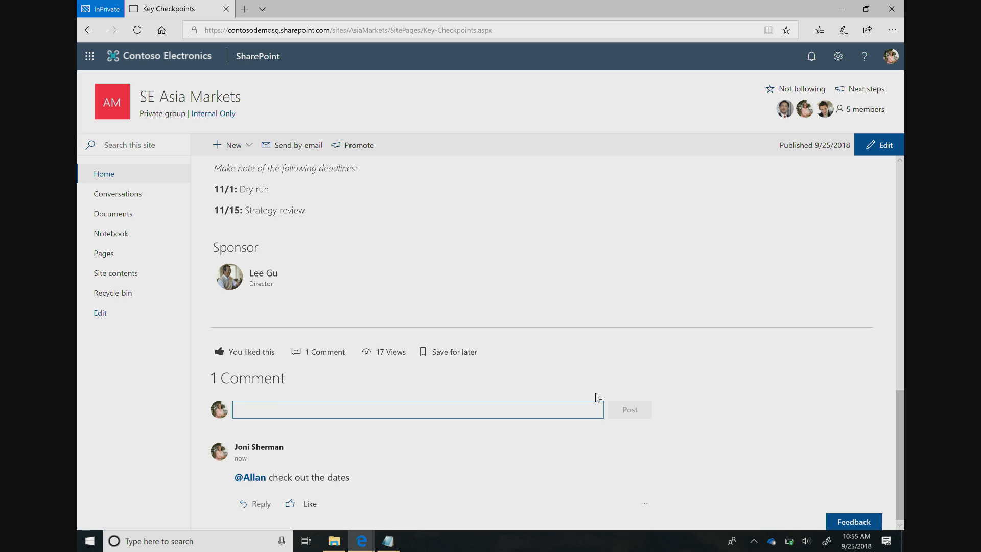
left_click(416, 410)
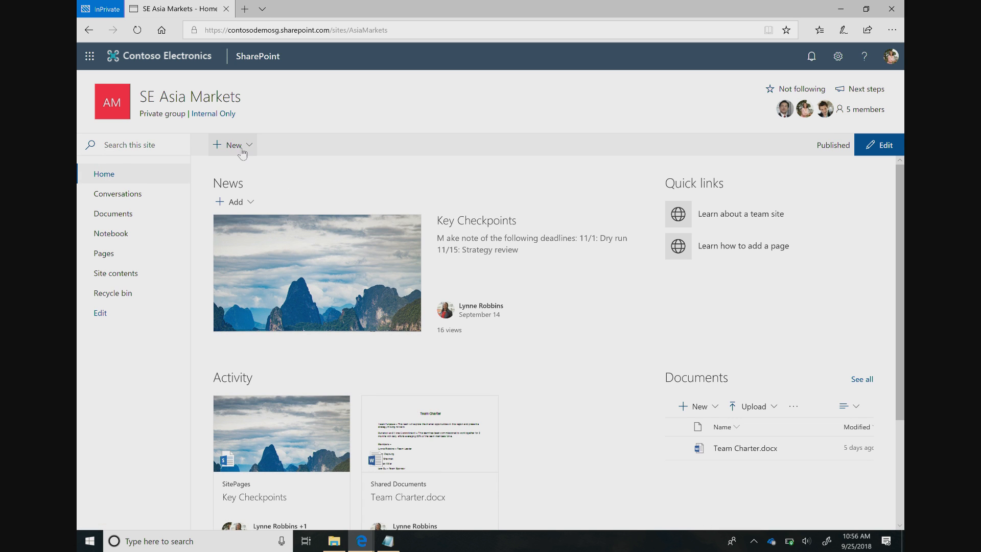
Create a new list named 'Review' from the New menu
left_click(233, 144)
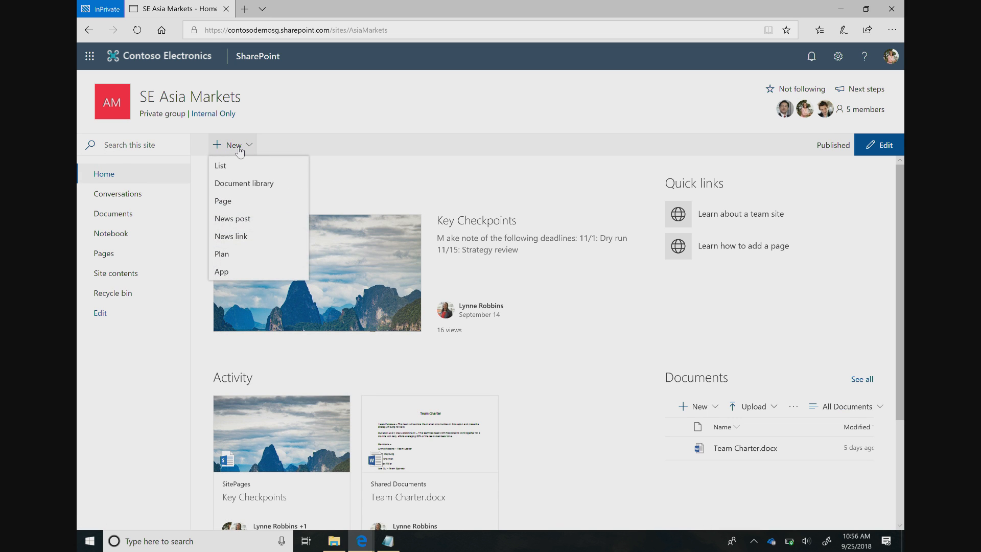
mouse_move(225, 165)
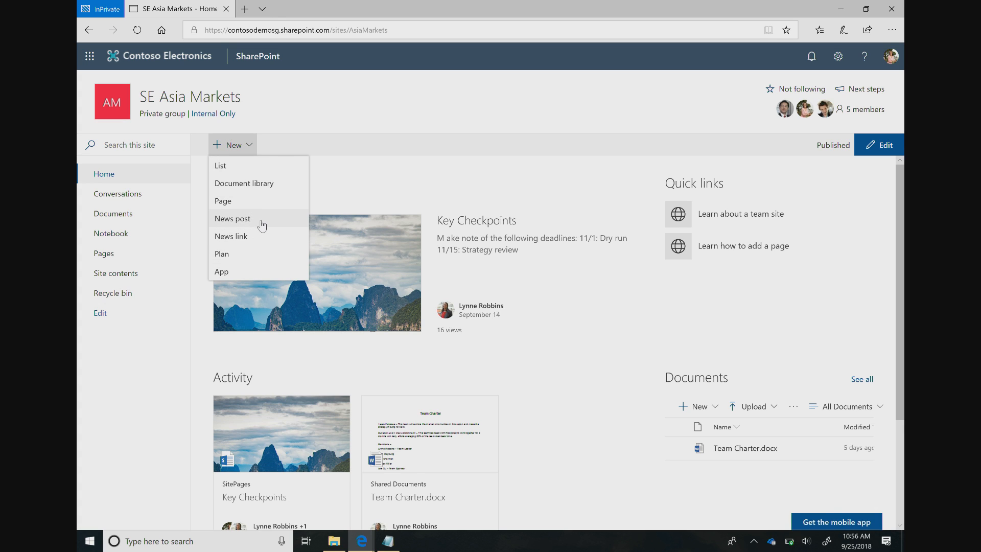
mouse_move(254, 204)
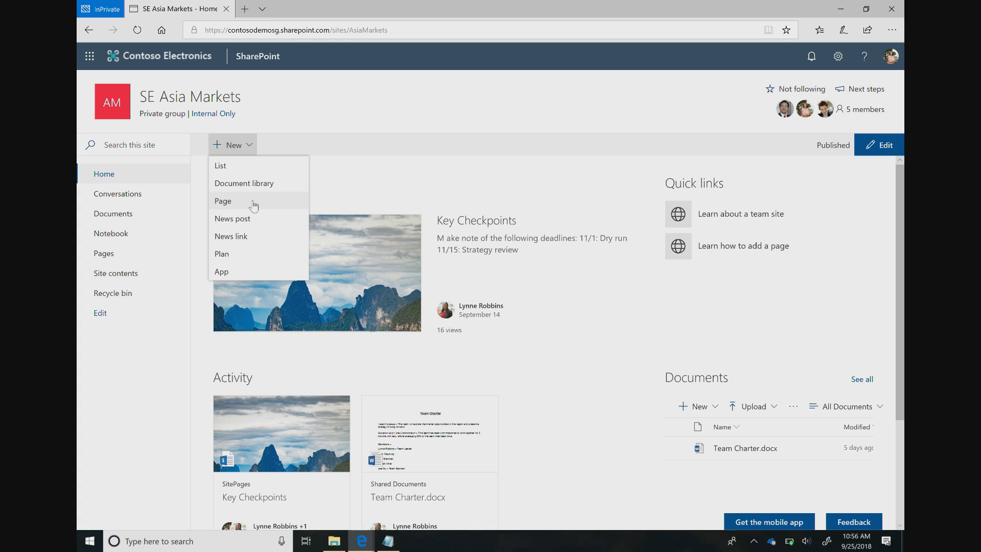
mouse_move(221, 165)
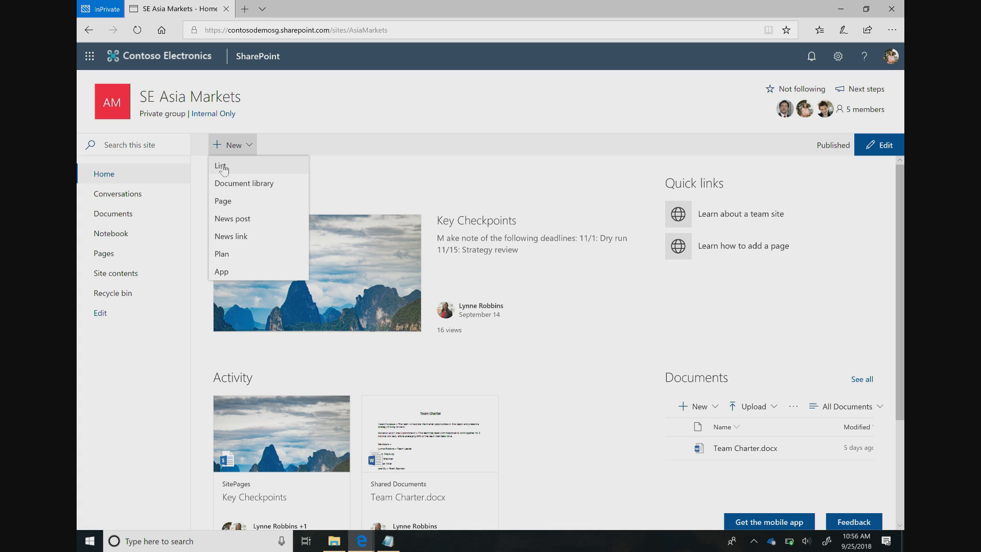
left_click(220, 165)
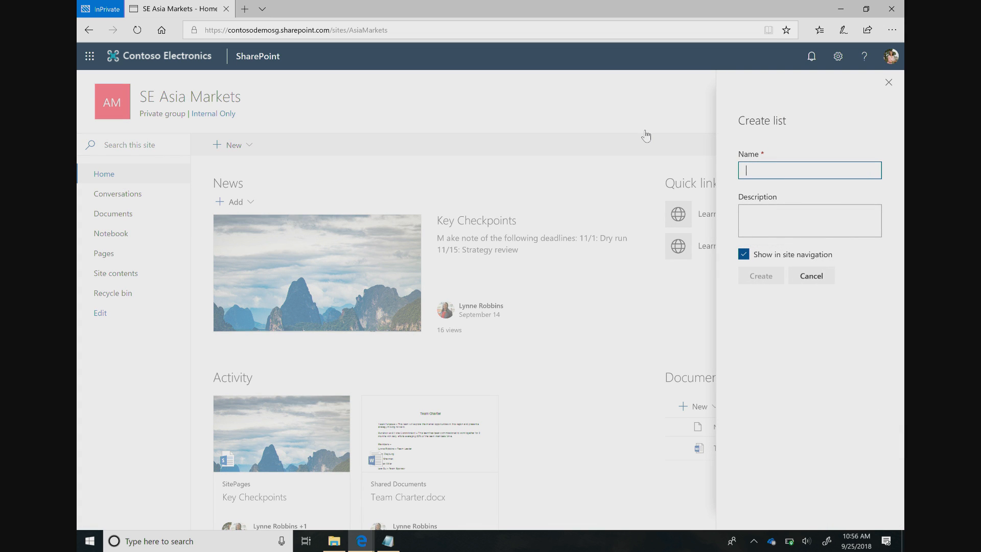
type("Review")
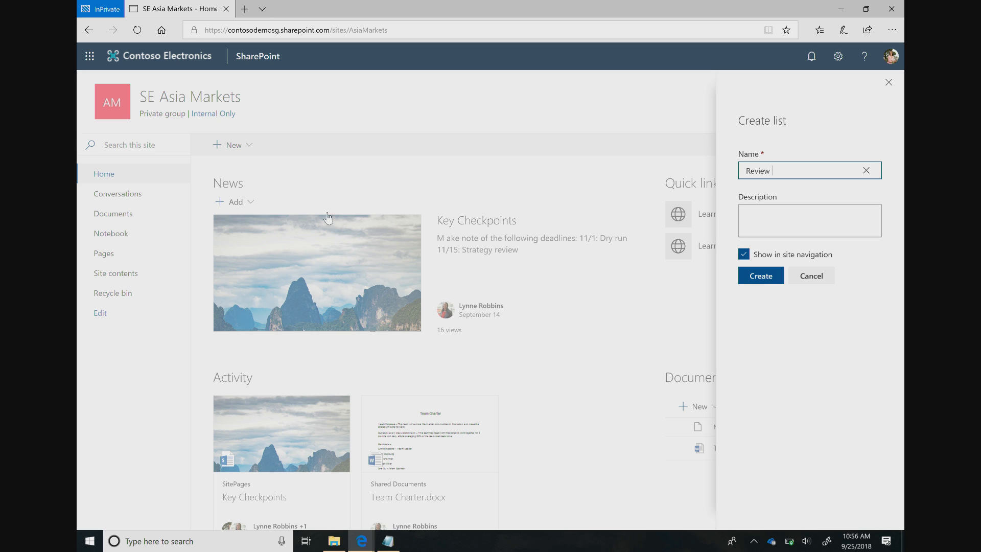
mouse_move(106, 299)
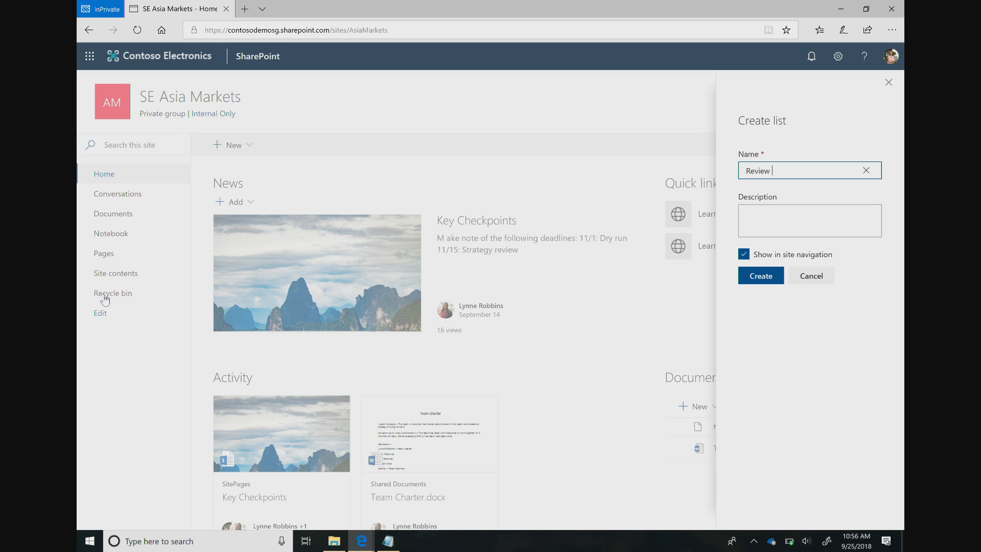
mouse_move(407, 272)
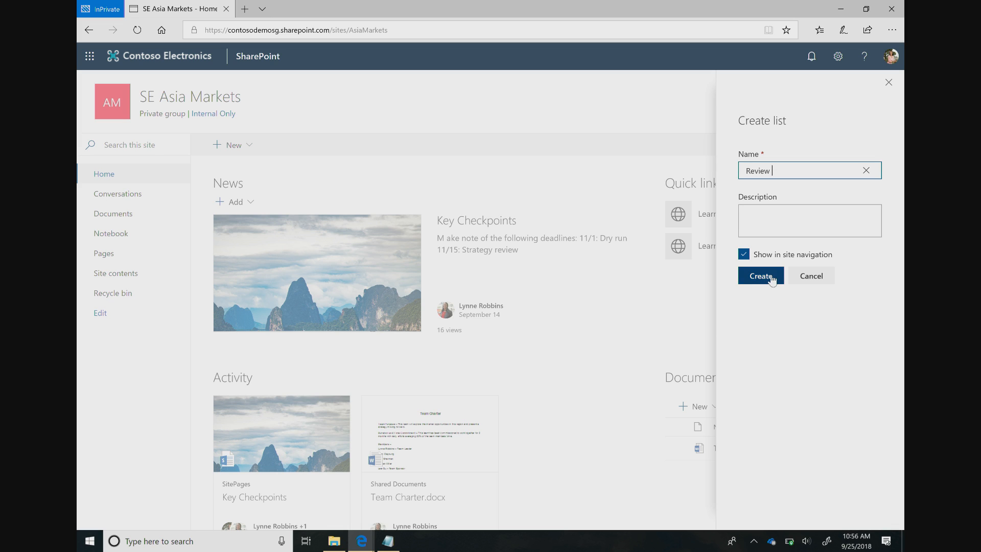
left_click(761, 276)
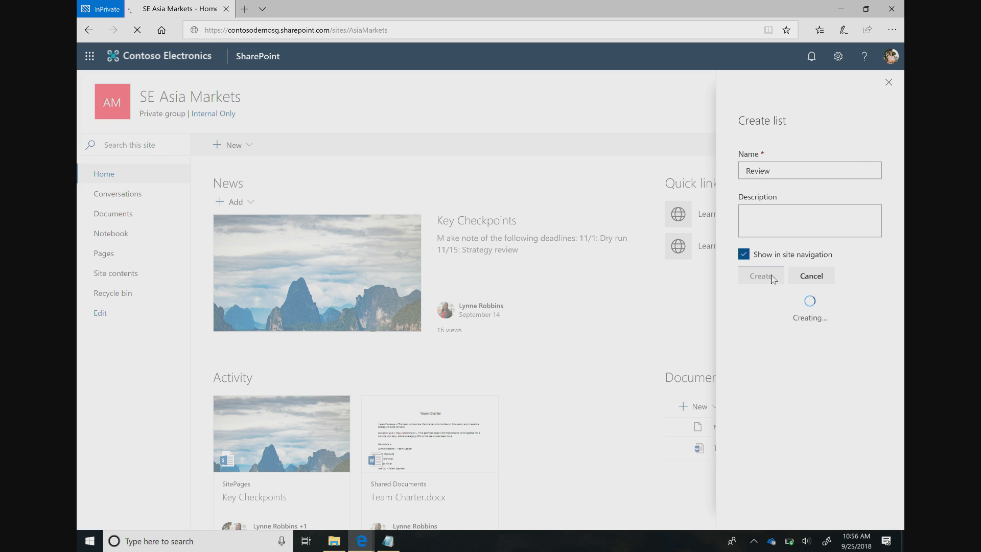
left_click(761, 276)
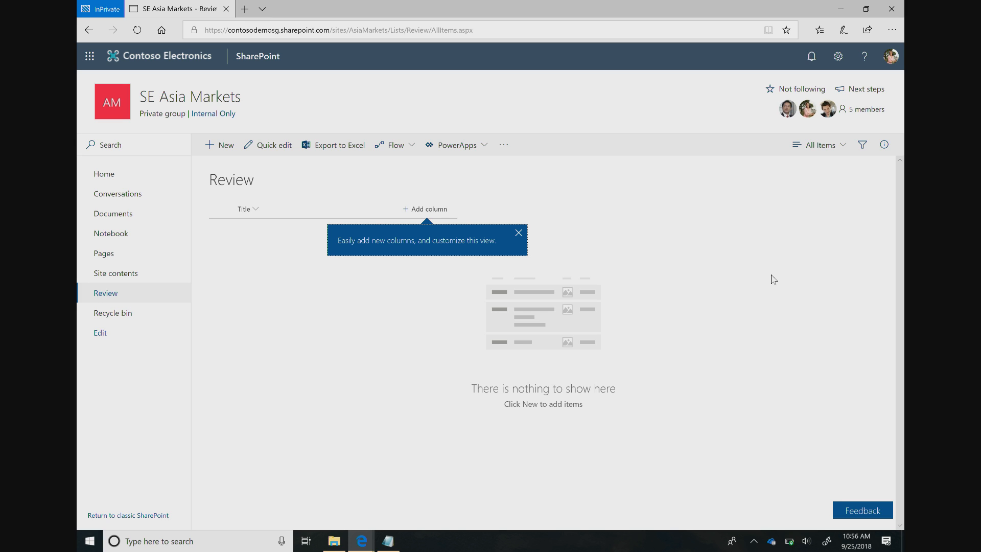
mouse_move(641, 111)
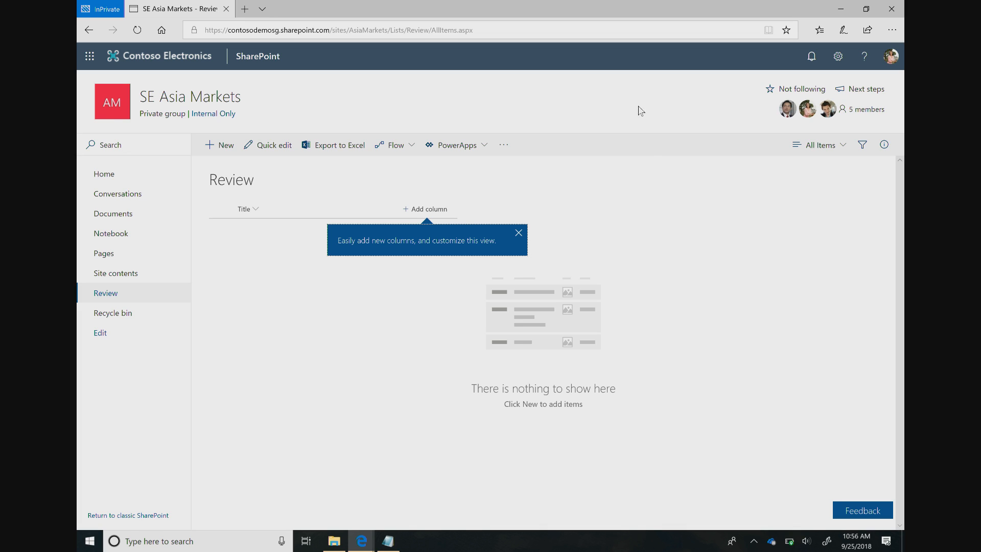
mouse_move(518, 241)
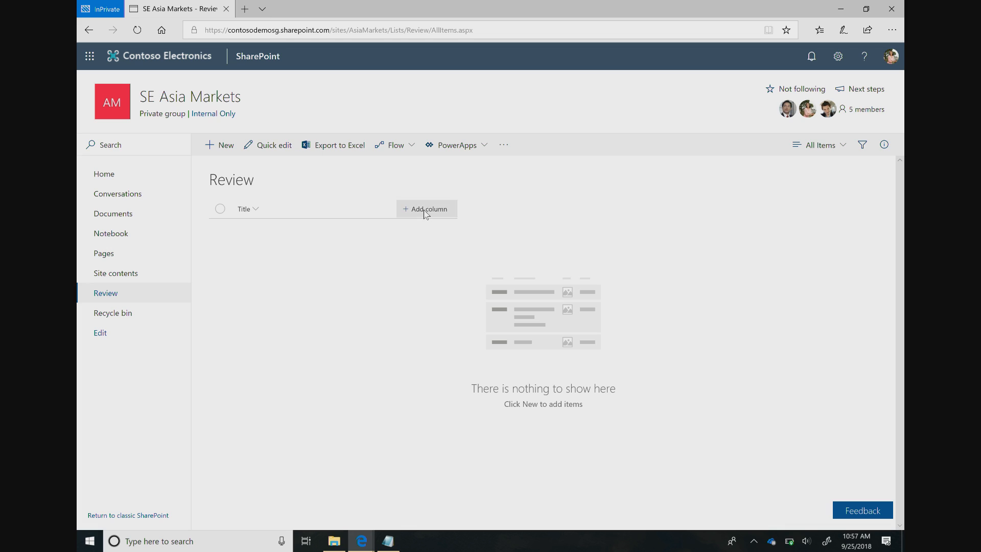
Add a Hyperlink column named 'Link to Article' to the Review list
left_click(429, 210)
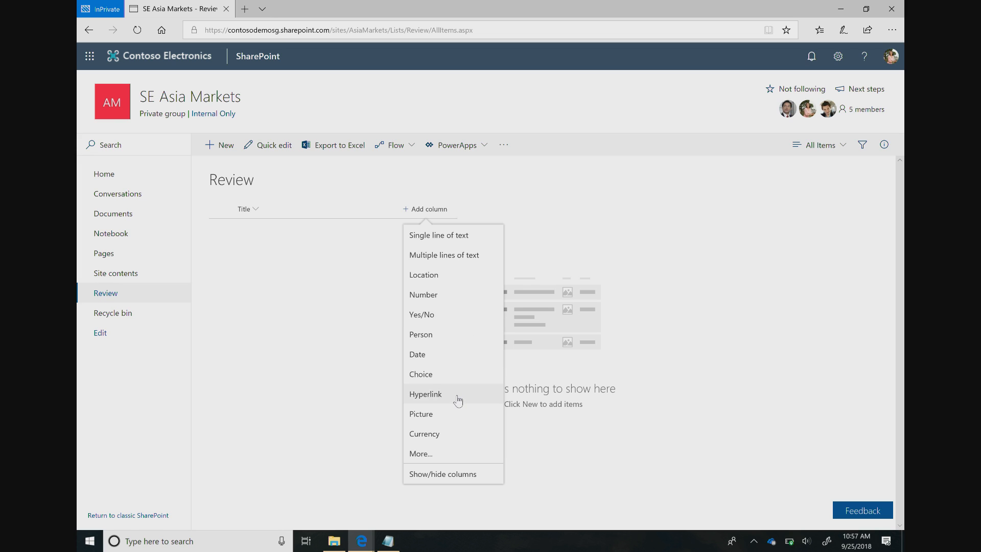
left_click(426, 394)
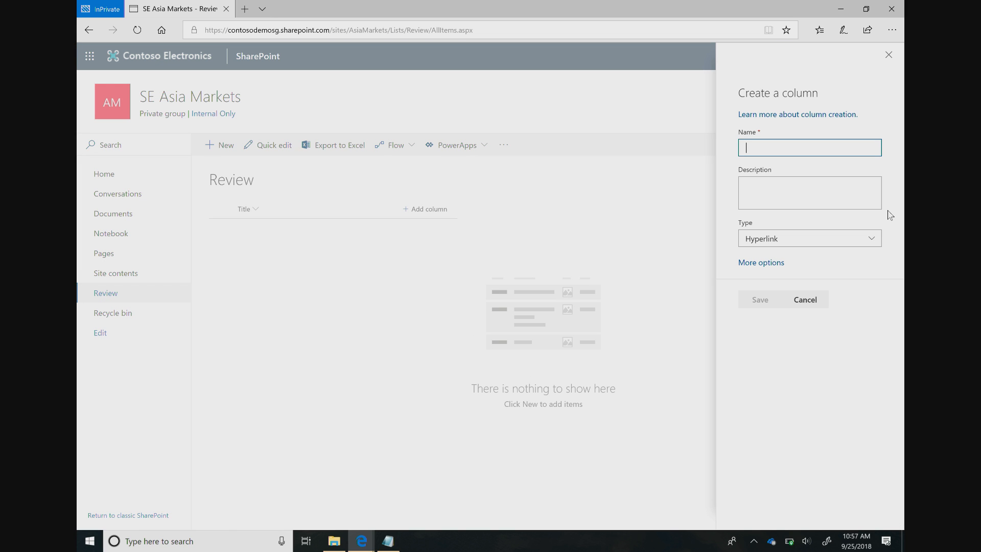
type("Link to Arti")
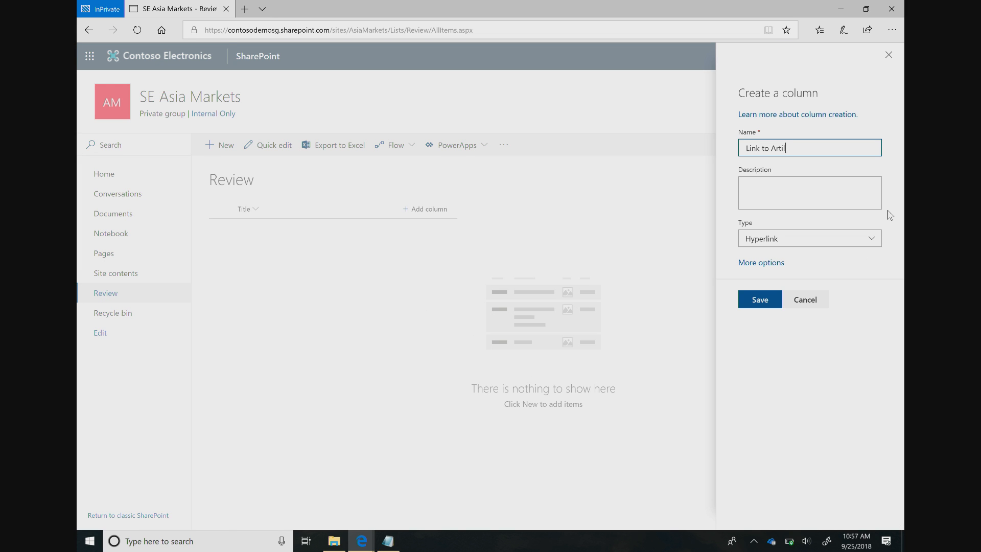
type("cle")
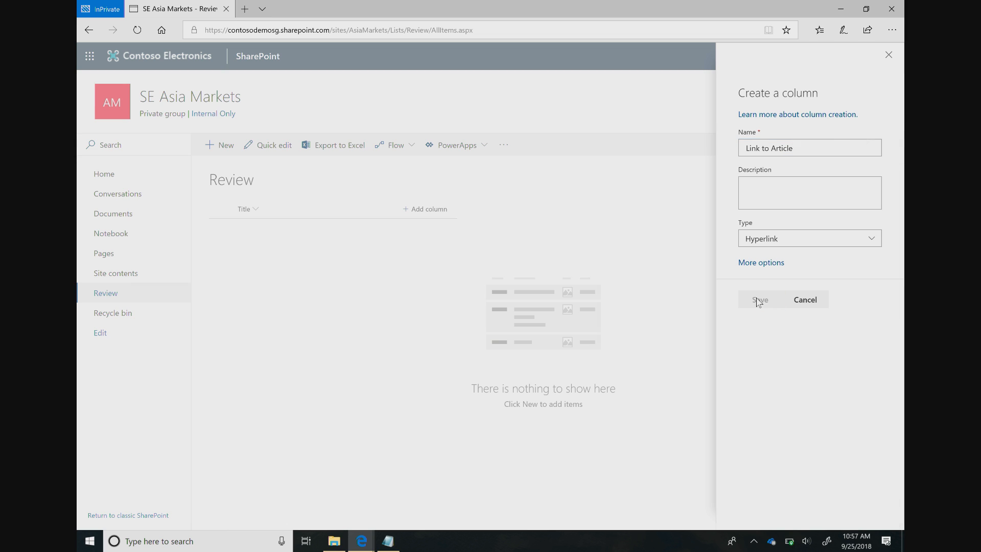
left_click(759, 299)
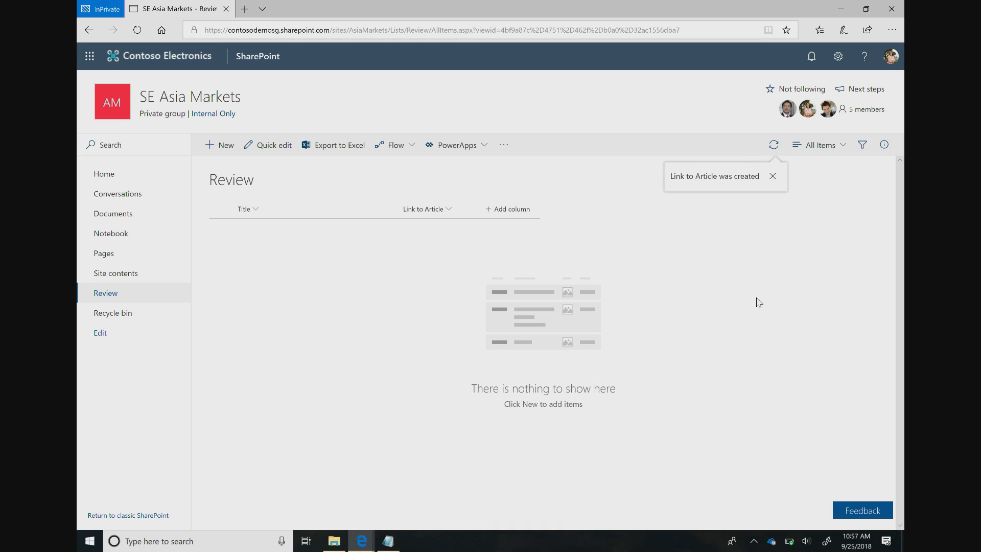
mouse_move(607, 253)
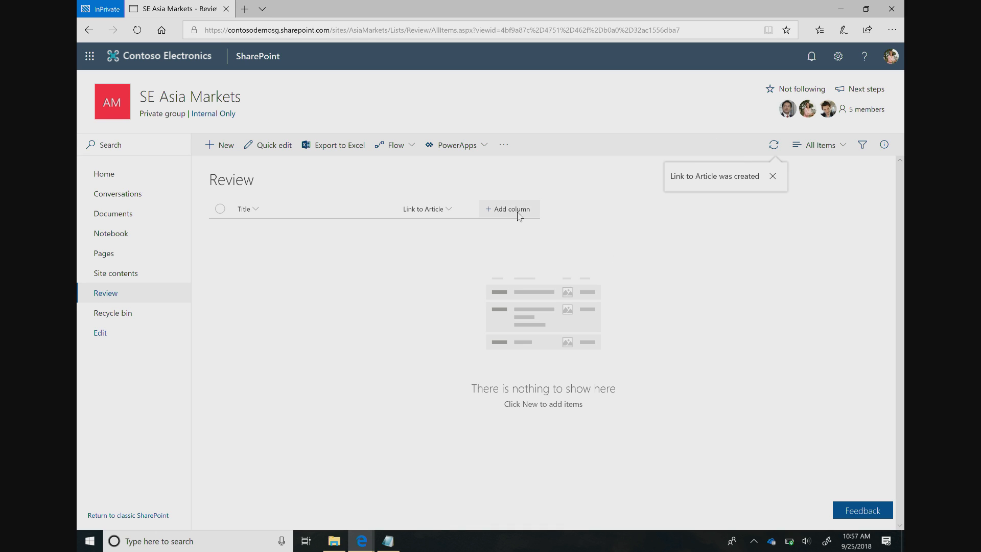
Create choice column 'Status' with Not Start, In Prog, Approved, Denied, defaulting to Not Start
left_click(511, 209)
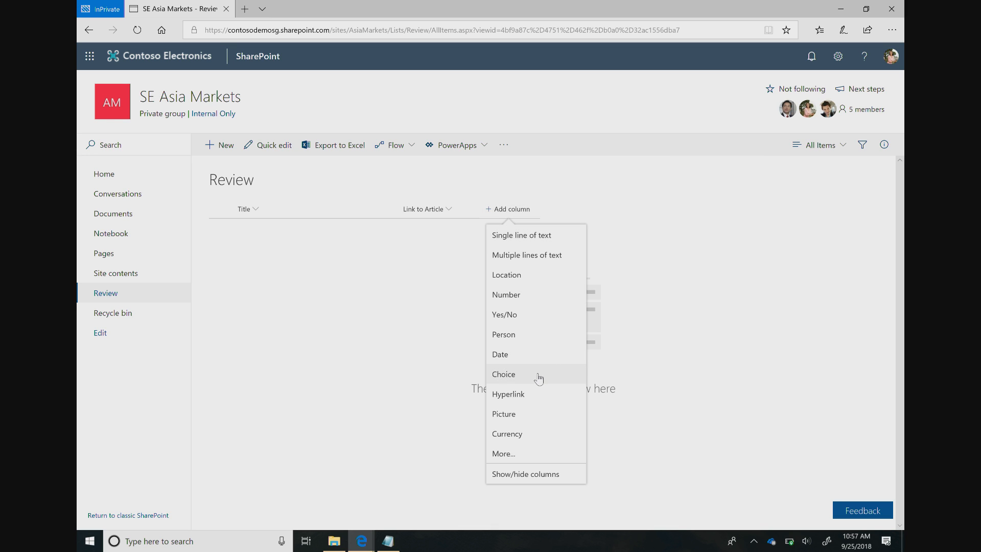
left_click(504, 374)
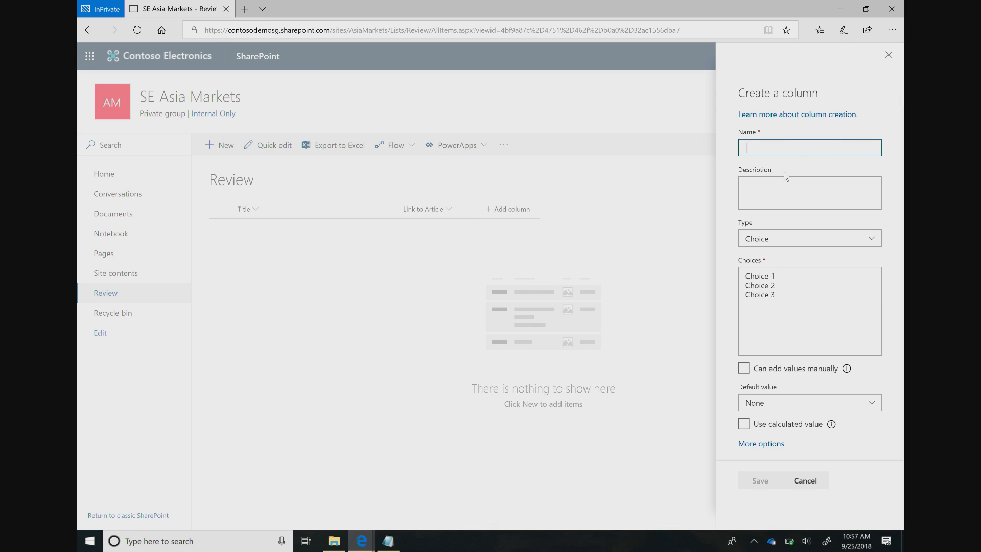
type("Status")
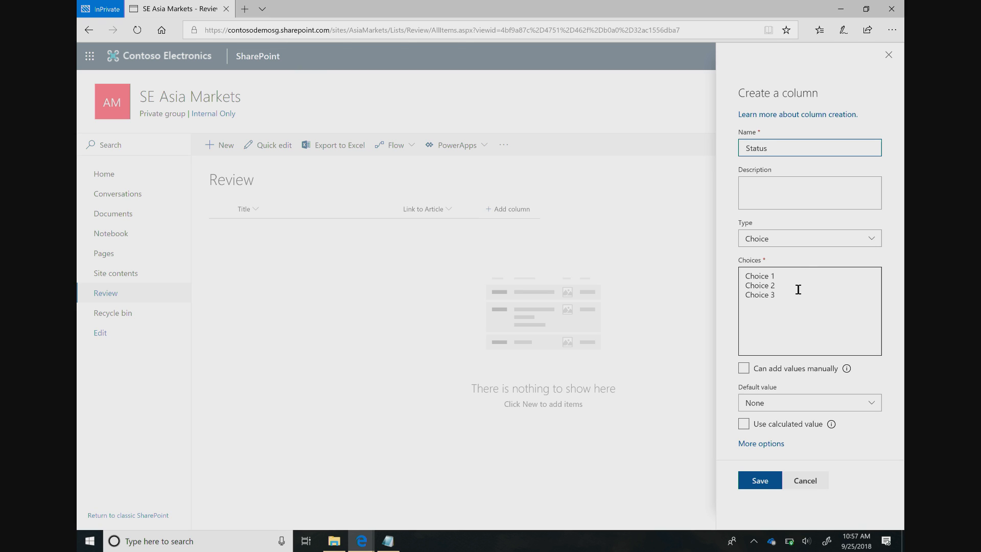
mouse_move(828, 313)
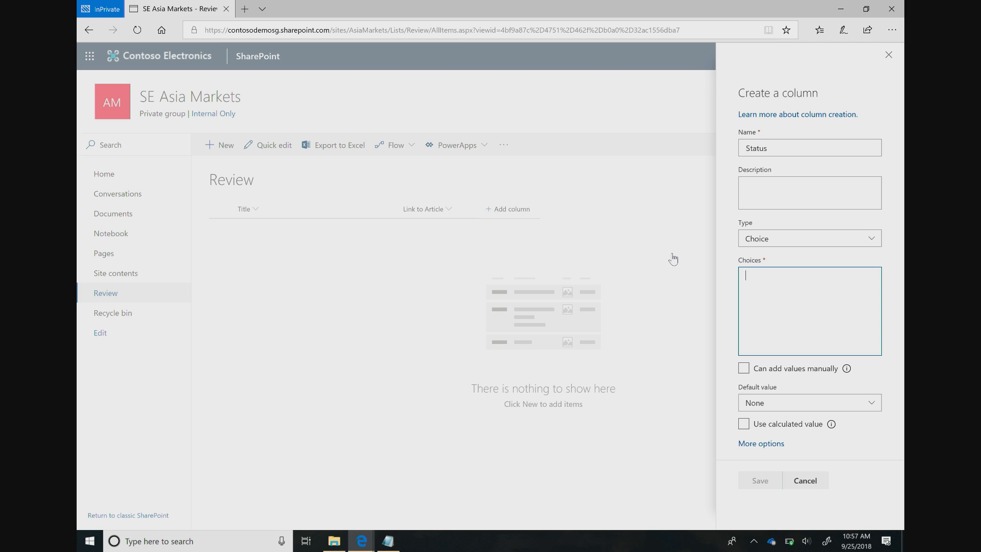
type("Not Start")
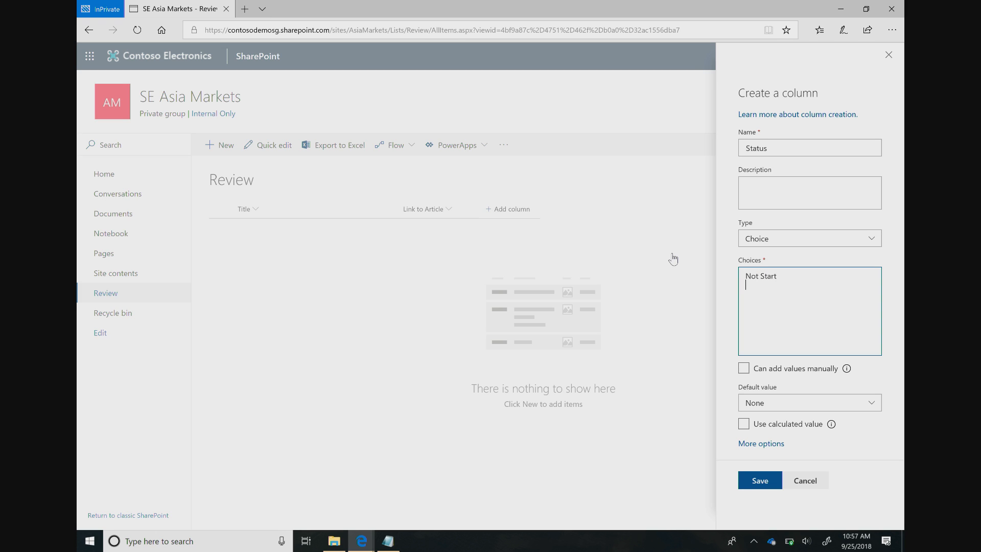
type("In Prog")
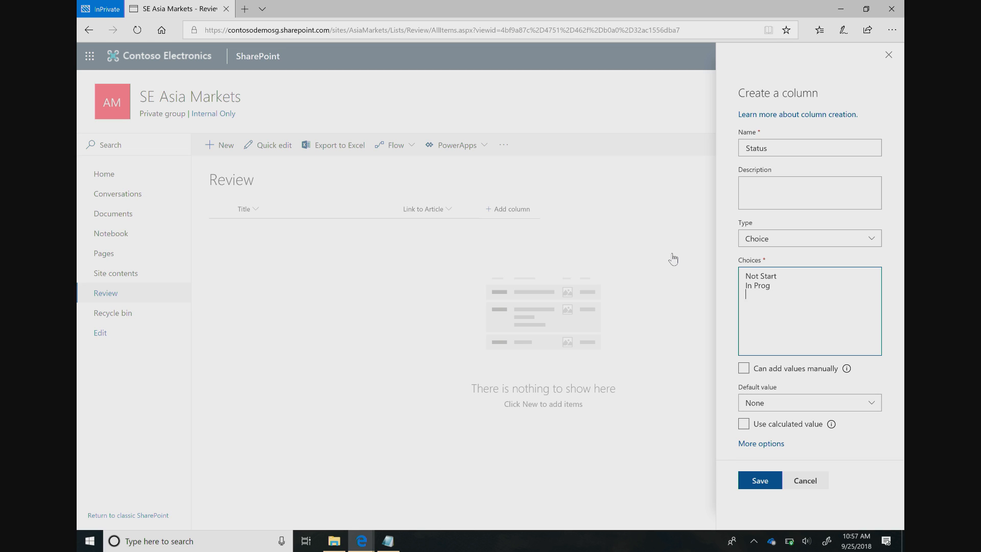
type("Approved")
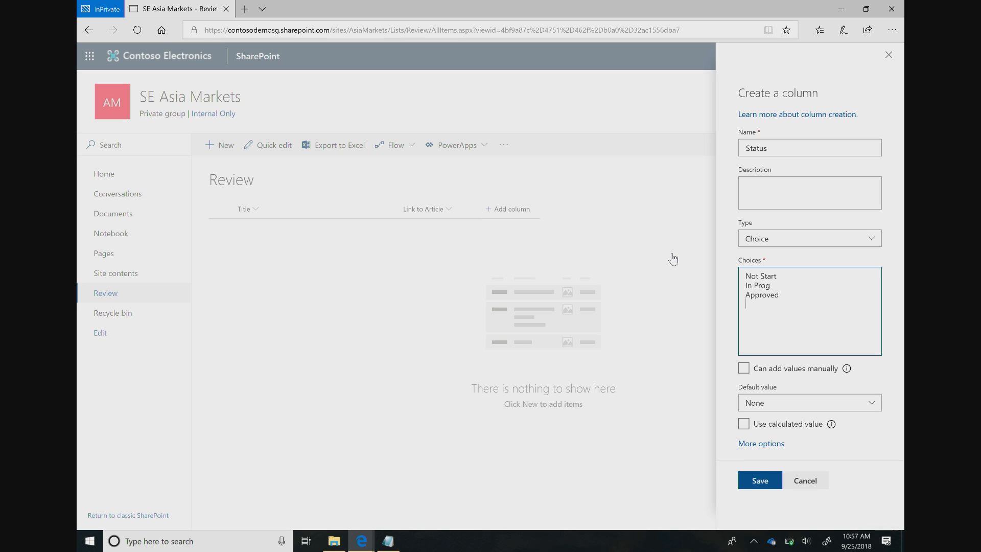
type("Denied")
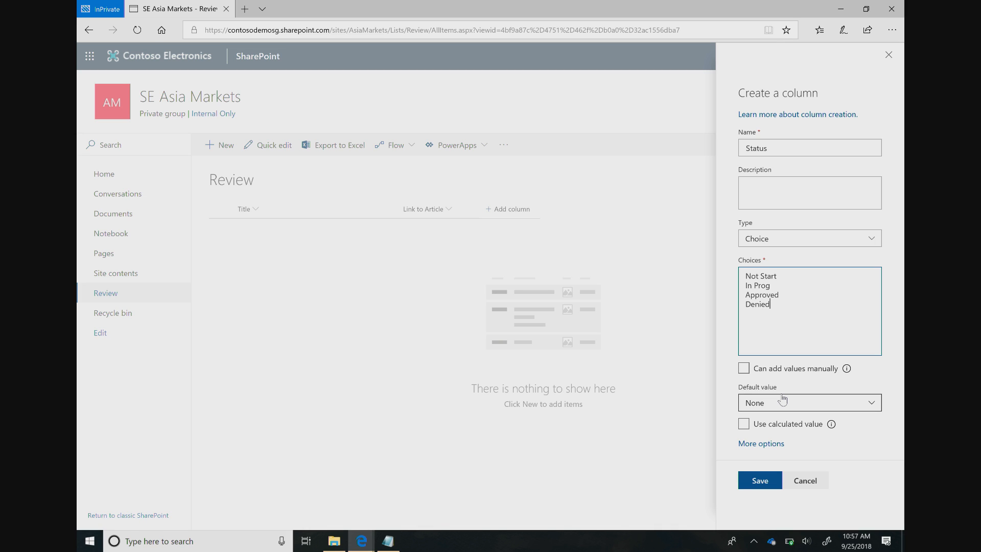
left_click(809, 402)
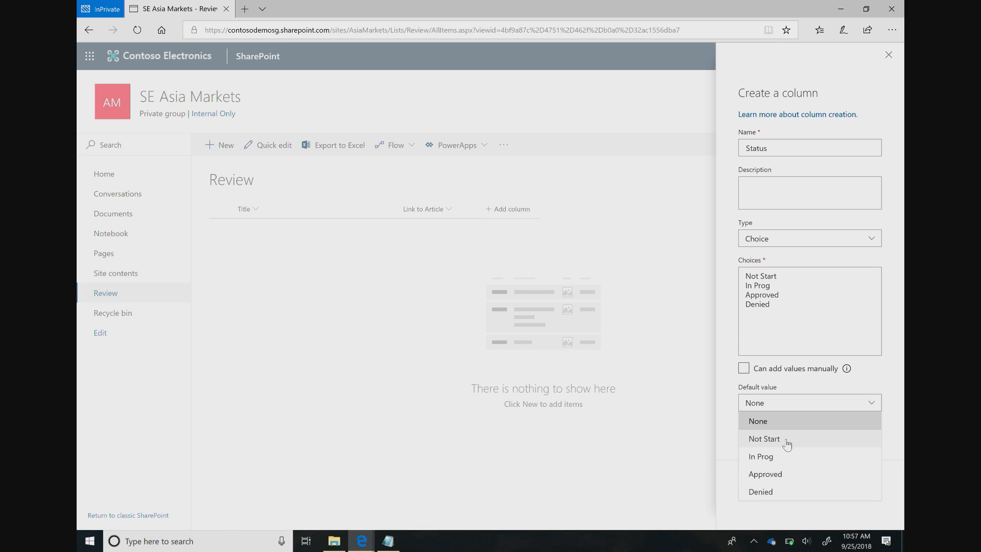
left_click(764, 438)
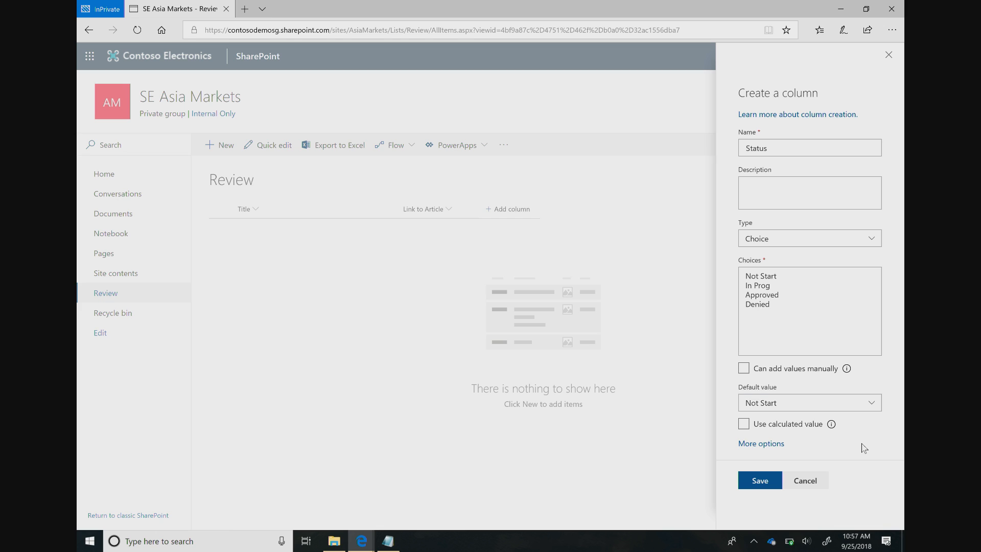
left_click(759, 480)
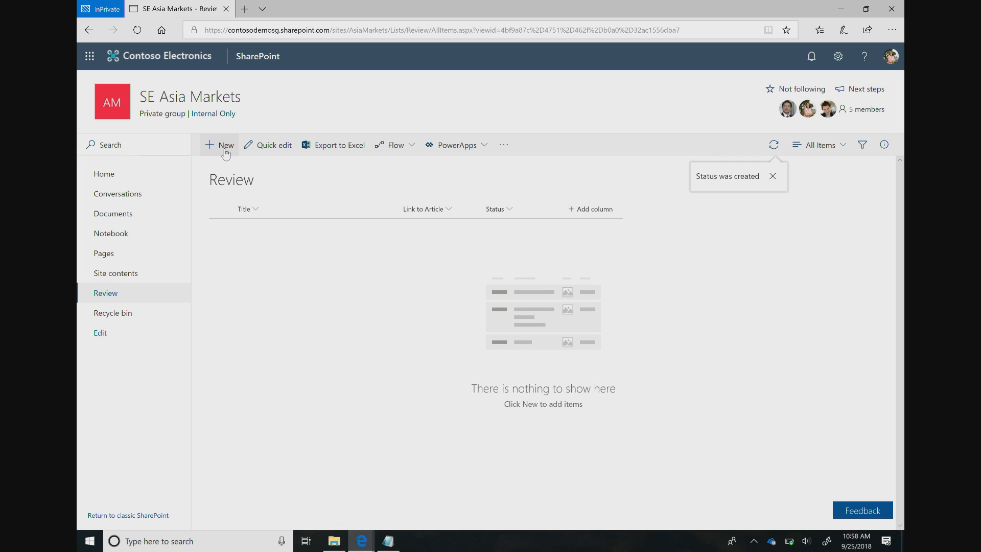
Add a Review item titled 'Review for Ad' with the drones article URL from Notepad
left_click(772, 175)
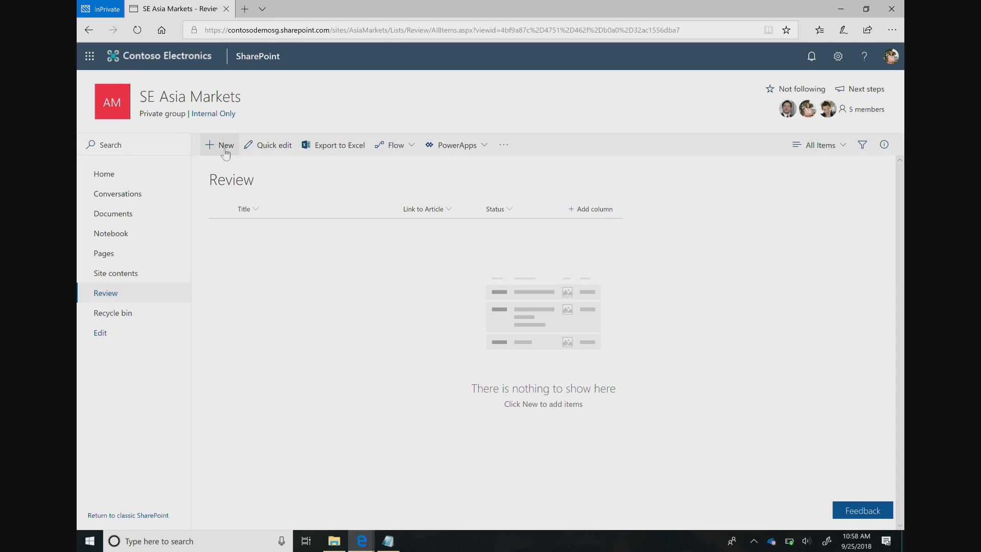
left_click(221, 145)
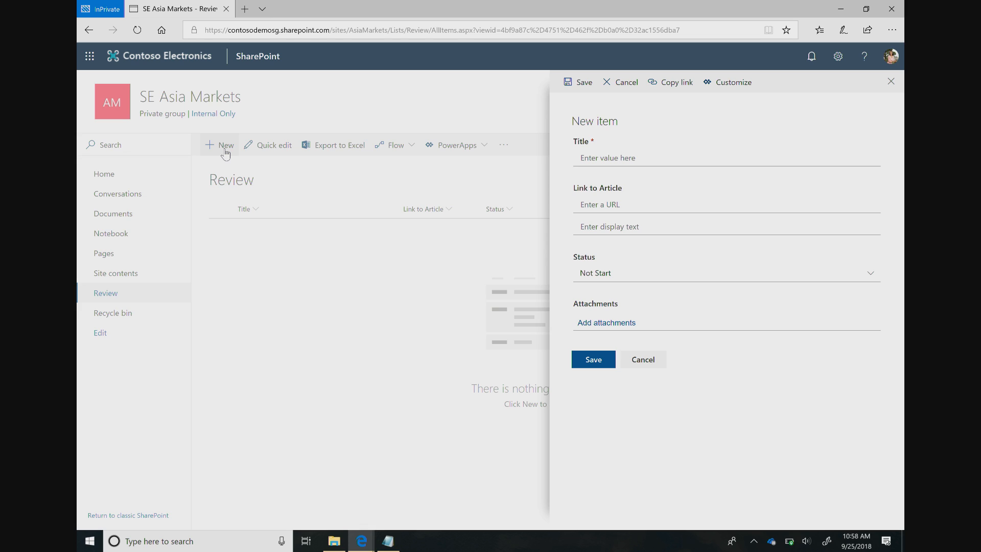
mouse_move(630, 179)
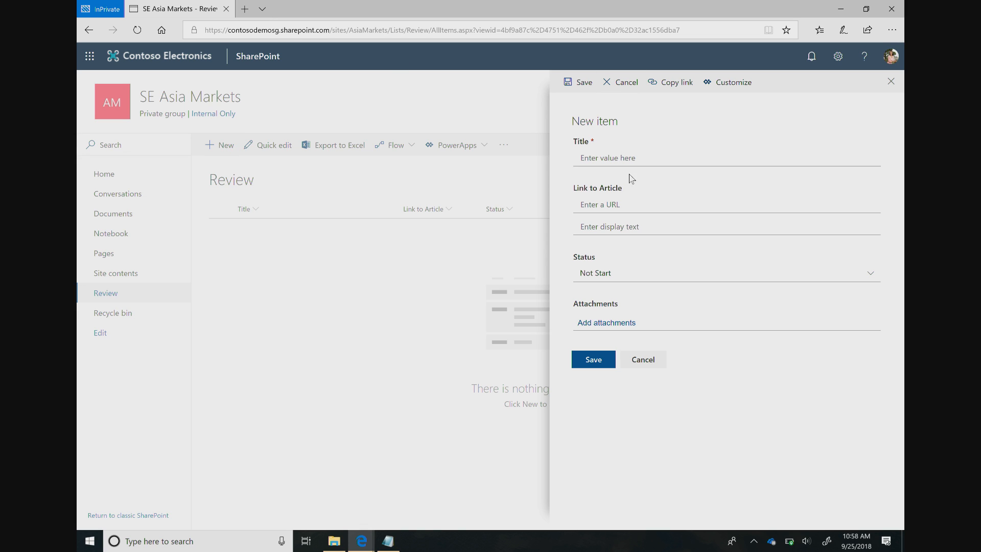
type("Review for Ad")
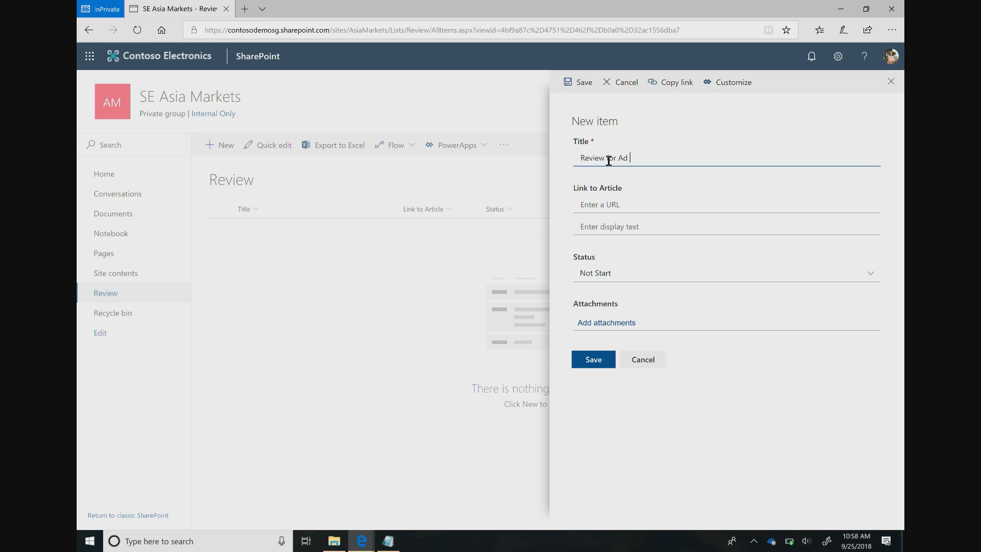
left_click(388, 541)
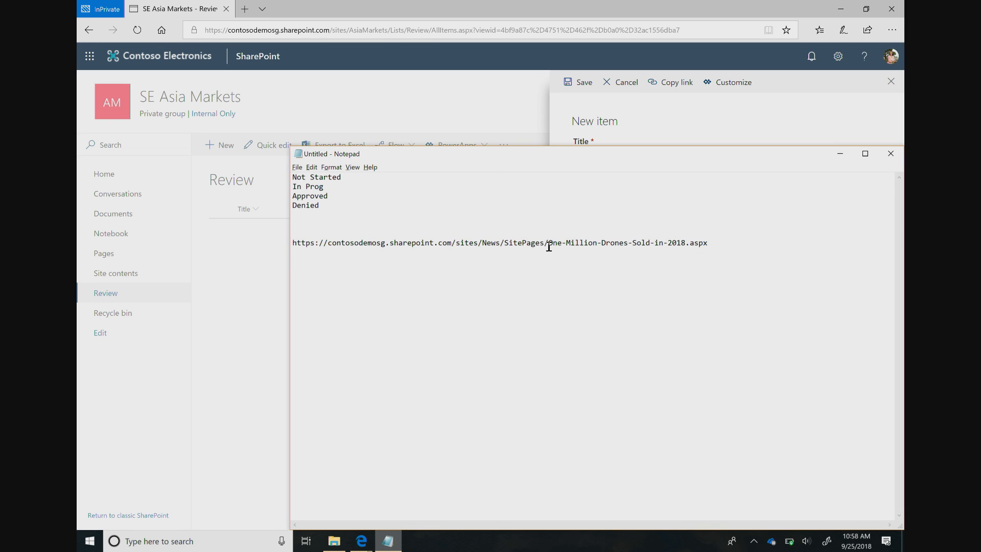
left_click_drag(330, 243, 708, 243)
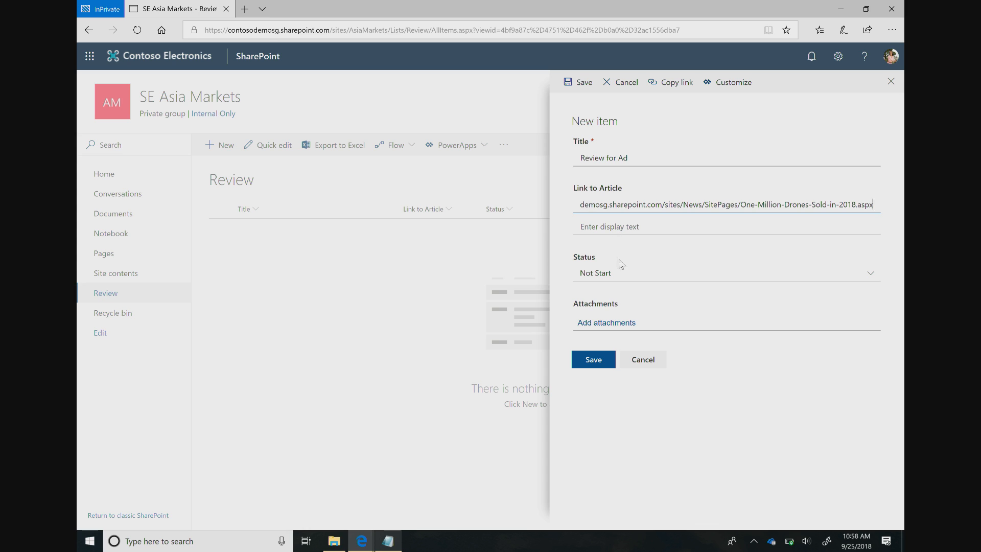
mouse_move(605, 323)
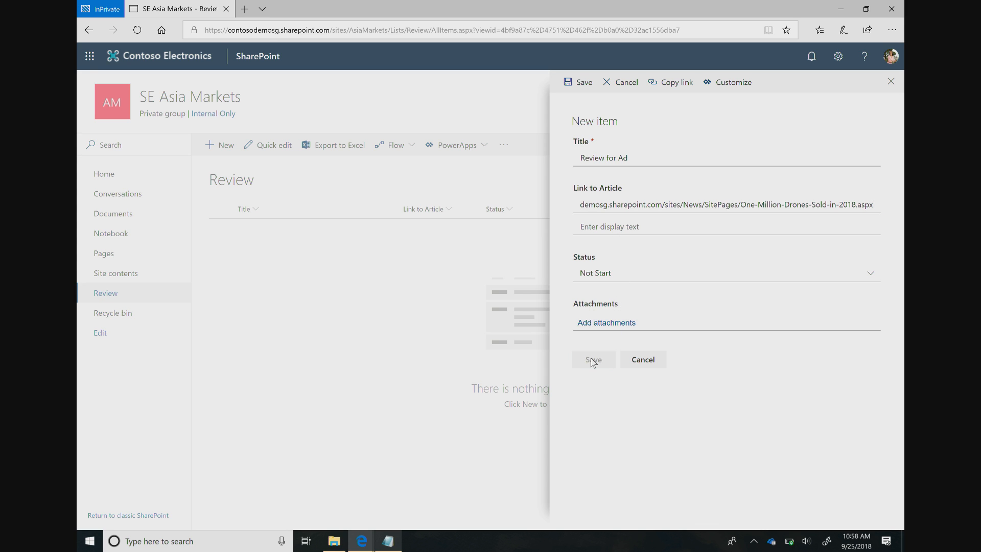
left_click(592, 359)
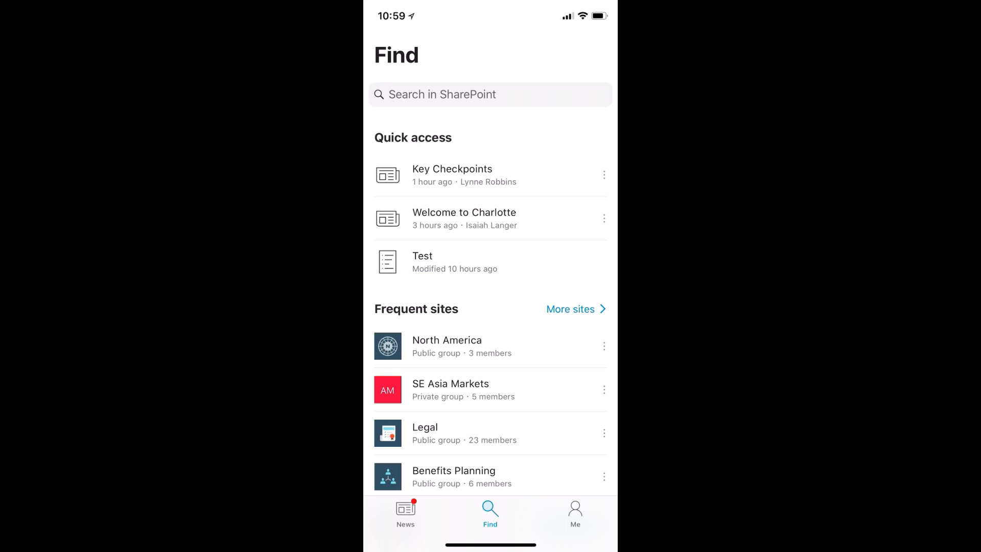
scroll("down", 3)
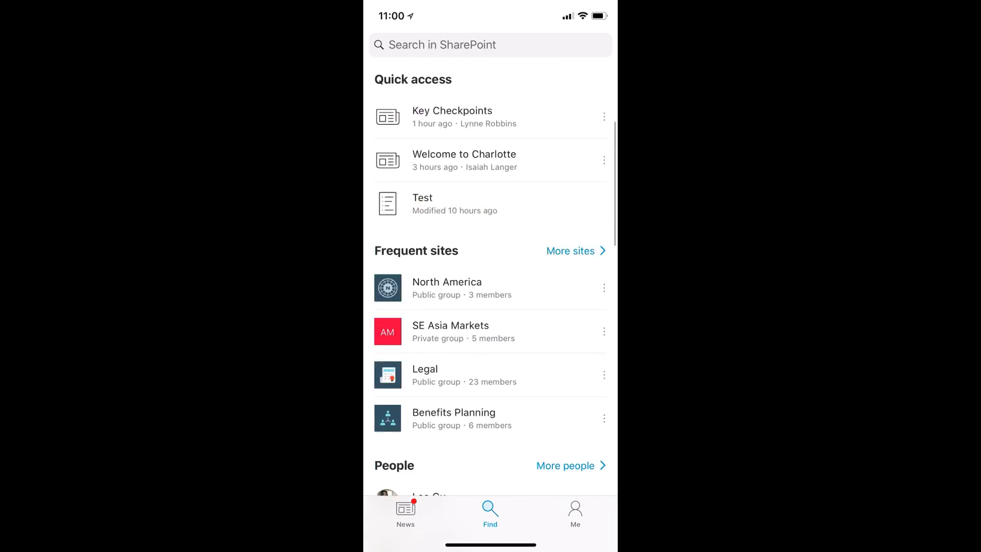
scroll("down", 3)
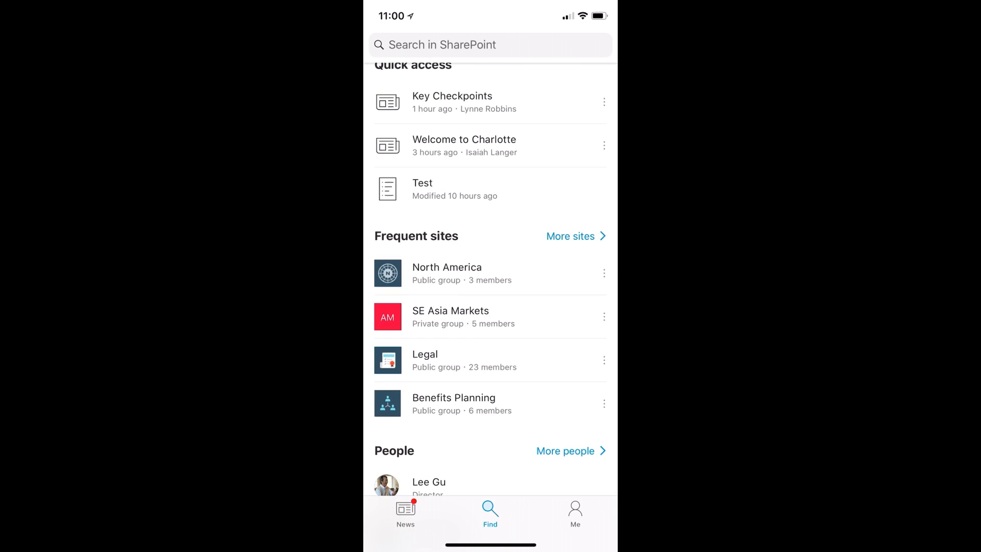
left_click(447, 273)
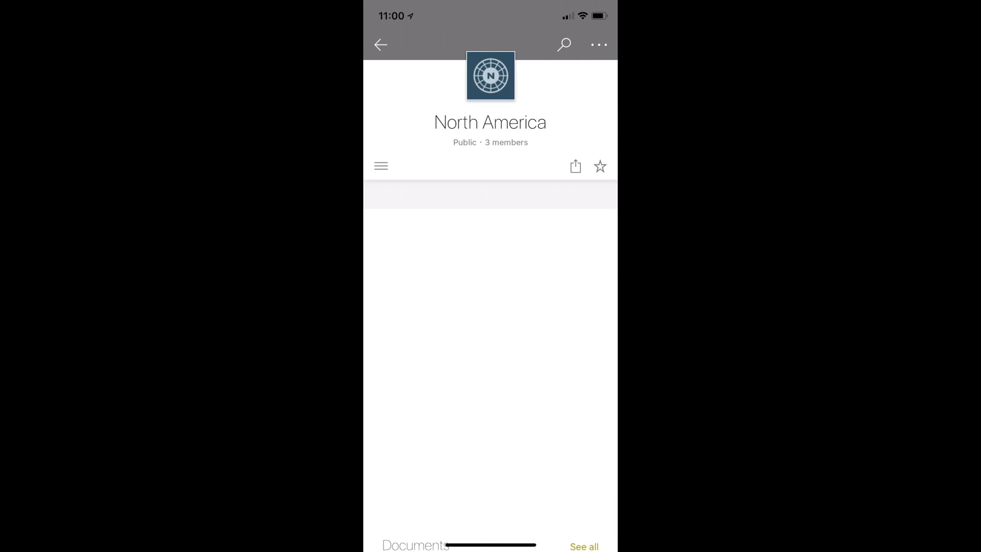
scroll("down", 3)
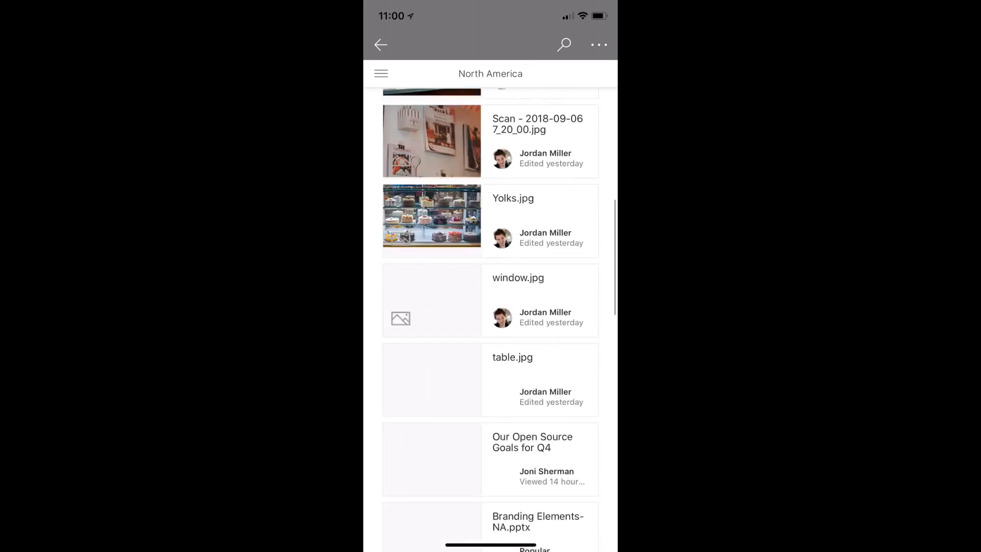
scroll("down", 3)
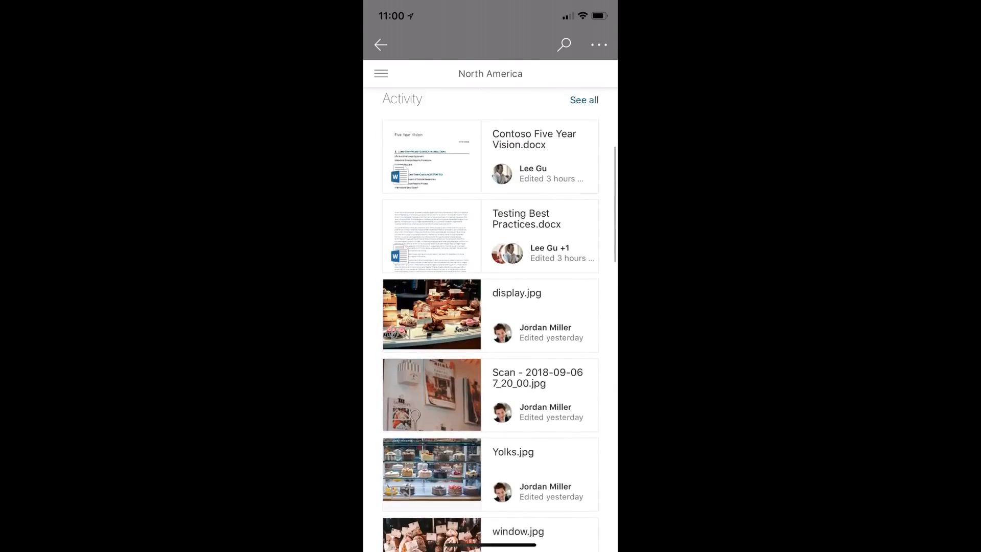
left_click(380, 73)
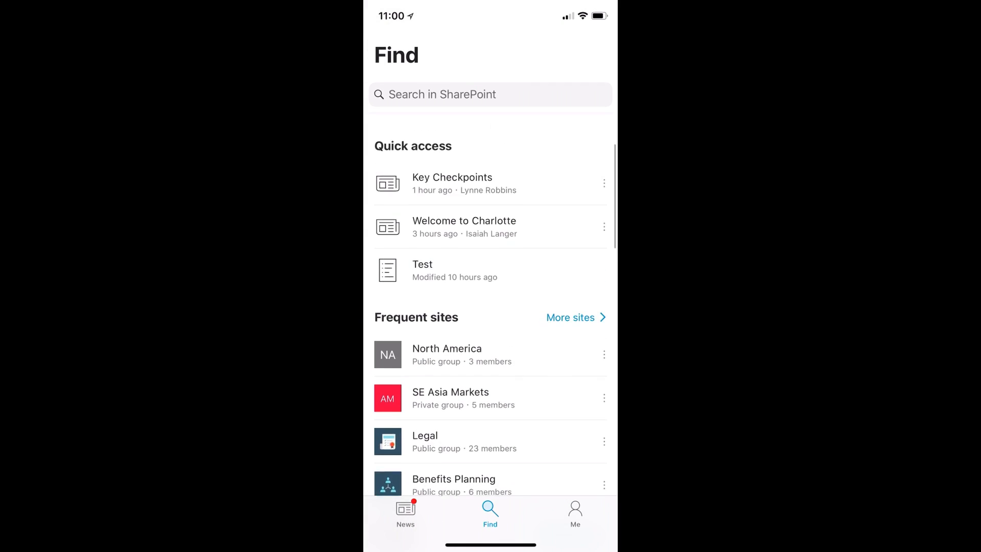
scroll("down", 3)
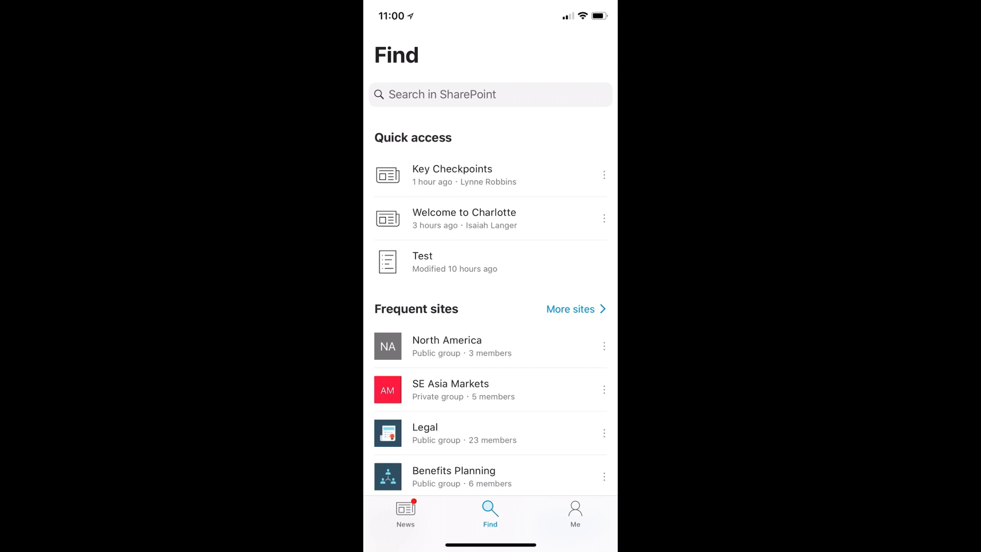
scroll("down", 3)
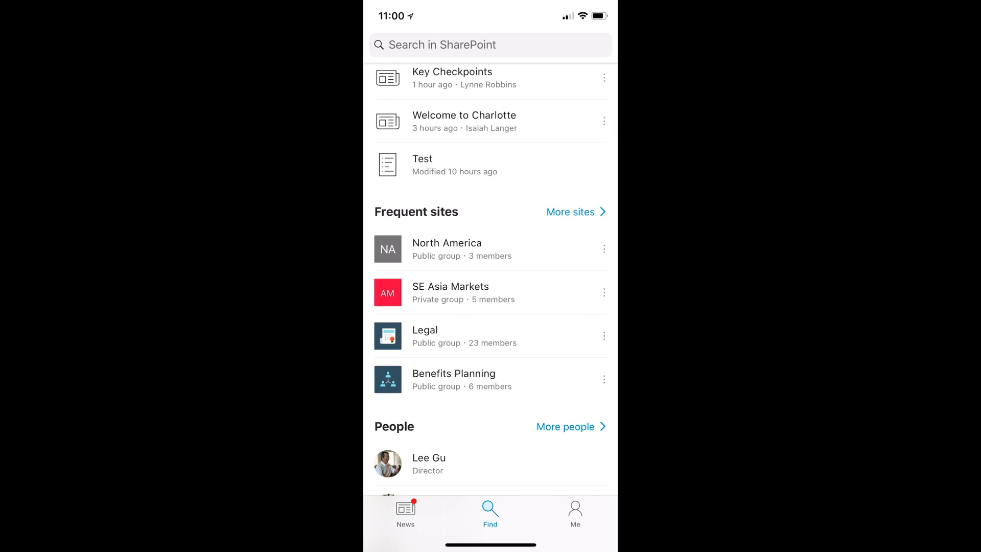
scroll("down", 3)
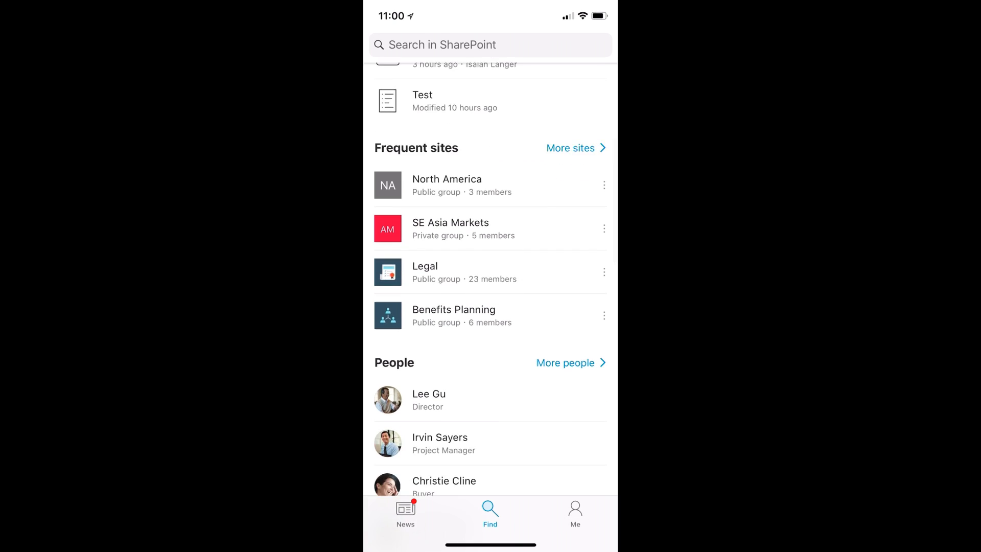
scroll("down", 3)
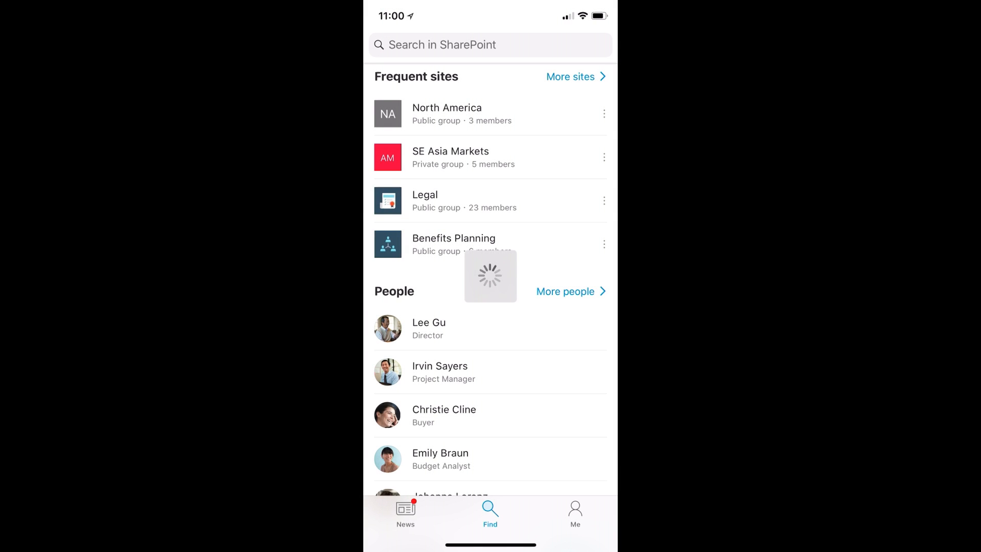
left_click(446, 114)
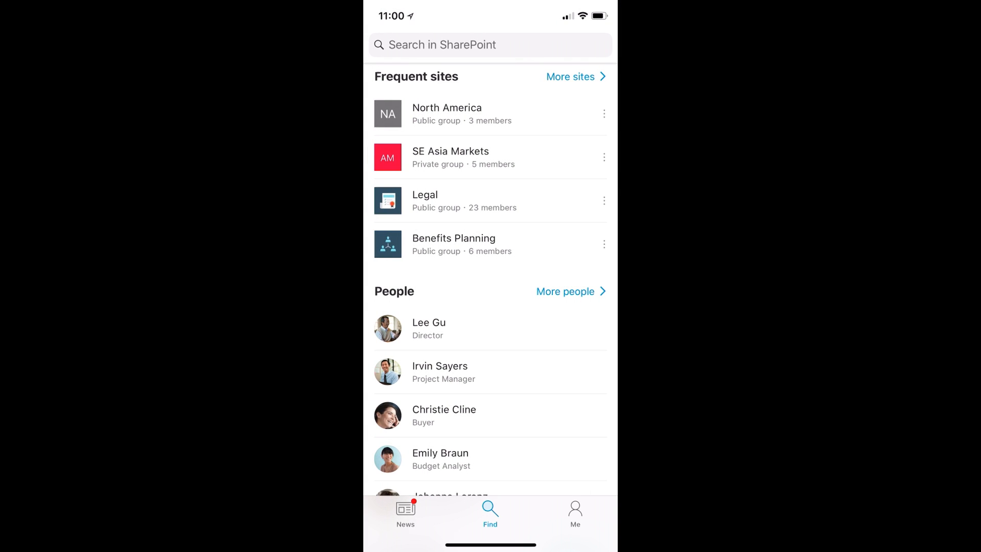
left_click(604, 157)
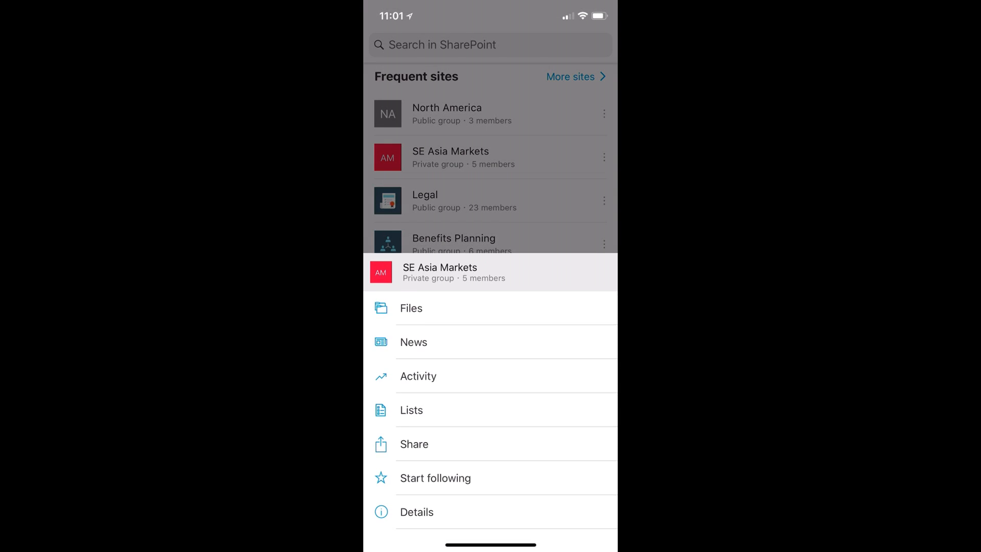
left_click(411, 308)
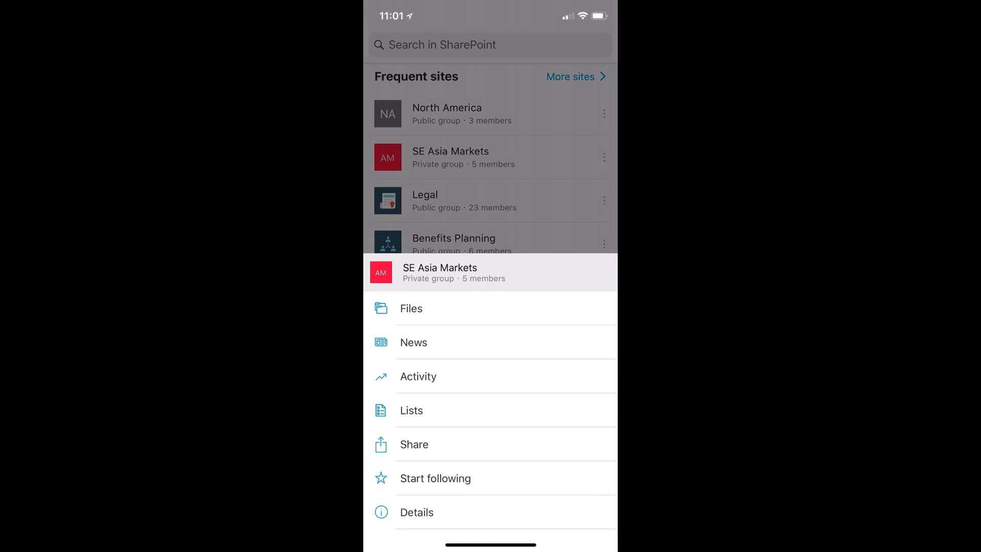
left_click(413, 342)
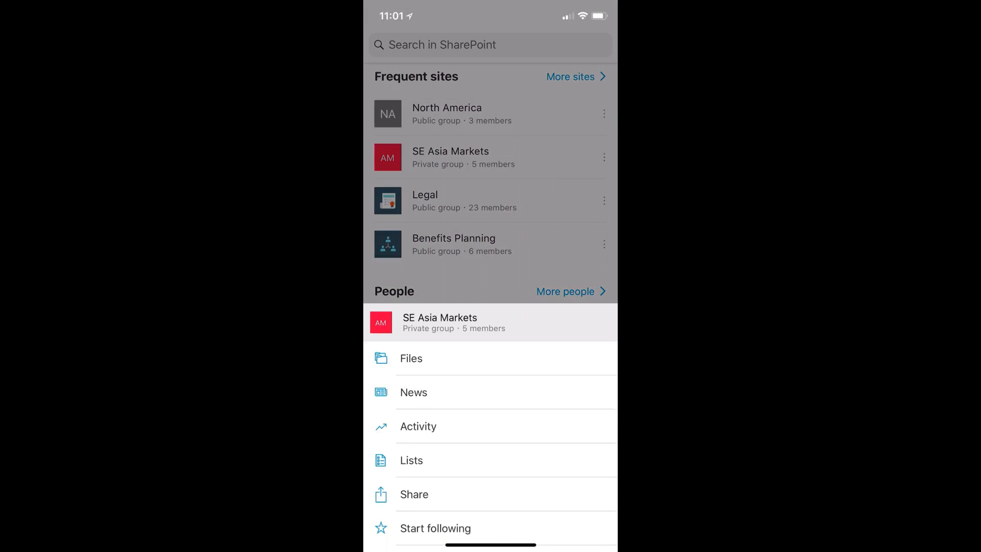
left_click(411, 460)
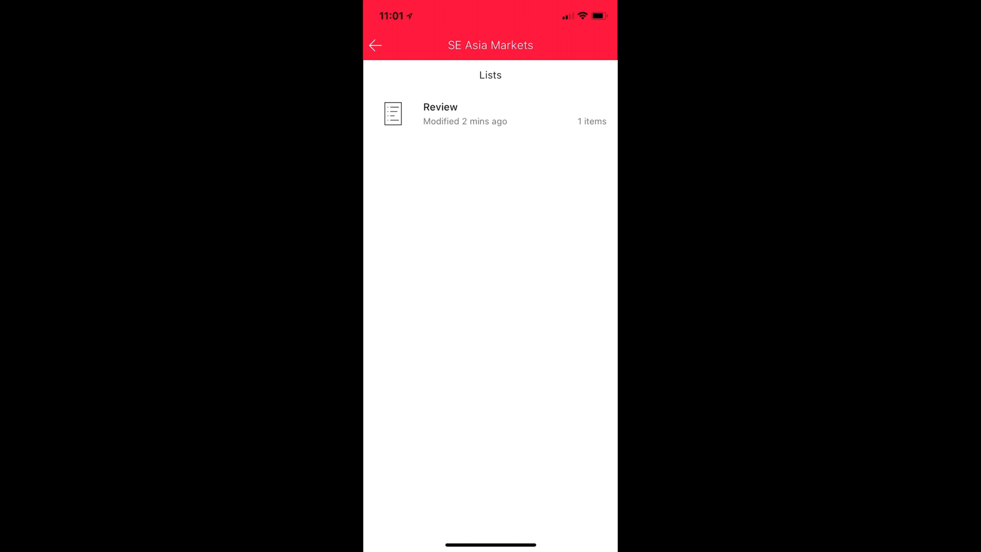
left_click(375, 45)
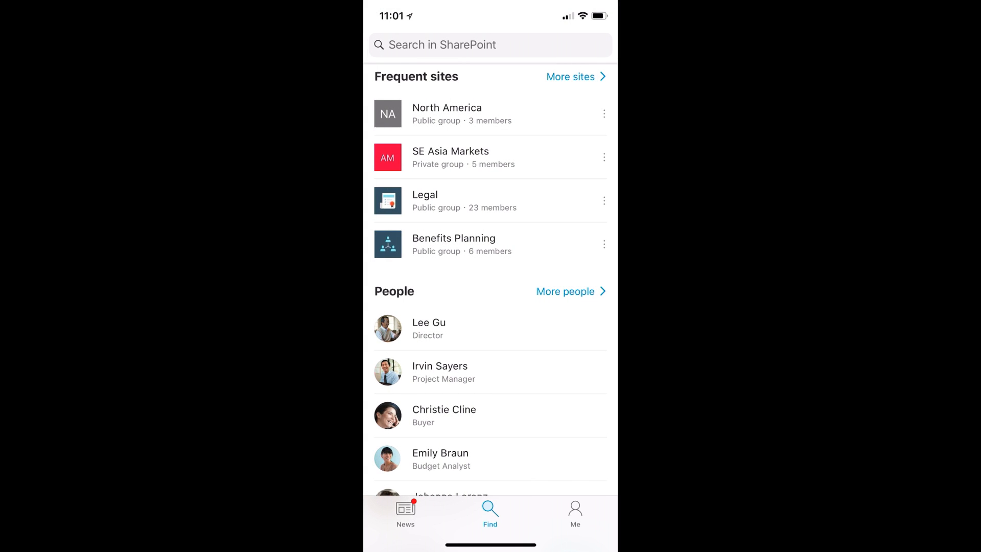